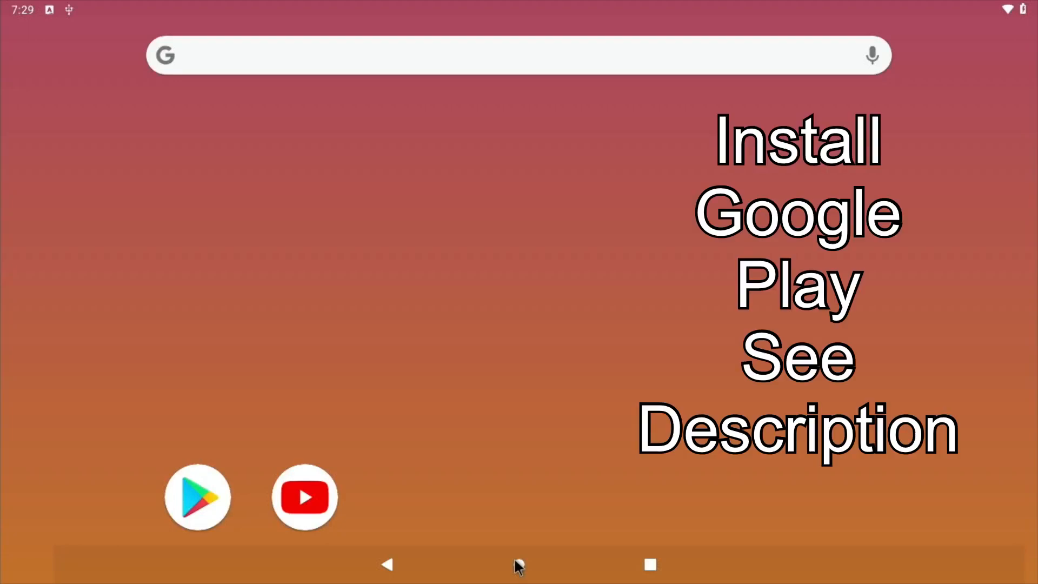
Open the Play Store and launch the installed Nova Launcher from its listing.
{"action": "left_click", "coordinate": [304, 497]}
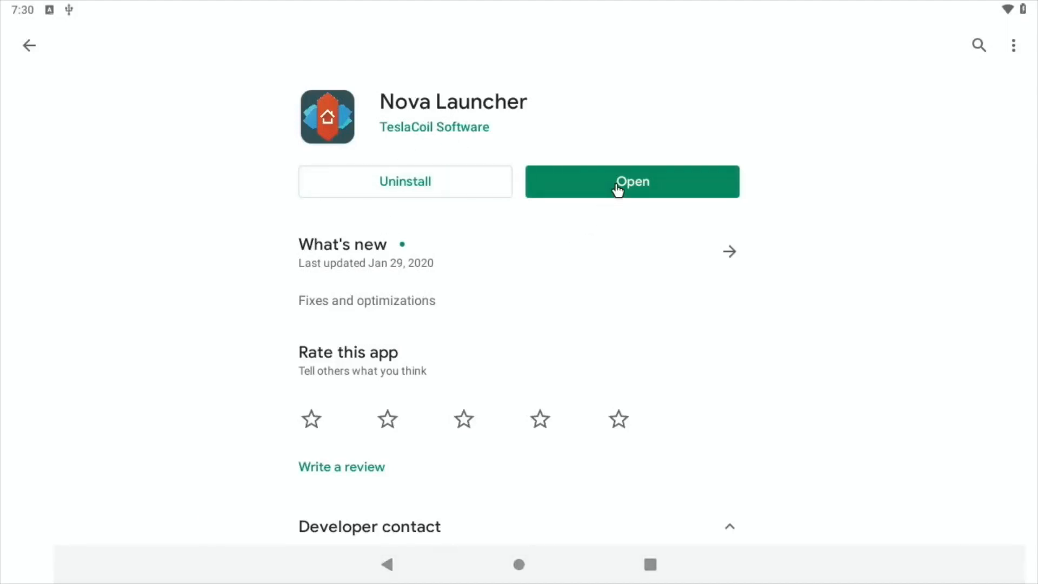
{"action": "left_click", "coordinate": [631, 181]}
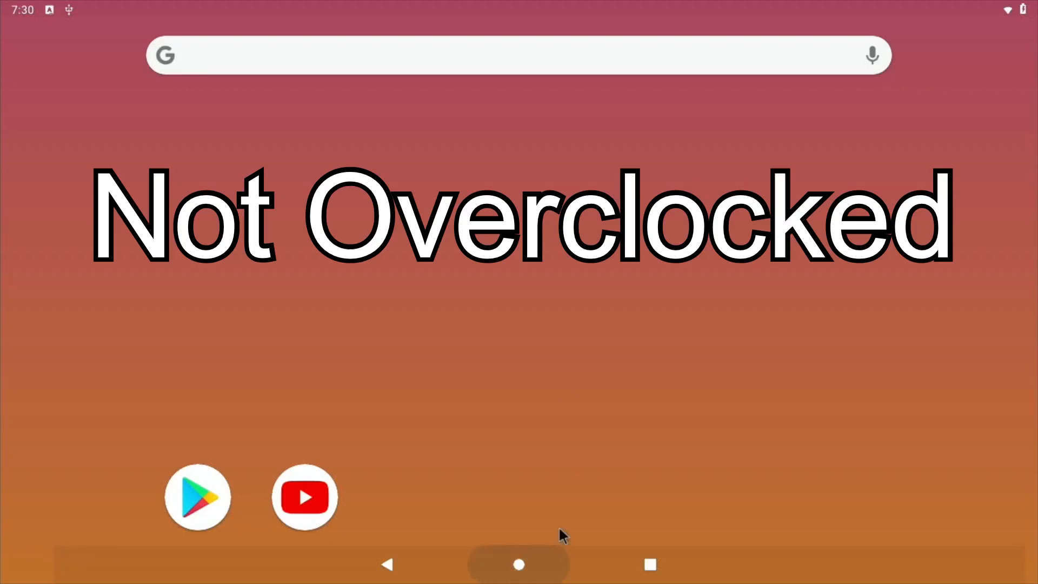
Launch Amazon Music from the app drawer and dismiss its rating prompt.
{"action": "scroll", "scroll_direction": "up", "scroll_amount": 3}
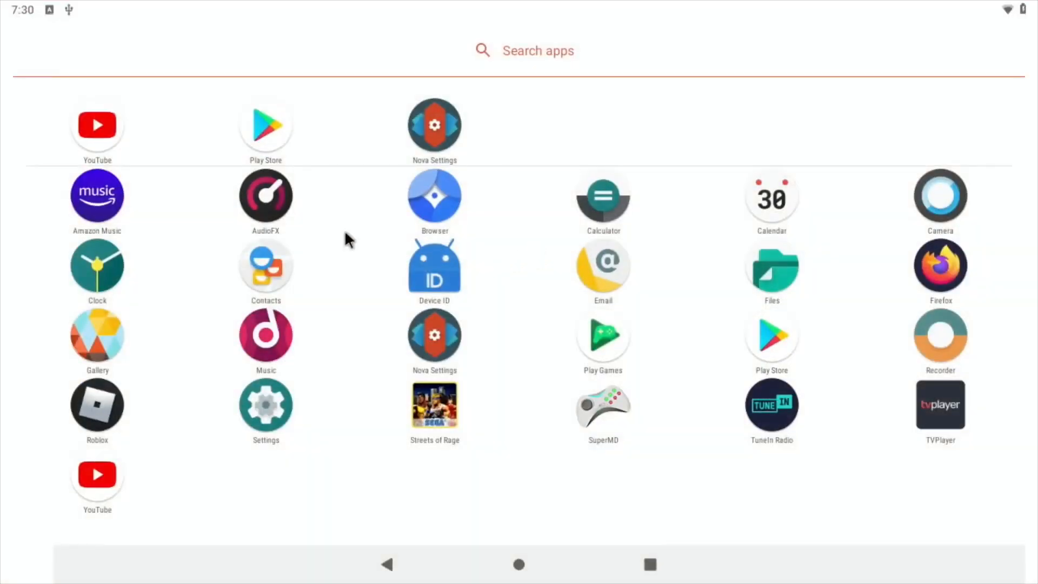
{"action": "mouse_move", "coordinate": [672, 266]}
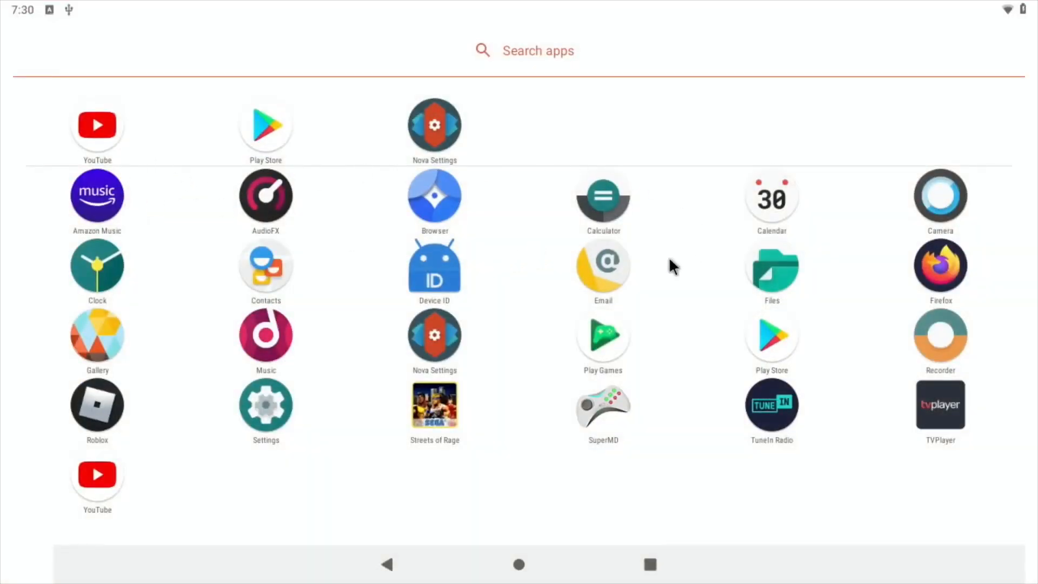
{"action": "mouse_move", "coordinate": [251, 283]}
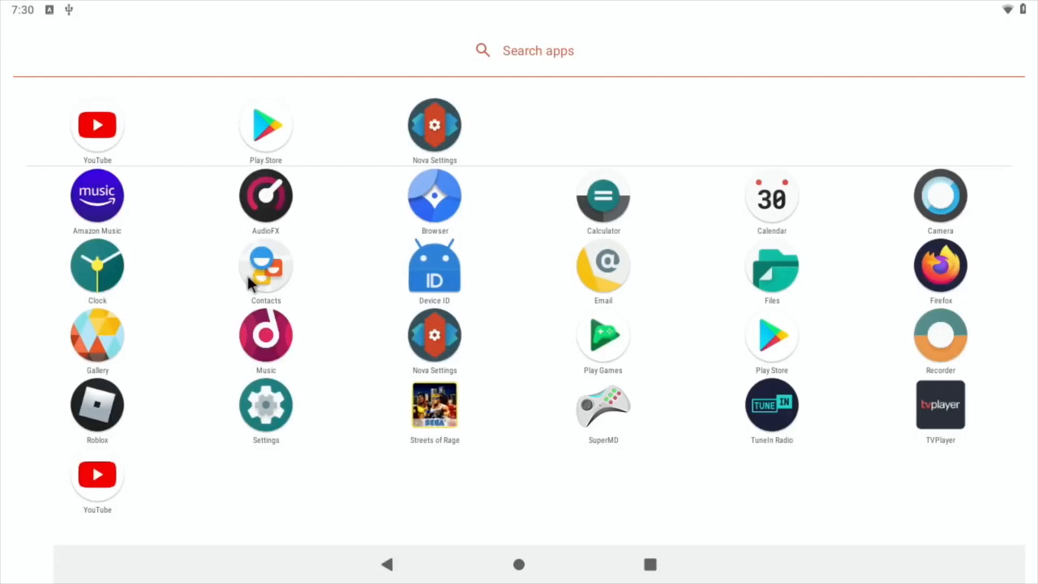
{"action": "mouse_move", "coordinate": [97, 196]}
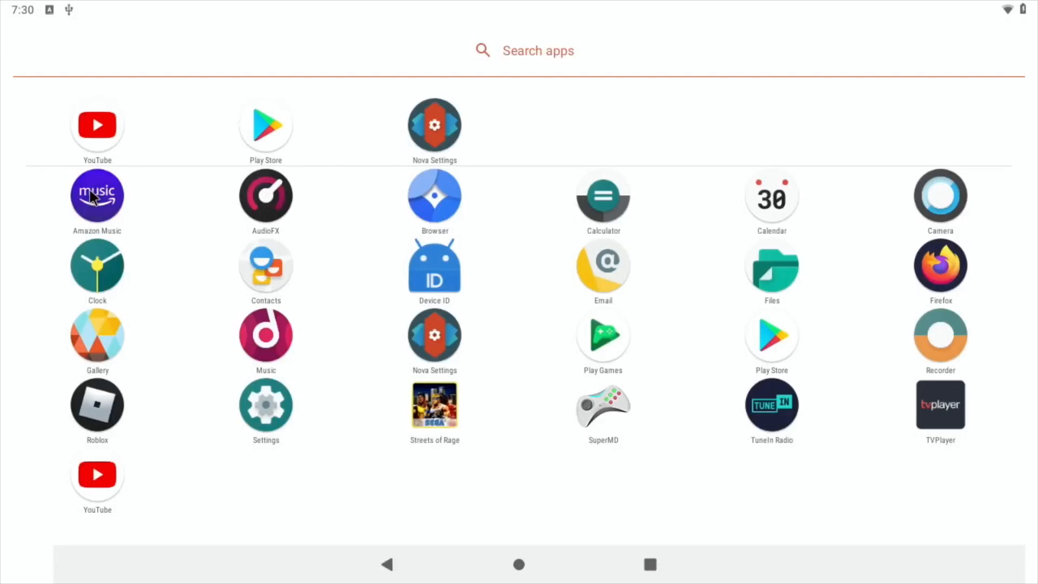
{"action": "left_click", "coordinate": [97, 195]}
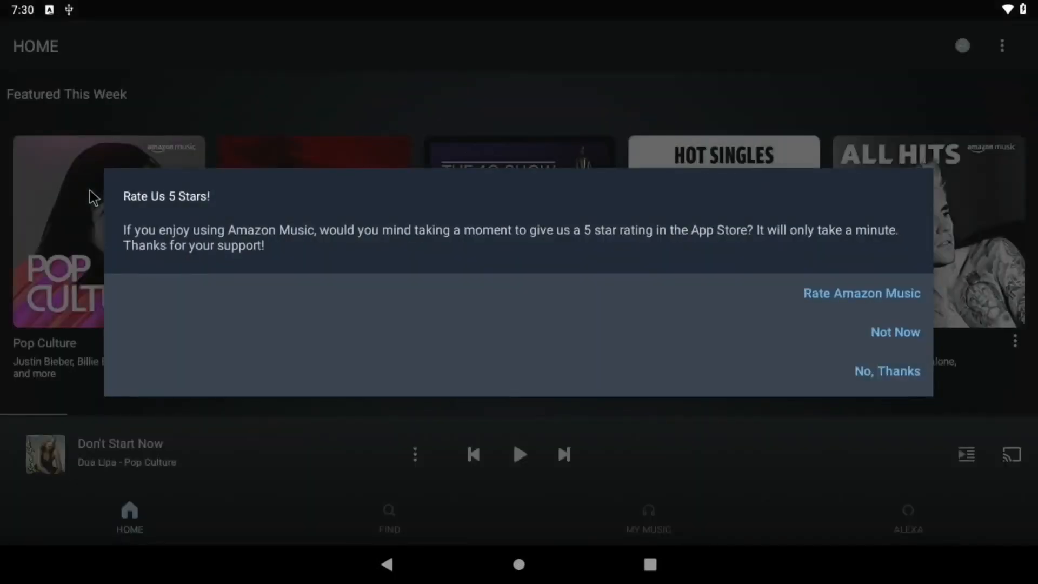
{"action": "mouse_move", "coordinate": [448, 348]}
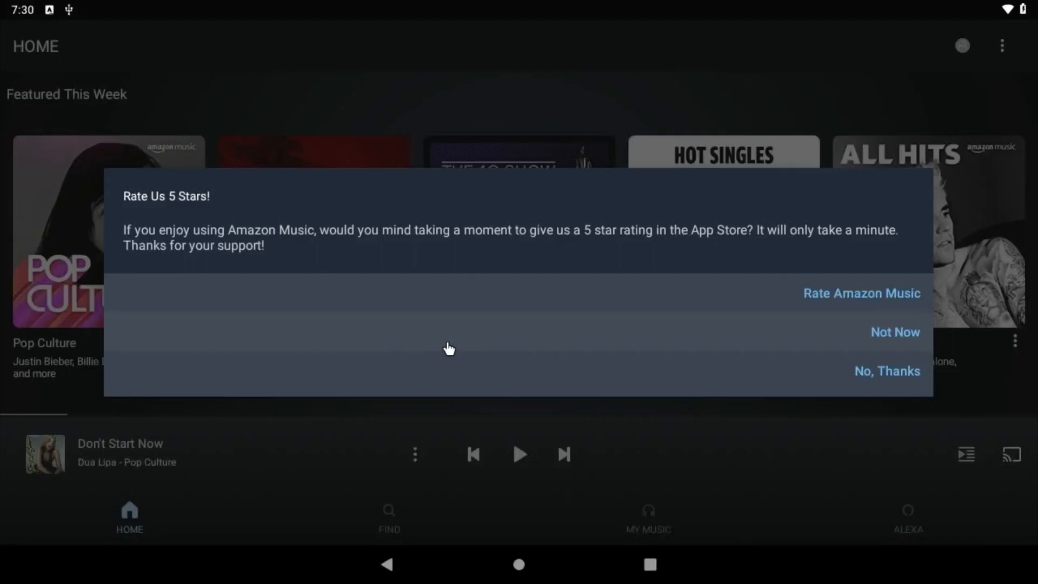
{"action": "mouse_move", "coordinate": [887, 332]}
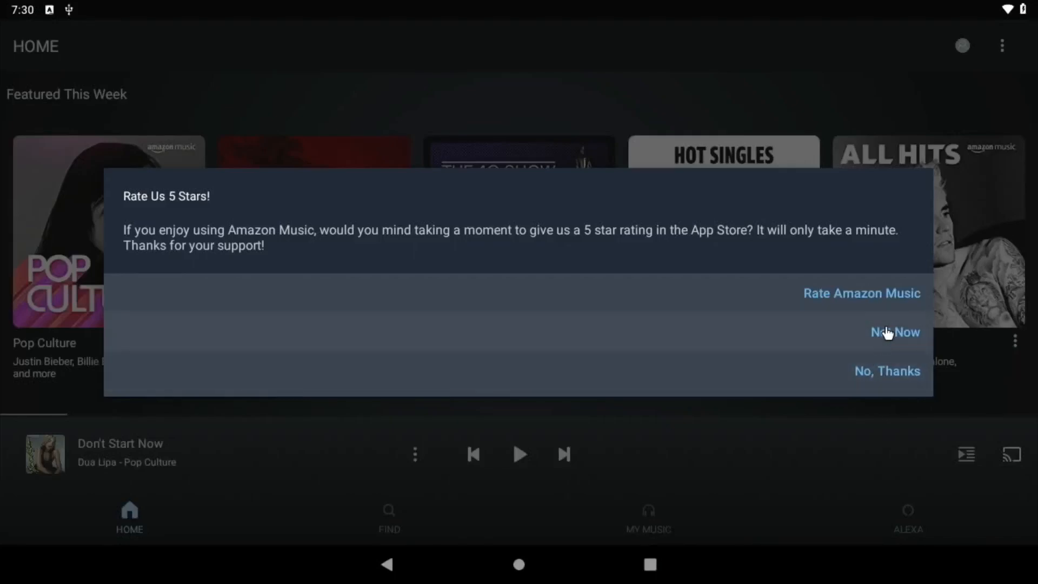
{"action": "left_click", "coordinate": [894, 331]}
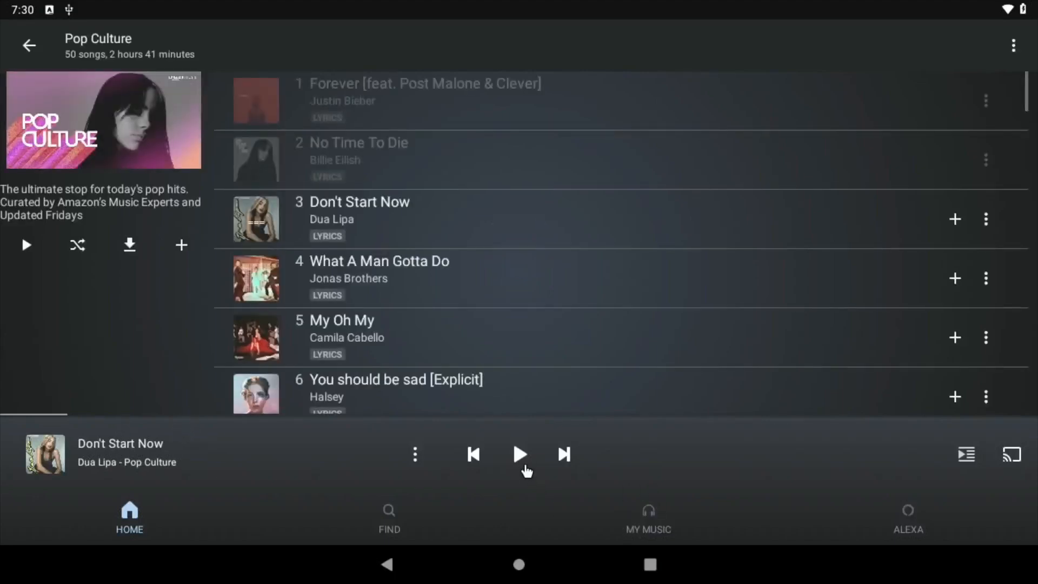
Play, pause and resume Don't Start Now from the Pop Culture playlist.
{"action": "left_click", "coordinate": [519, 454]}
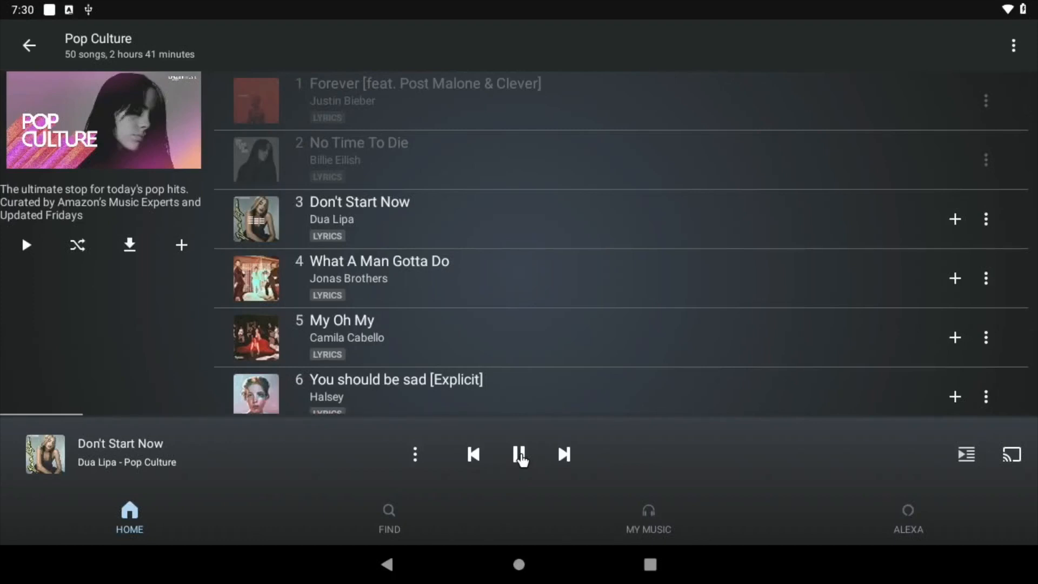
{"action": "left_click", "coordinate": [520, 454]}
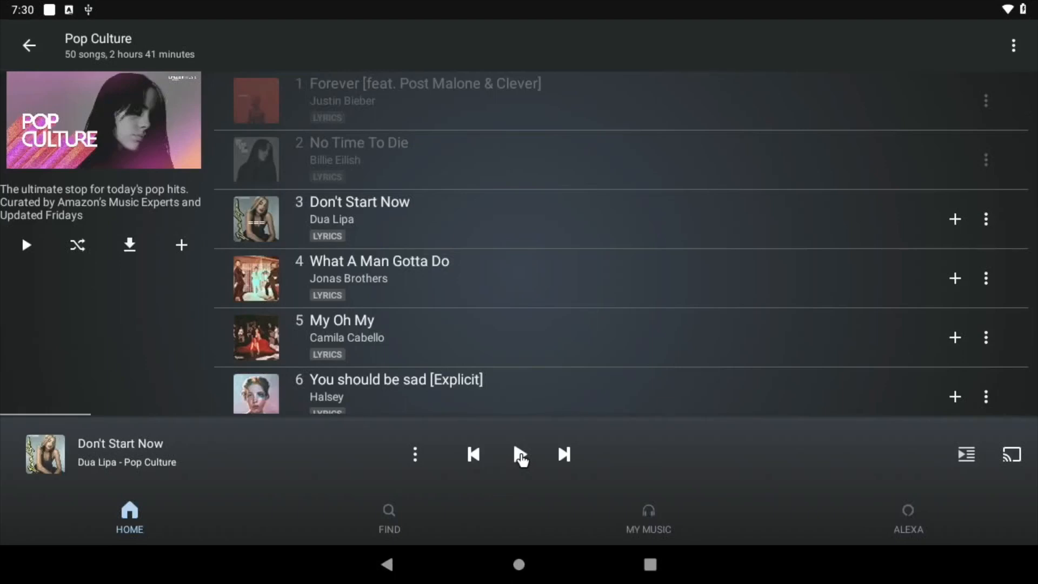
{"action": "left_click", "coordinate": [519, 454]}
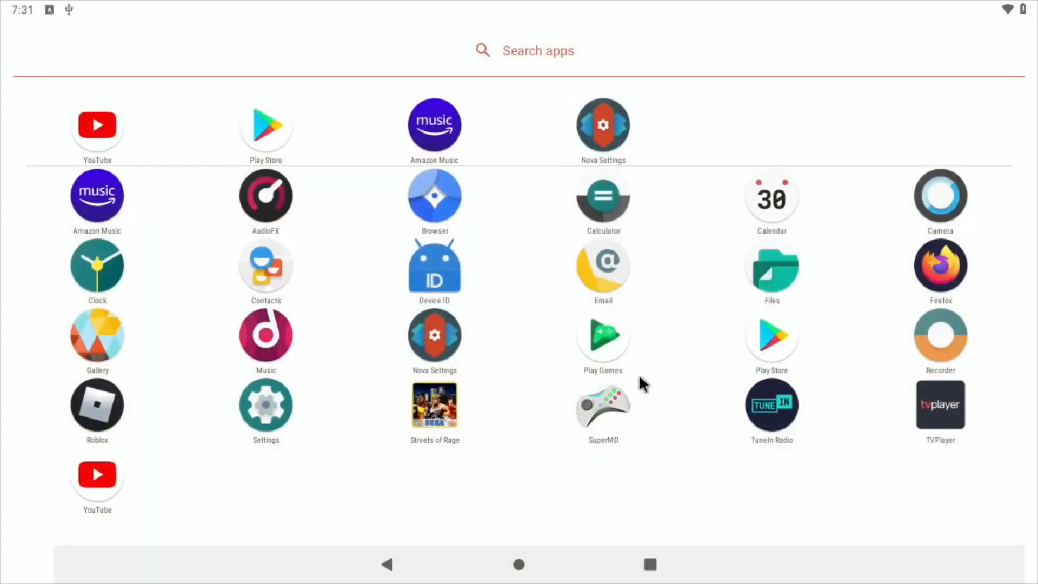
{"action": "mouse_move", "coordinate": [368, 238]}
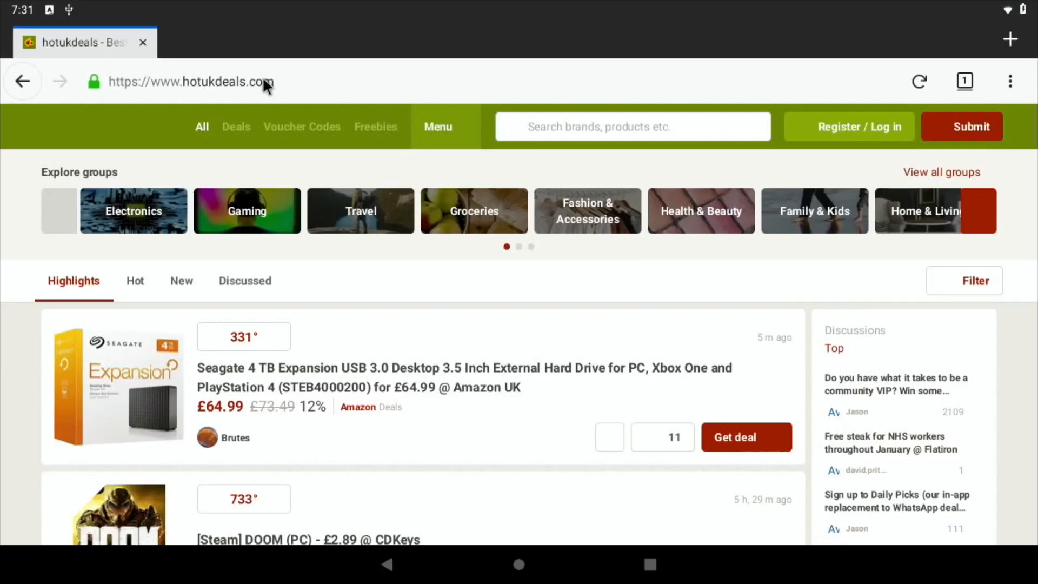
Scroll through hotukdeals, load bbc.co.uk, and bring up the Top Sites shortcuts.
{"action": "scroll", "scroll_direction": "down", "scroll_amount": 3}
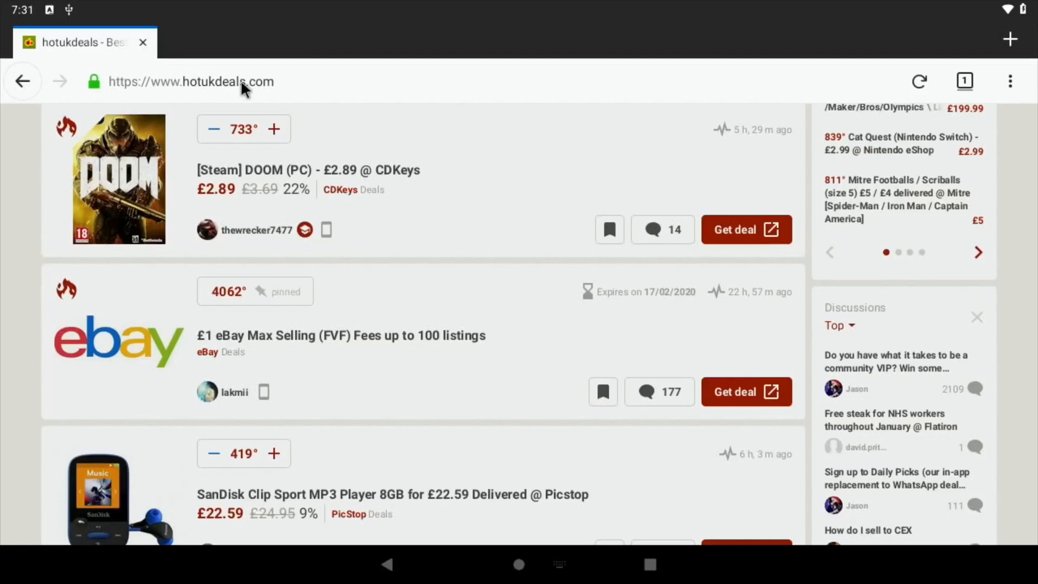
{"action": "left_click", "coordinate": [192, 80]}
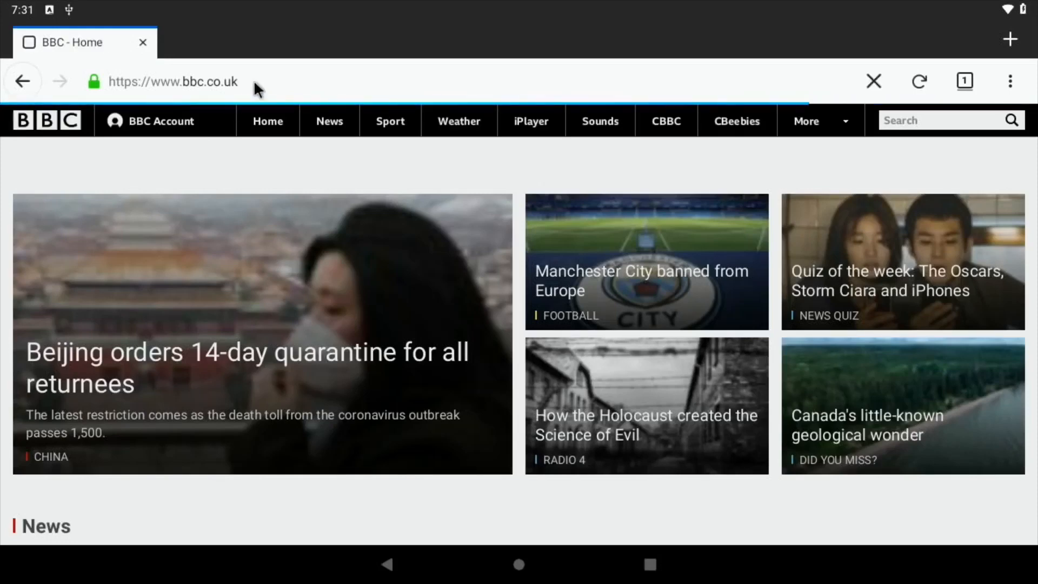
{"action": "left_click", "coordinate": [175, 80]}
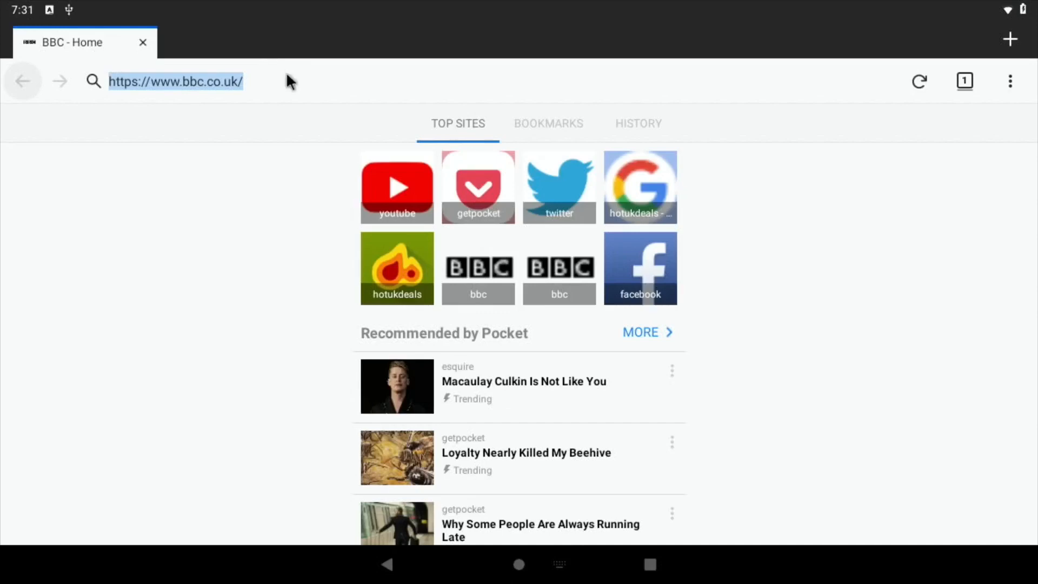
{"action": "mouse_move", "coordinate": [396, 187]}
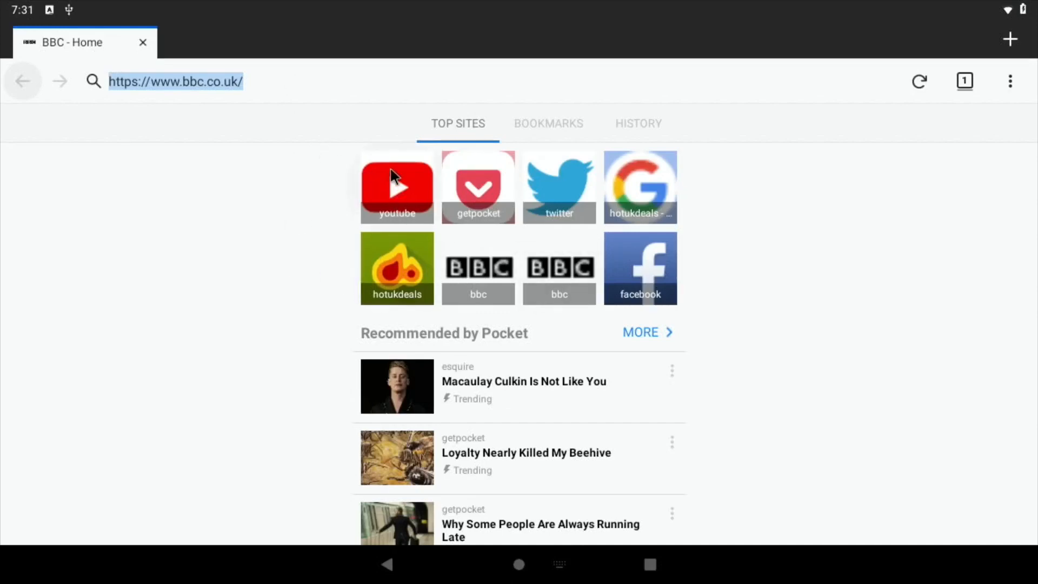
Open YouTube from Top Sites, play and pause Ping Pong Trick Shots 3, then go Home.
{"action": "left_click", "coordinate": [397, 188]}
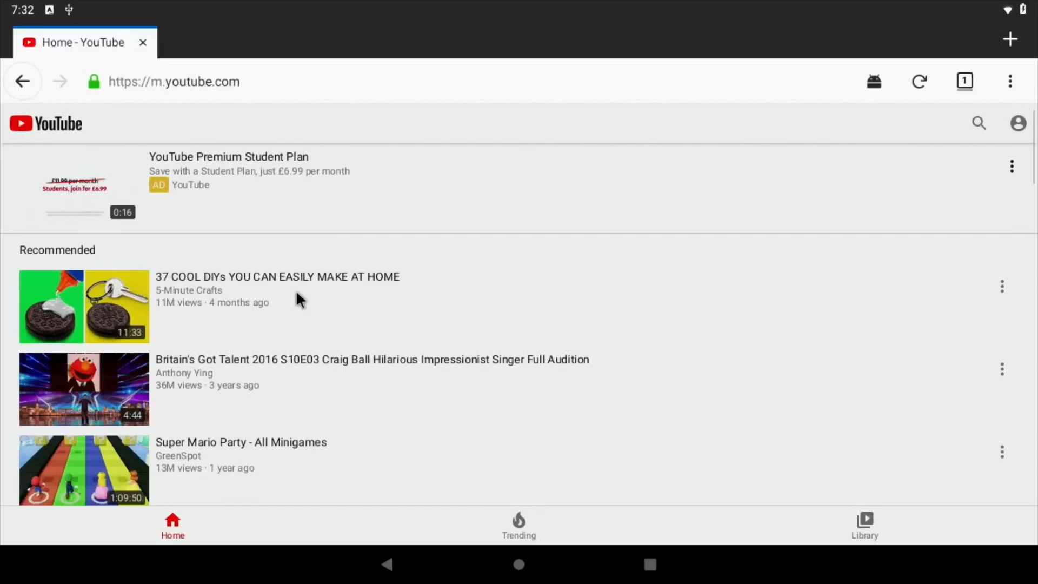
{"action": "scroll", "scroll_direction": "down", "scroll_amount": 3}
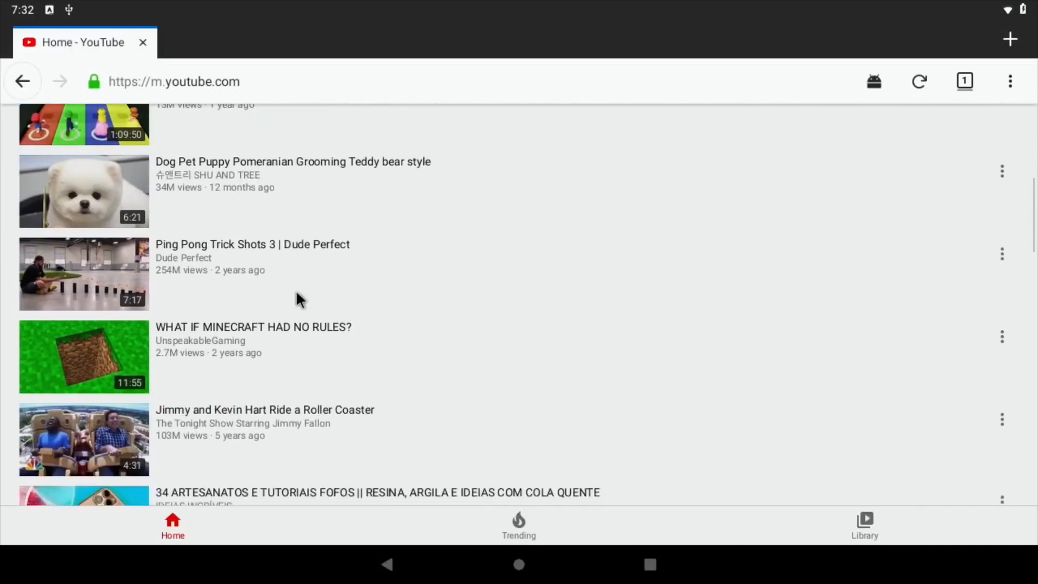
{"action": "scroll", "scroll_direction": "down", "scroll_amount": 3}
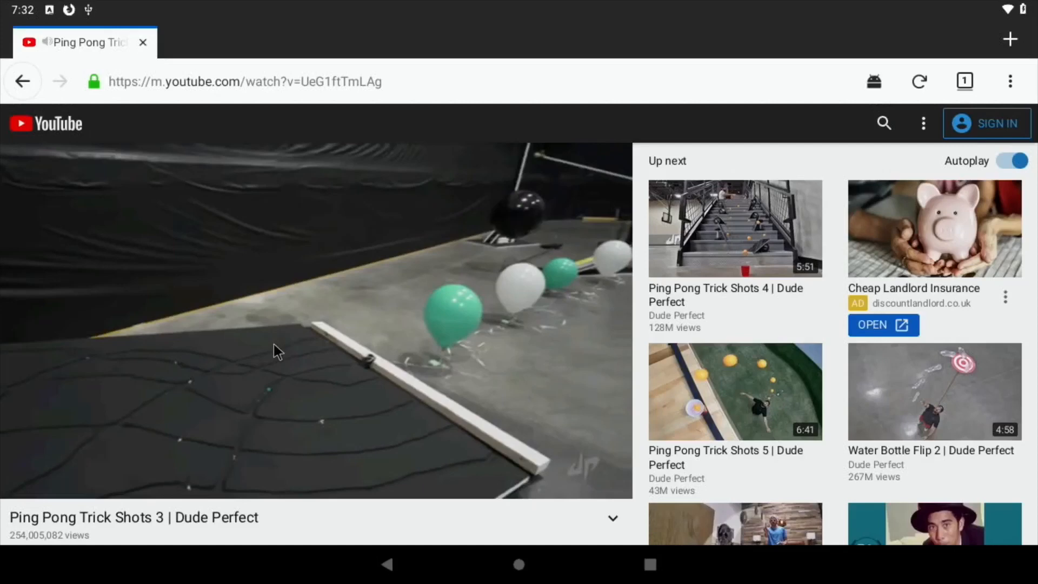
{"action": "left_click", "coordinate": [316, 324]}
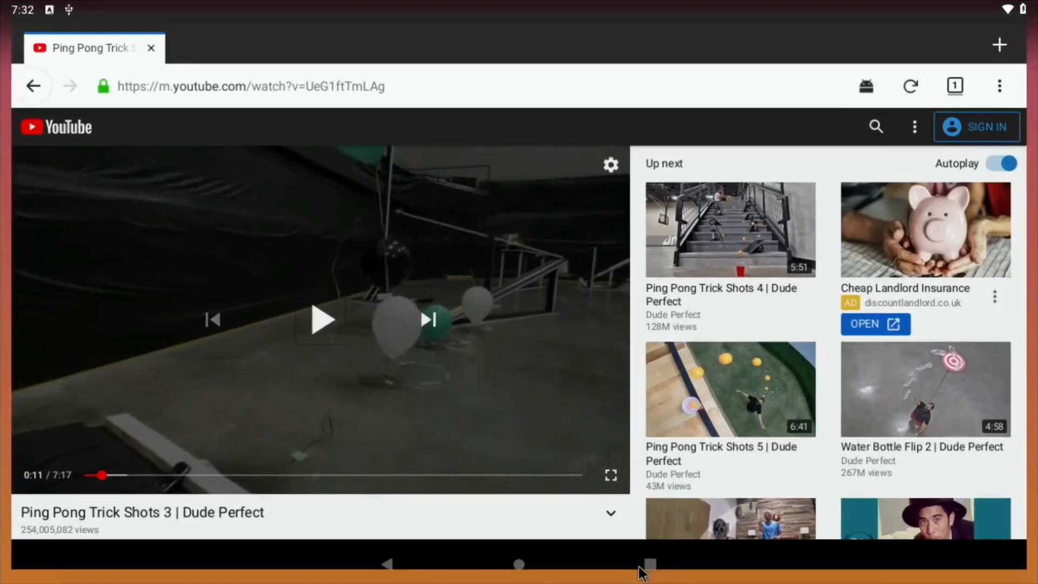
{"action": "left_click", "coordinate": [648, 563]}
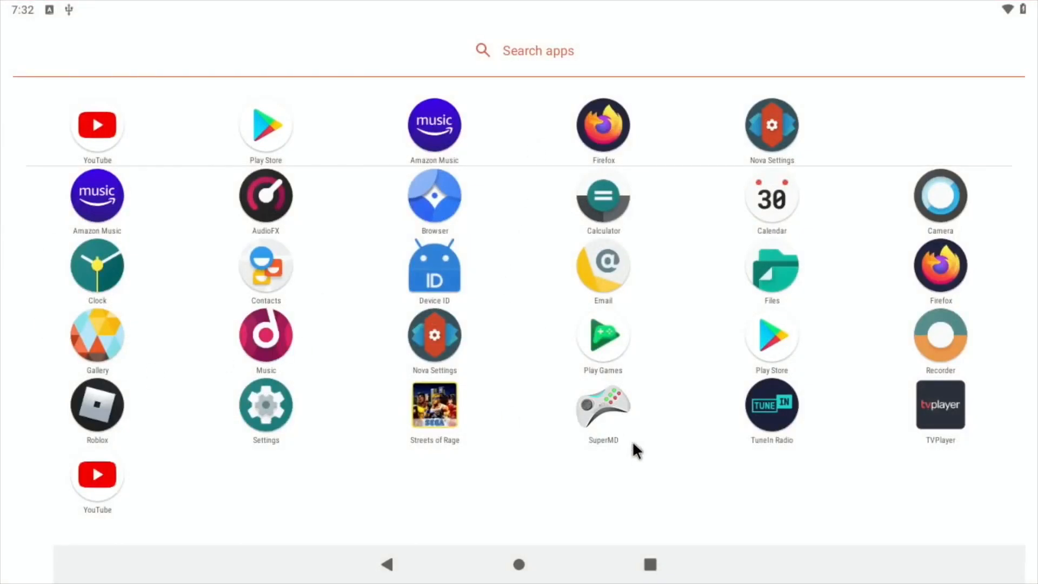
{"action": "mouse_move", "coordinate": [286, 247]}
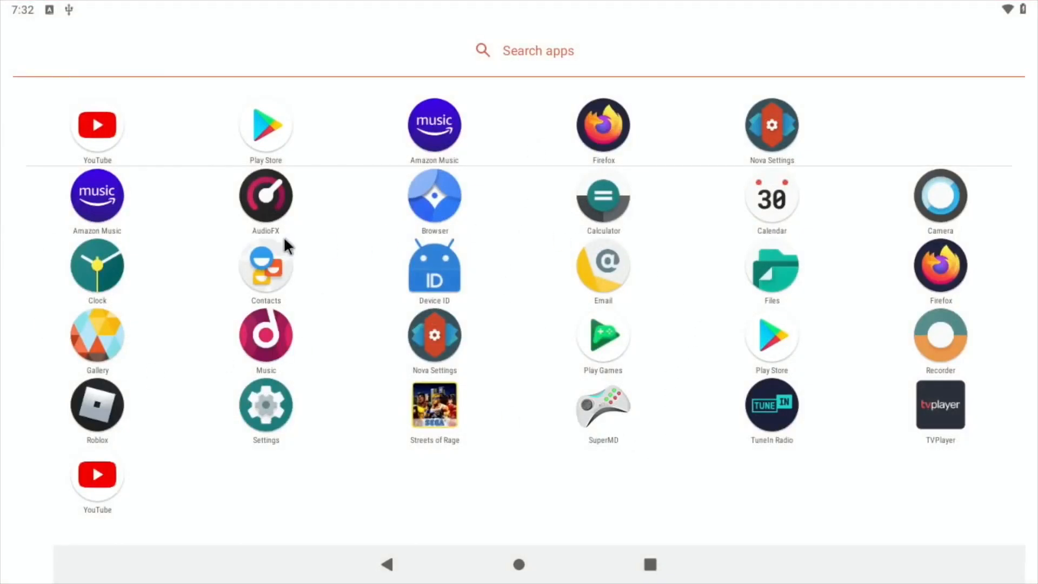
{"action": "mouse_move", "coordinate": [642, 203]}
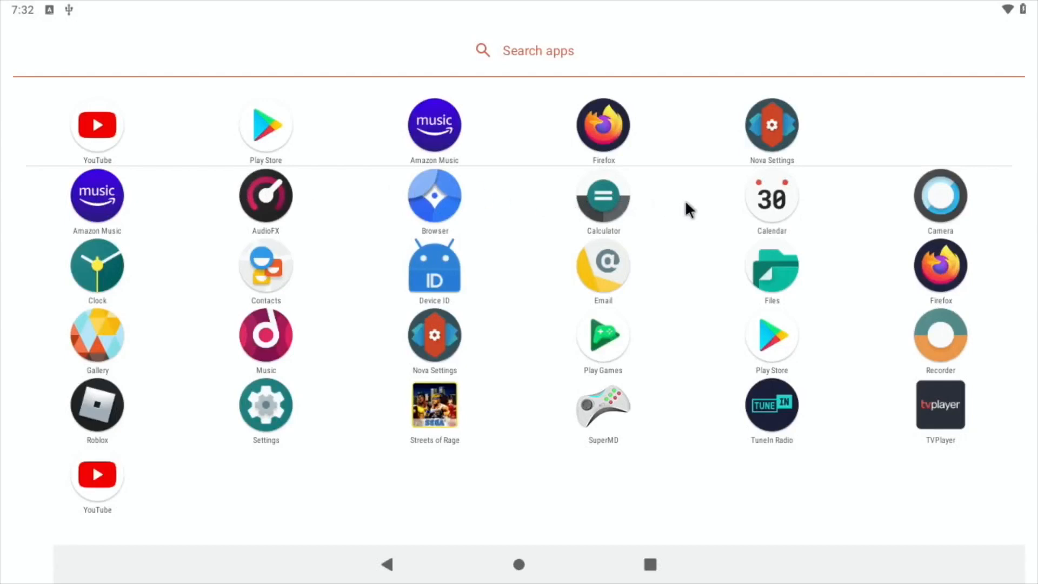
{"action": "mouse_move", "coordinate": [920, 409]}
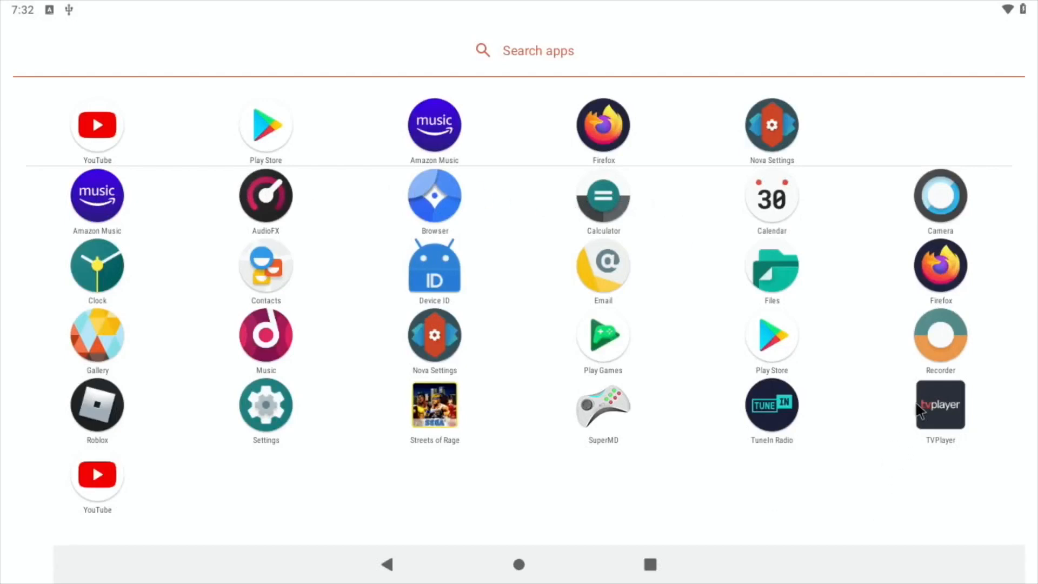
Launch TVPlayer, browse its Home page of shows on now, and show recent apps.
{"action": "left_click", "coordinate": [940, 404]}
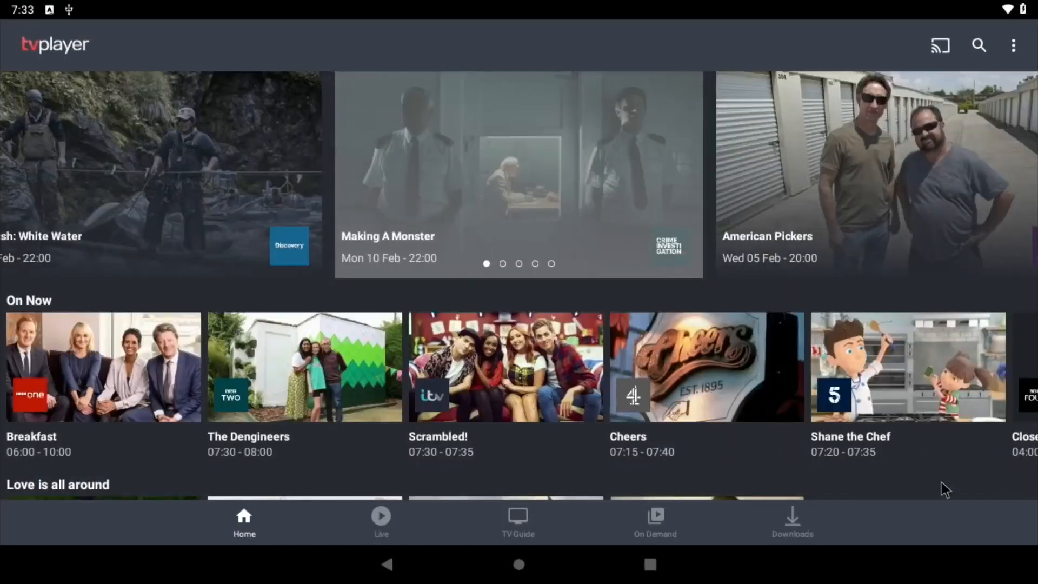
{"action": "mouse_move", "coordinate": [183, 149]}
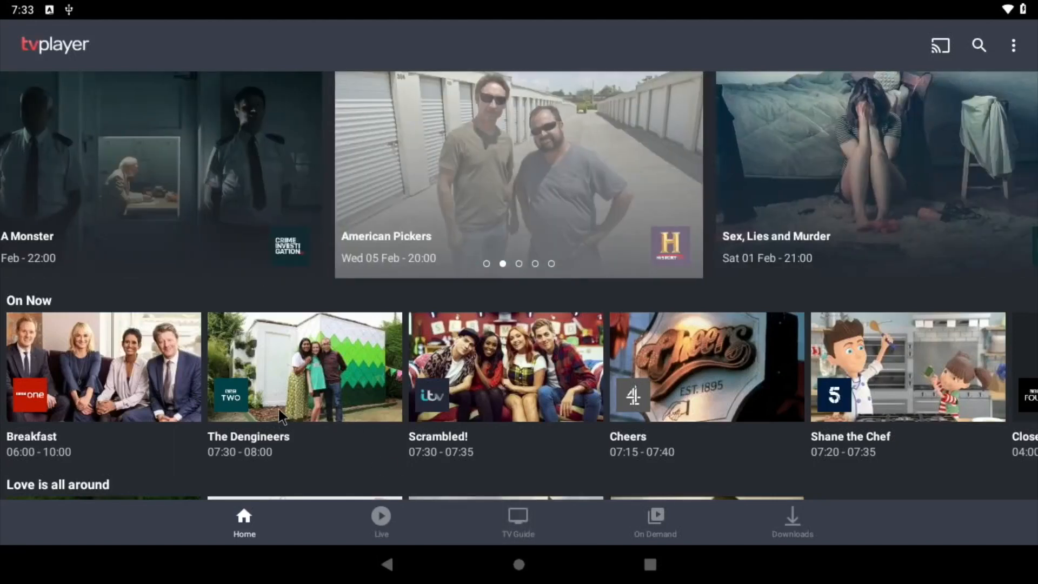
{"action": "mouse_move", "coordinate": [508, 388]}
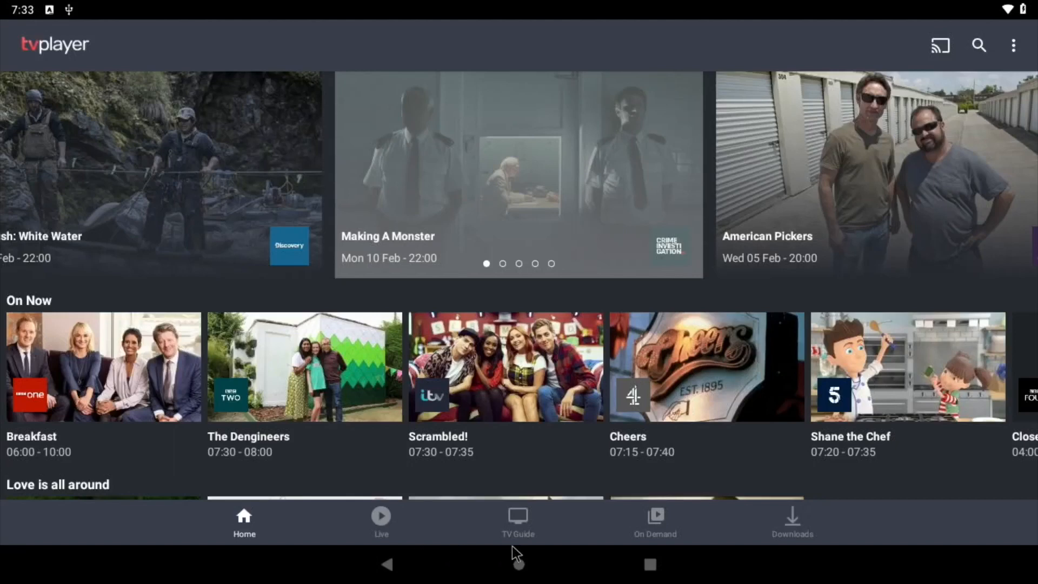
{"action": "mouse_move", "coordinate": [292, 380]}
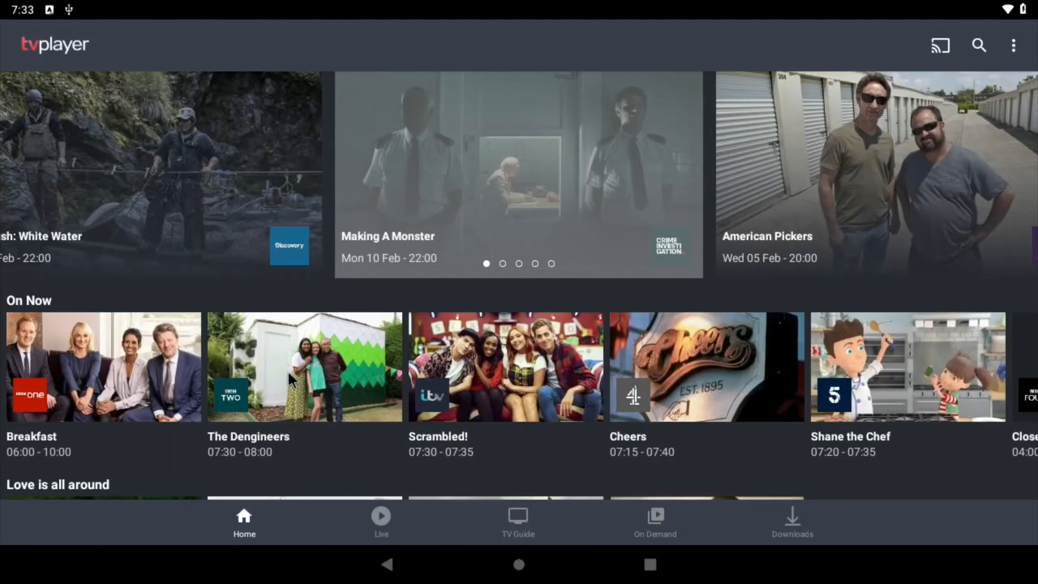
{"action": "left_click", "coordinate": [304, 366]}
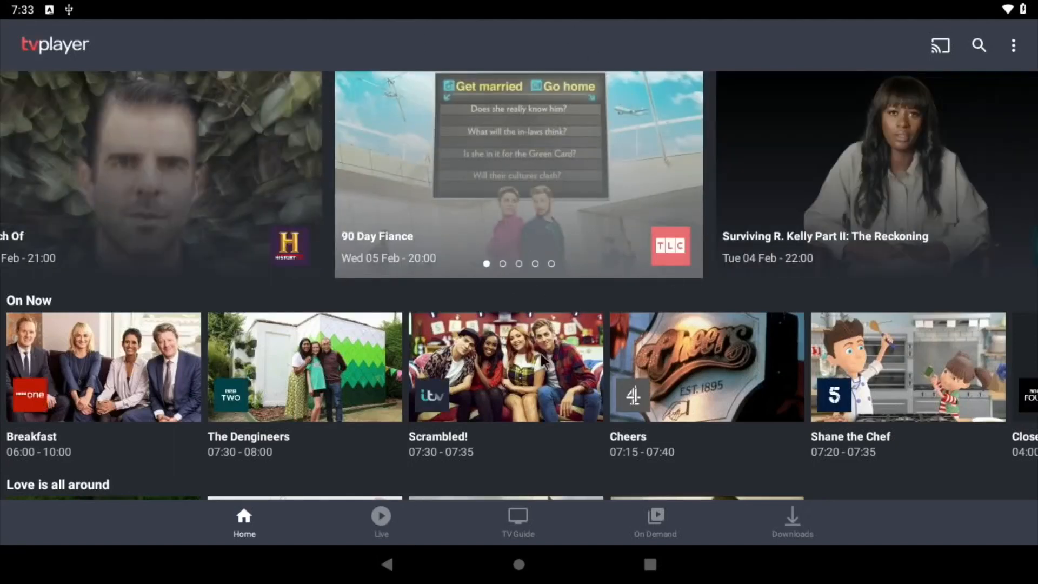
{"action": "mouse_move", "coordinate": [518, 566]}
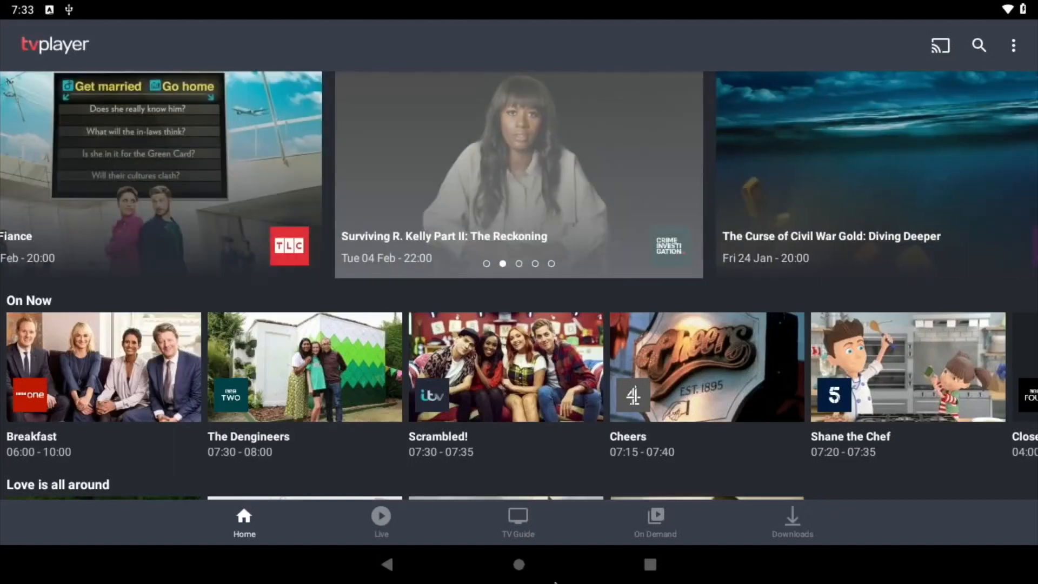
{"action": "left_click", "coordinate": [650, 564]}
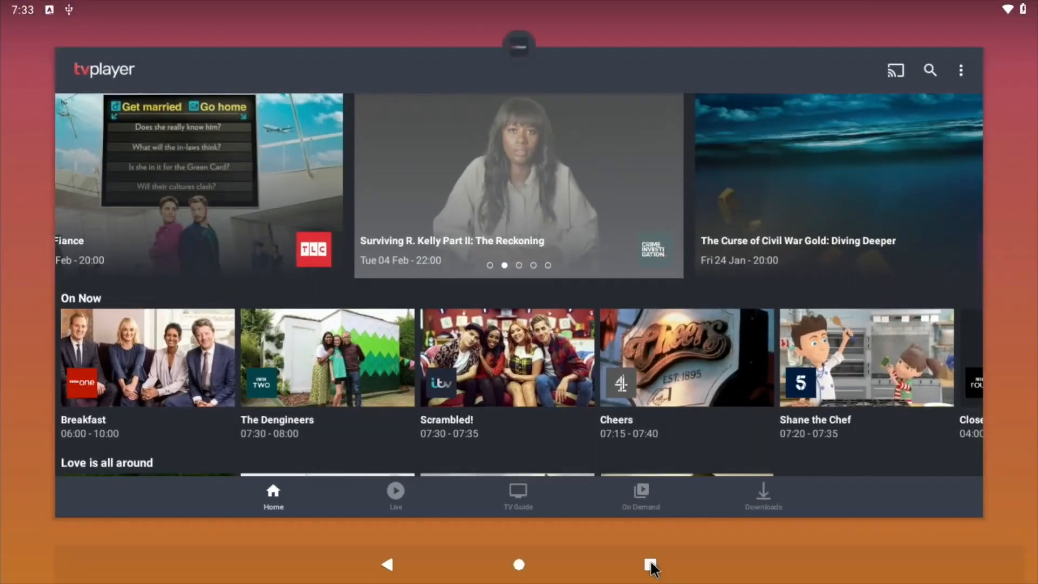
Clear TVPlayer from recents and launch TuneIn Radio from the app drawer.
{"action": "left_click", "coordinate": [652, 567]}
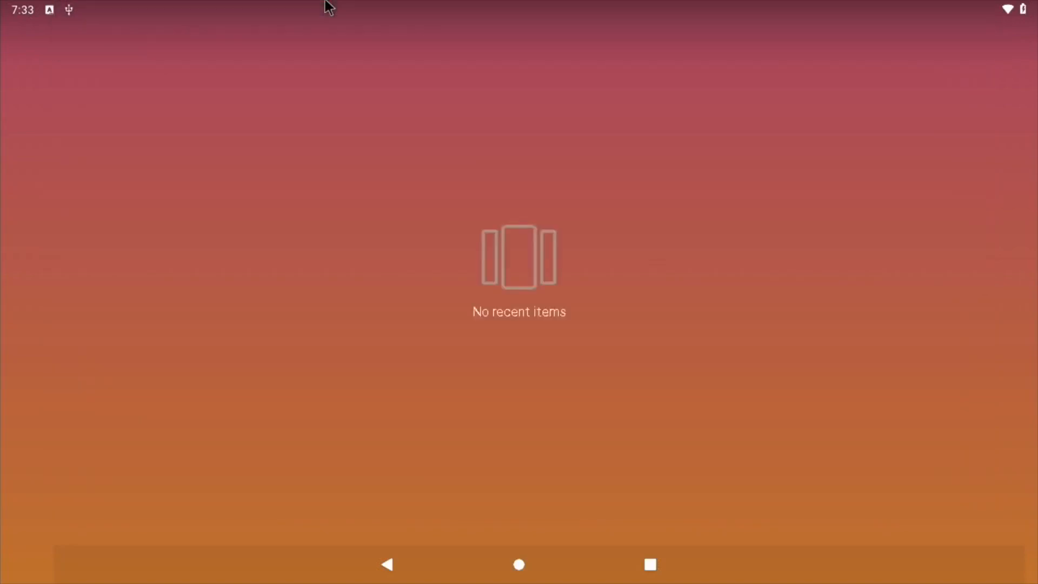
{"action": "left_click", "coordinate": [518, 564]}
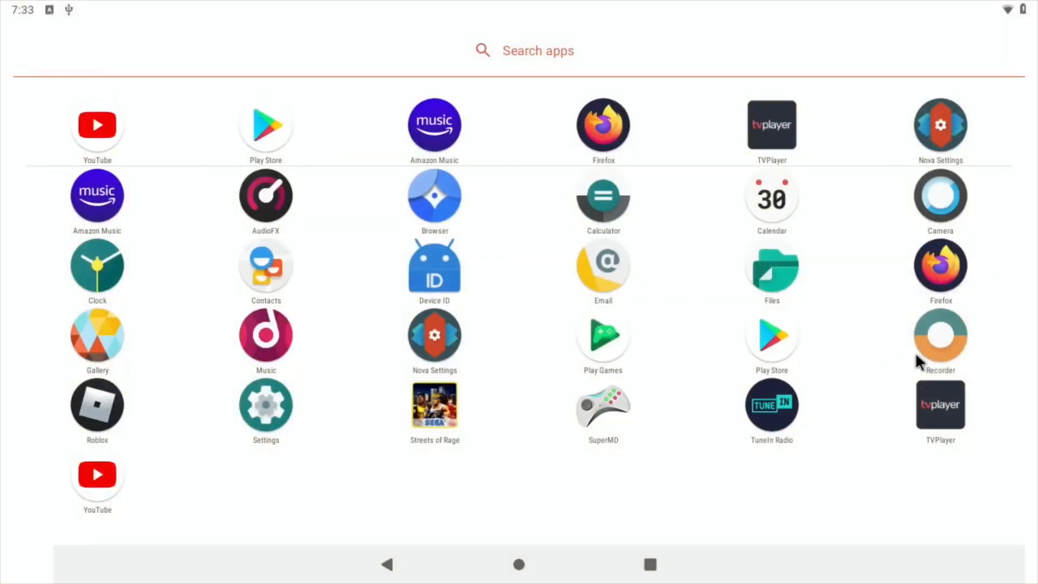
{"action": "left_click", "coordinate": [771, 404]}
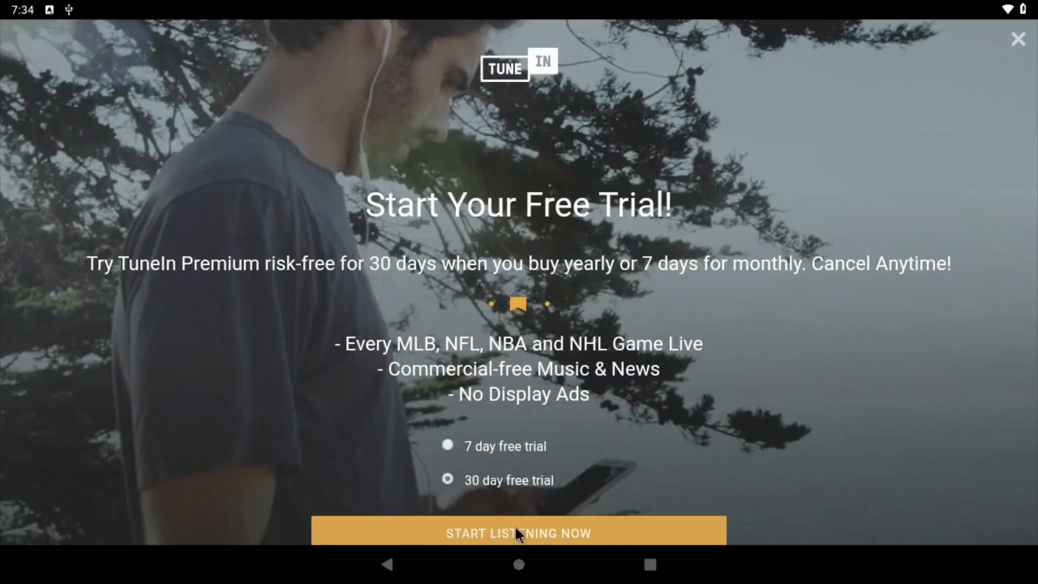
{"action": "mouse_move", "coordinate": [1028, 50]}
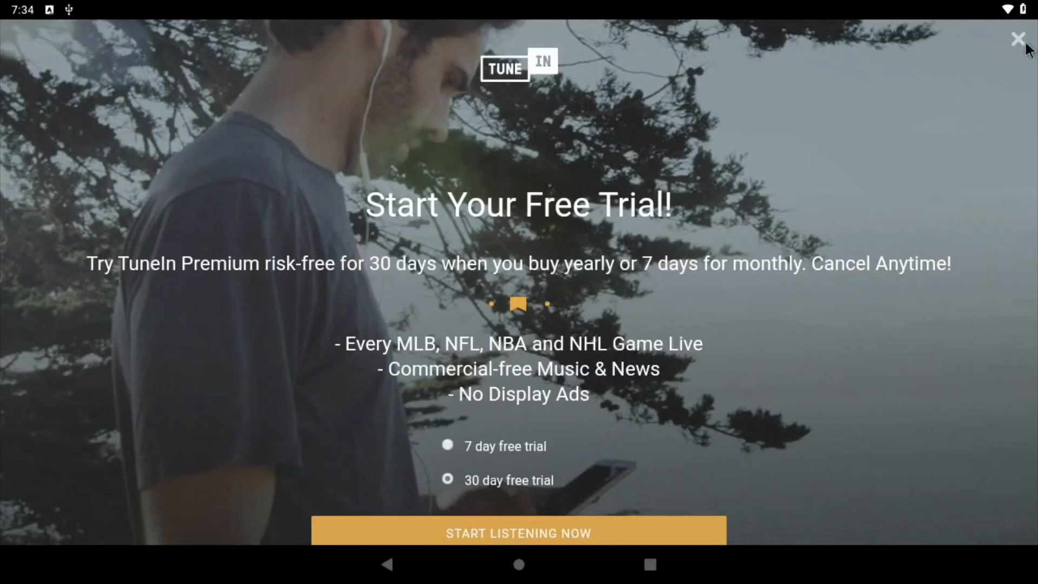
Dismiss TuneIn's trial offer, allow location access, and skip the ad-consent screen.
{"action": "left_click", "coordinate": [1018, 38]}
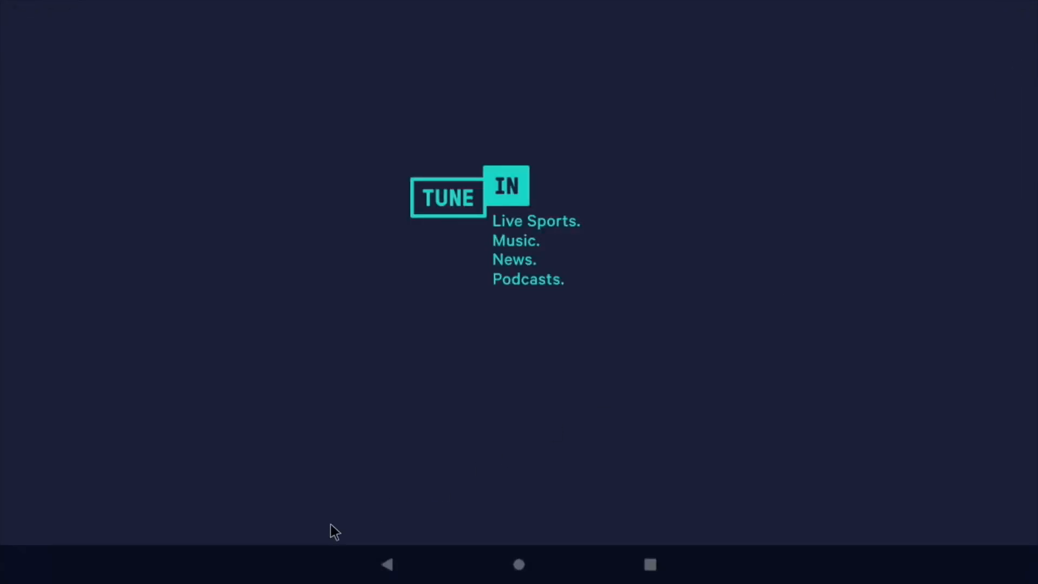
{"action": "mouse_move", "coordinate": [224, 172]}
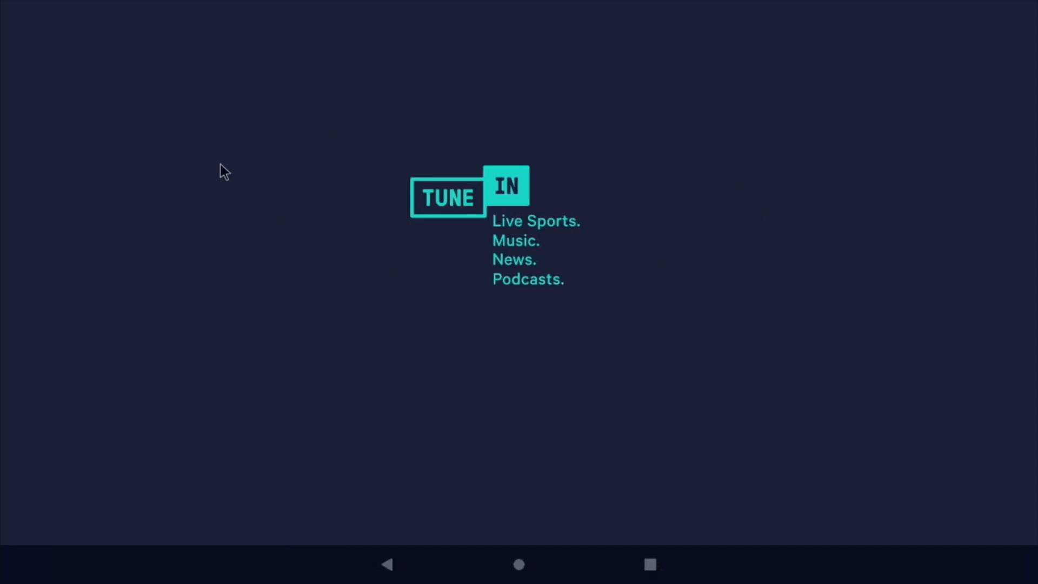
{"action": "mouse_move", "coordinate": [425, 244]}
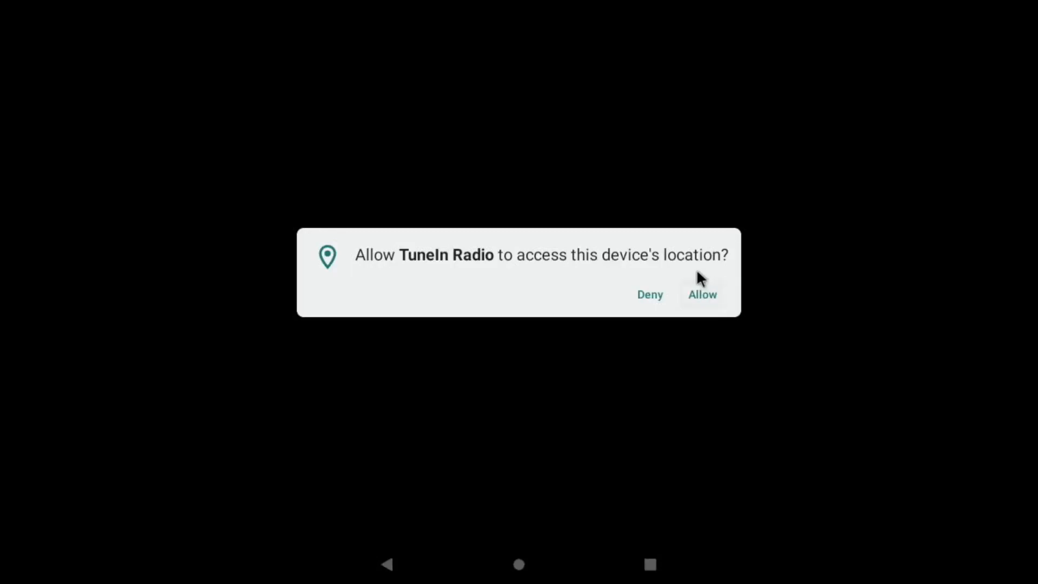
{"action": "left_click", "coordinate": [702, 294]}
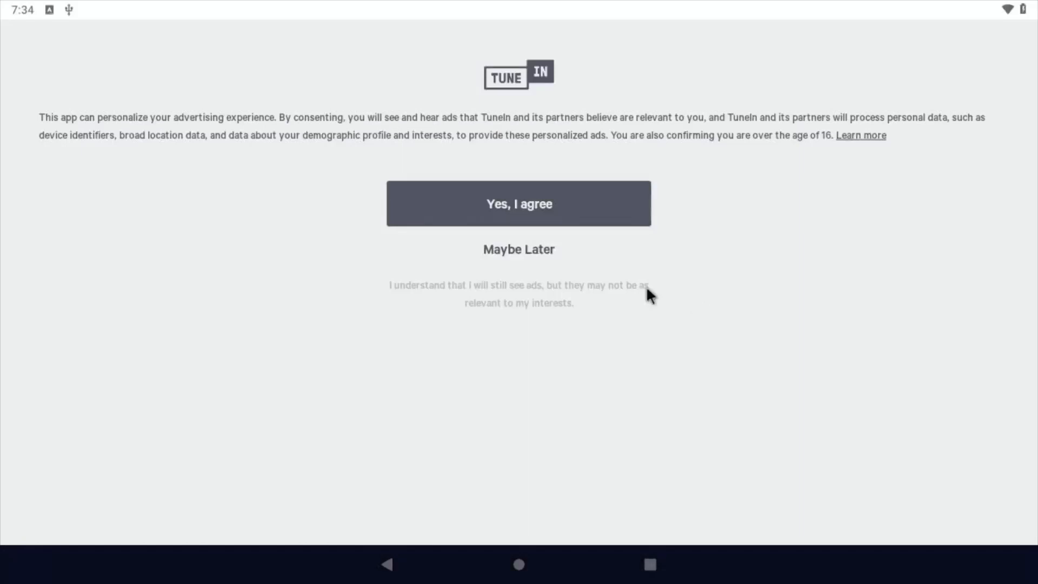
{"action": "left_click", "coordinate": [519, 204]}
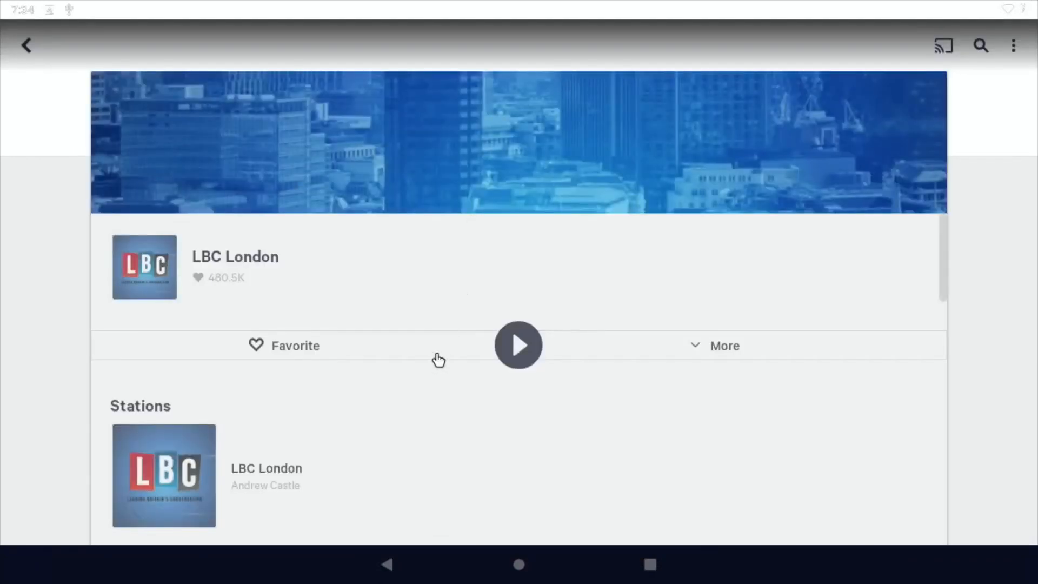
Scroll the LBC London station page and start the stream playing.
{"action": "scroll", "scroll_direction": "down", "scroll_amount": 3}
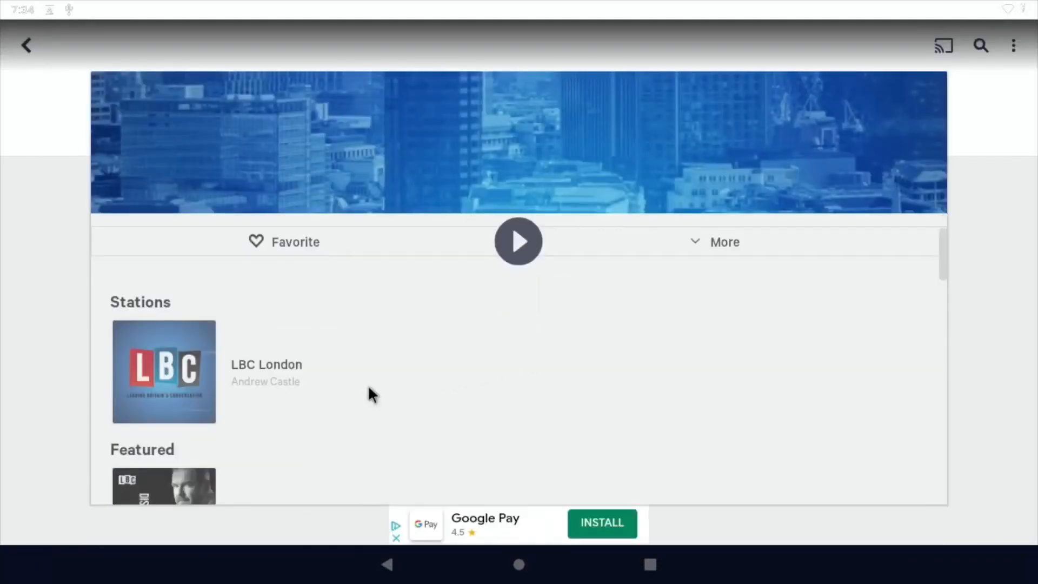
{"action": "scroll", "scroll_direction": "down", "scroll_amount": 3}
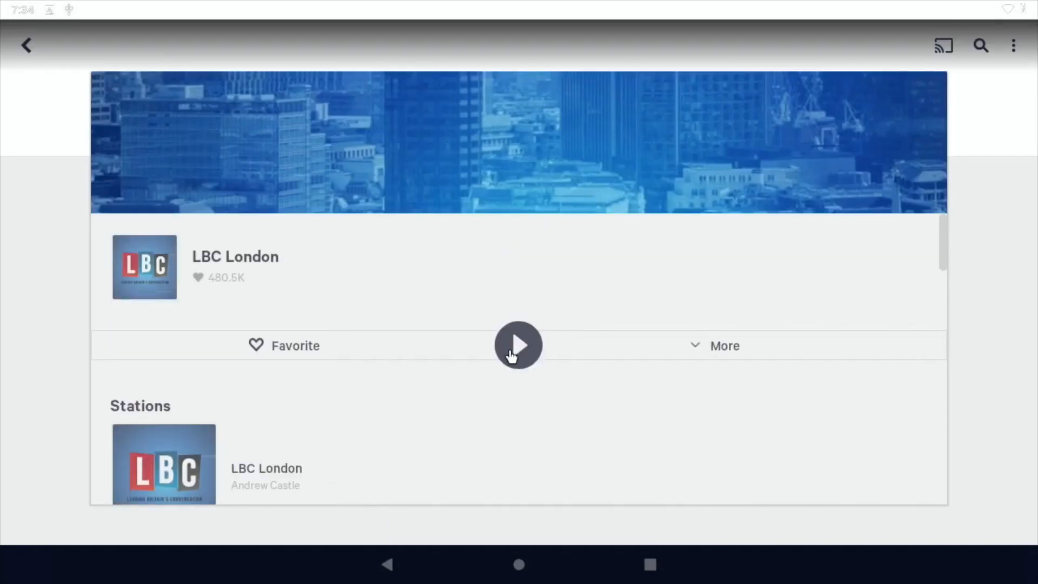
{"action": "left_click", "coordinate": [518, 345]}
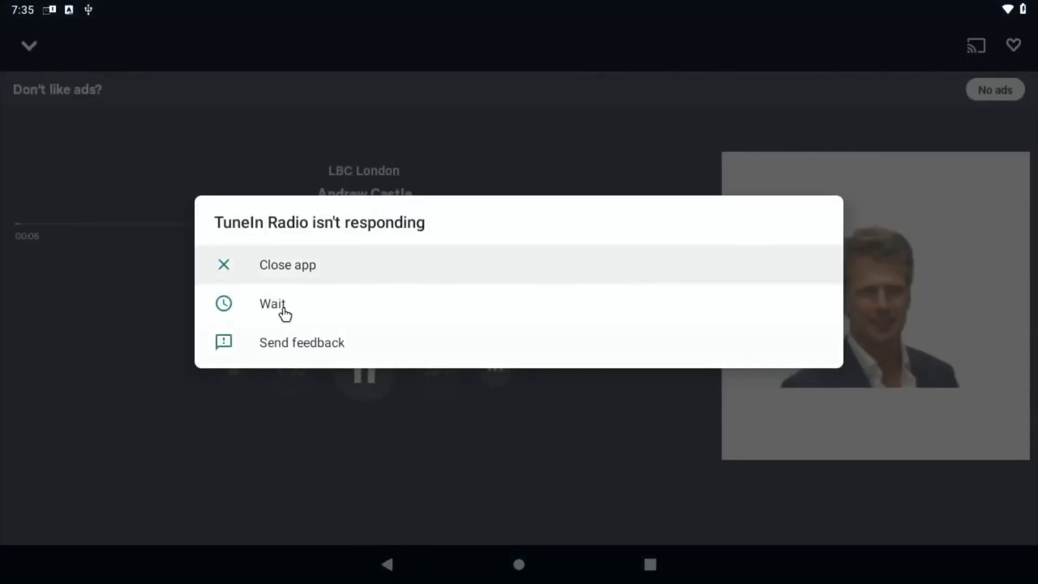
Choose Wait on the not-responding dialog and toggle LBC London playback in the player.
{"action": "left_click", "coordinate": [272, 304]}
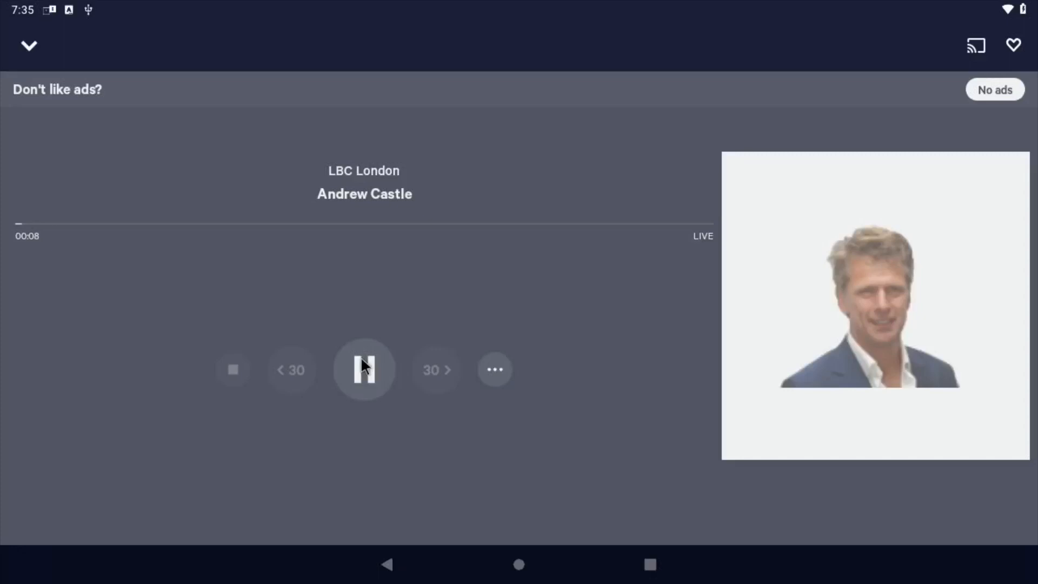
{"action": "left_click", "coordinate": [363, 369]}
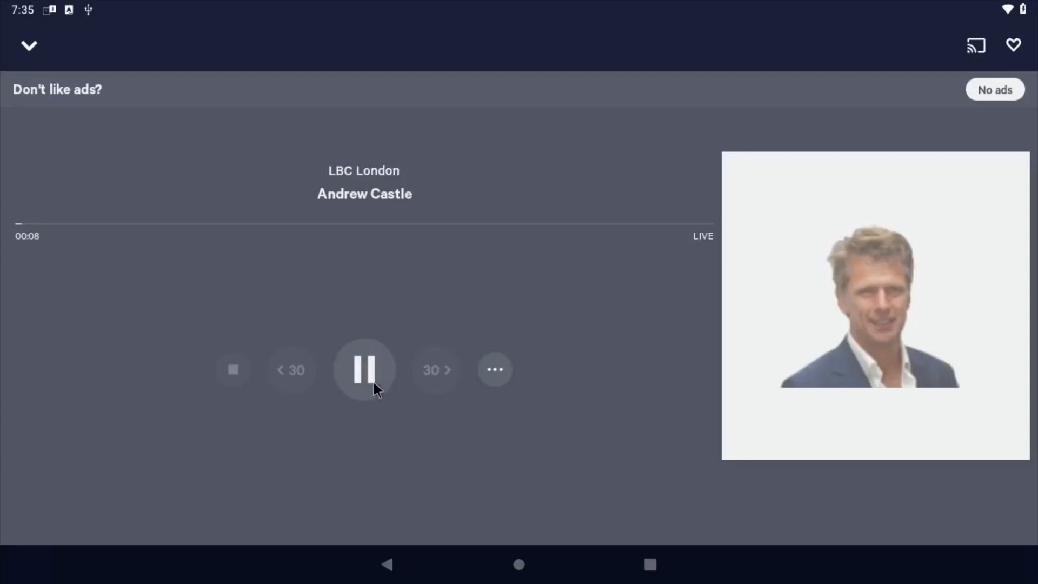
{"action": "mouse_move", "coordinate": [283, 353]}
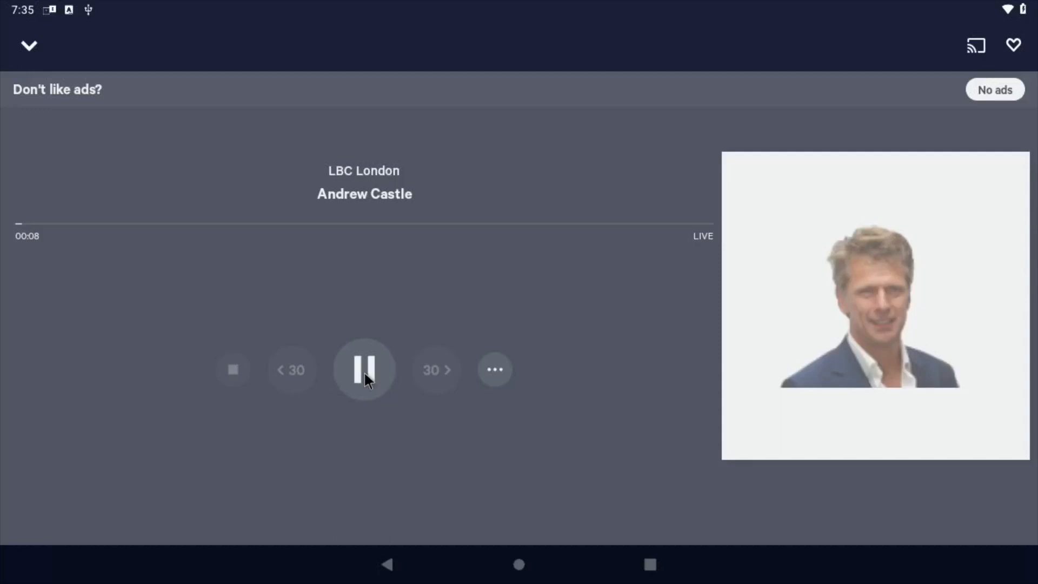
{"action": "left_click", "coordinate": [364, 369]}
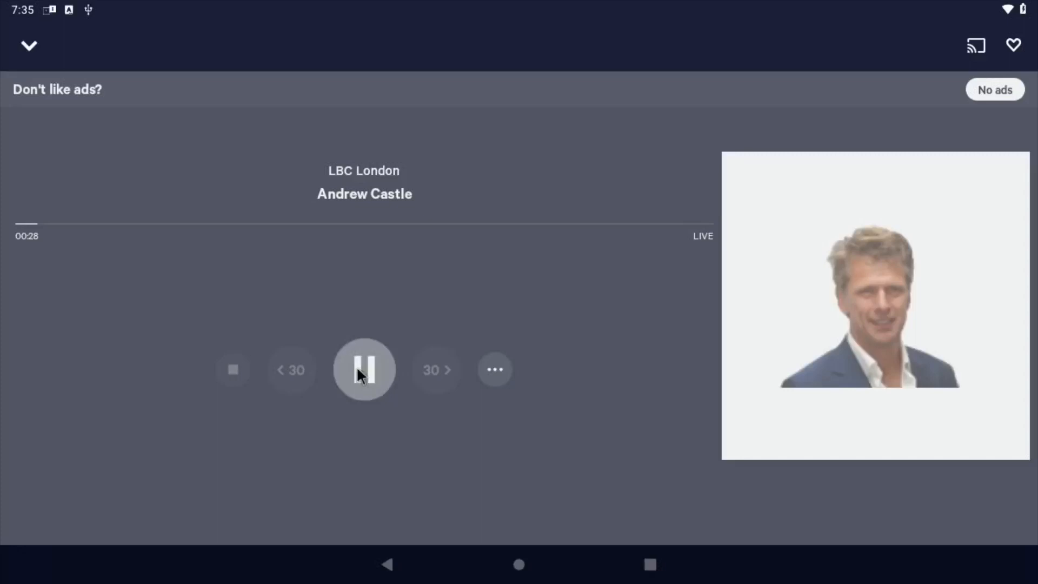
{"action": "left_click", "coordinate": [364, 369]}
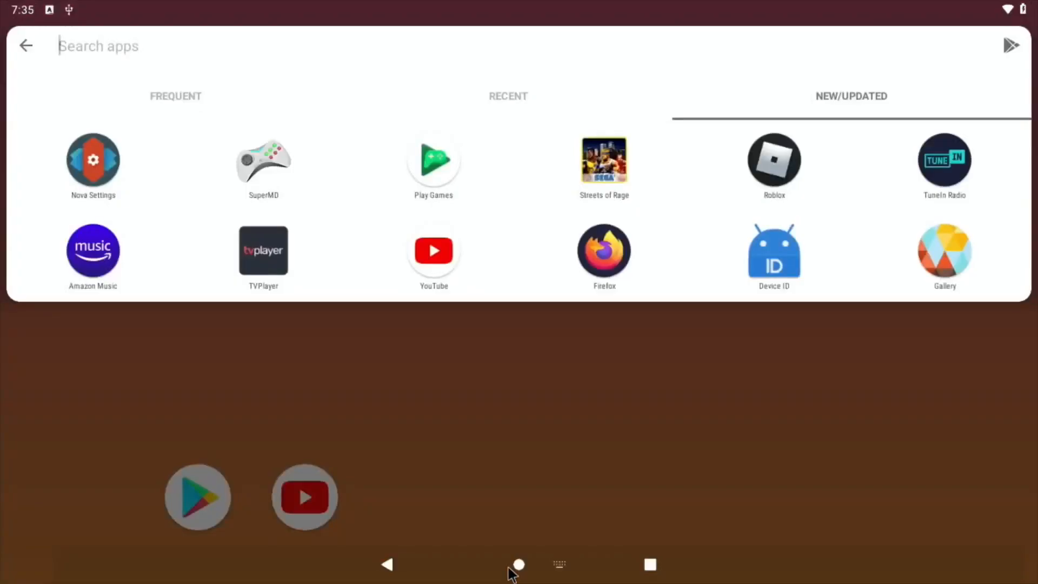
{"action": "mouse_move", "coordinate": [543, 214]}
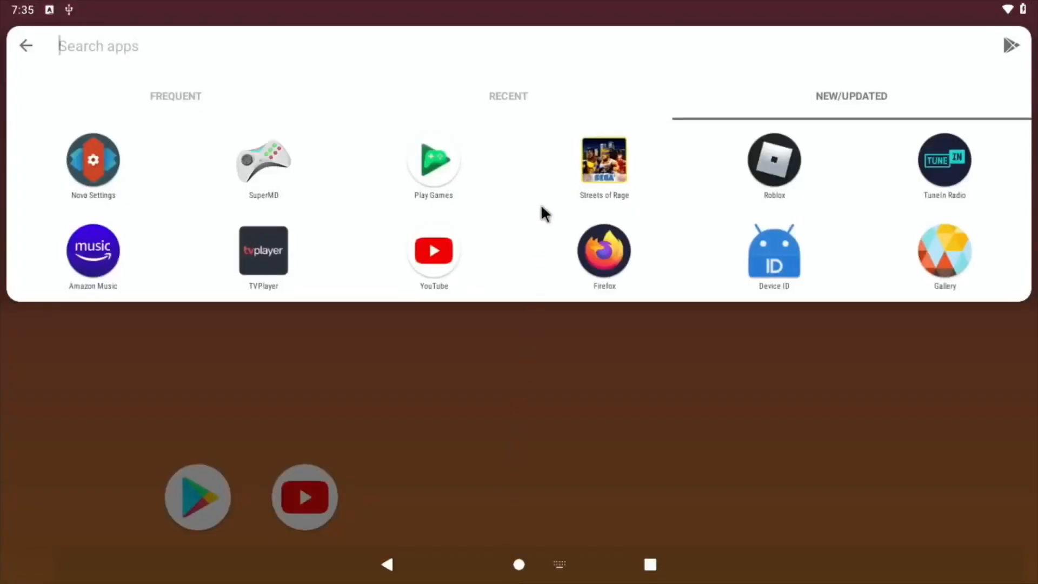
{"action": "mouse_move", "coordinate": [526, 248]}
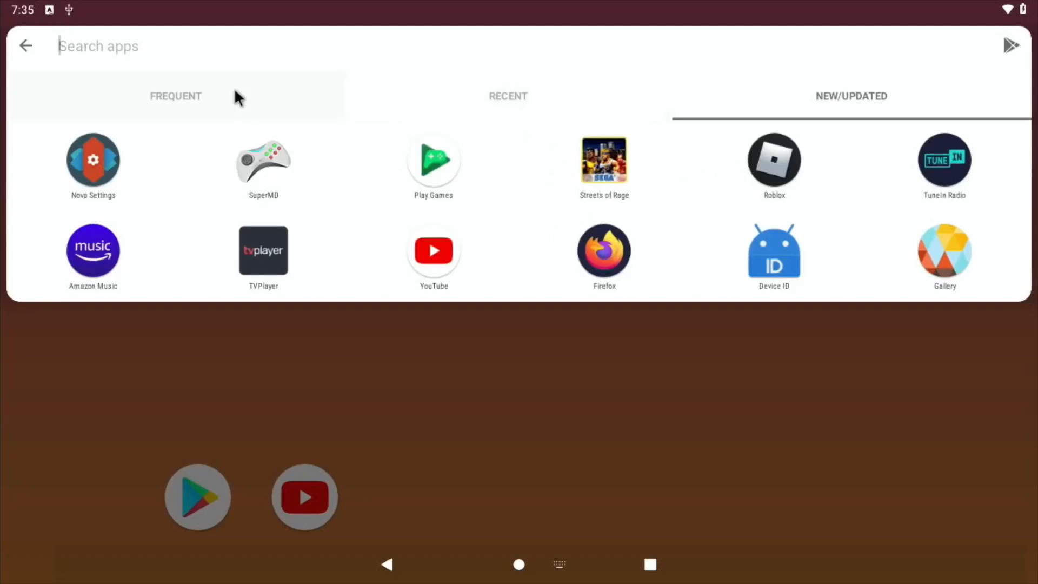
Switch the Nova app drawer between its Frequent, Recent and New/Updated tabs.
{"action": "left_click", "coordinate": [507, 96]}
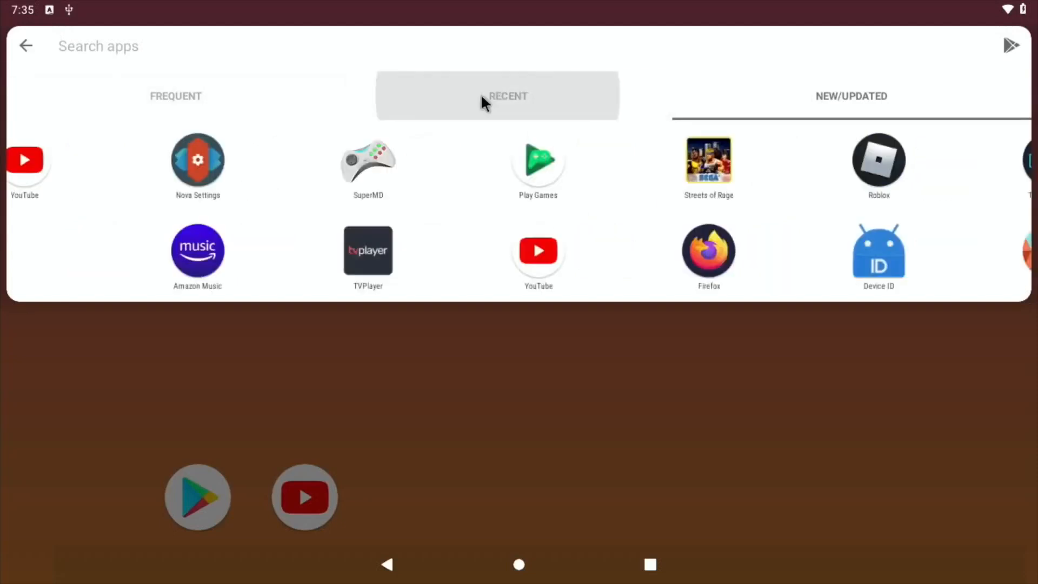
{"action": "left_click", "coordinate": [175, 96]}
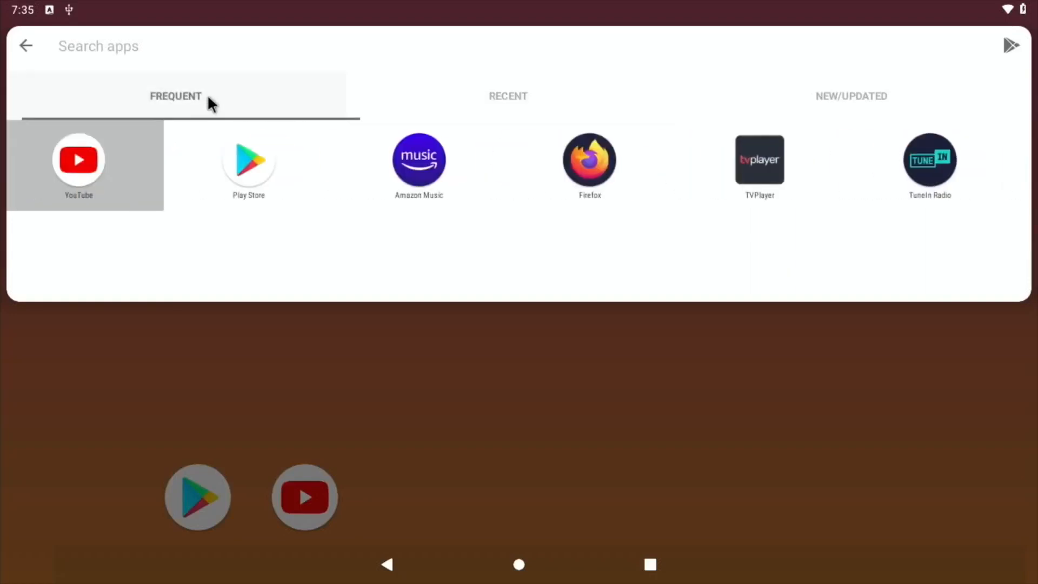
{"action": "left_click", "coordinate": [850, 96]}
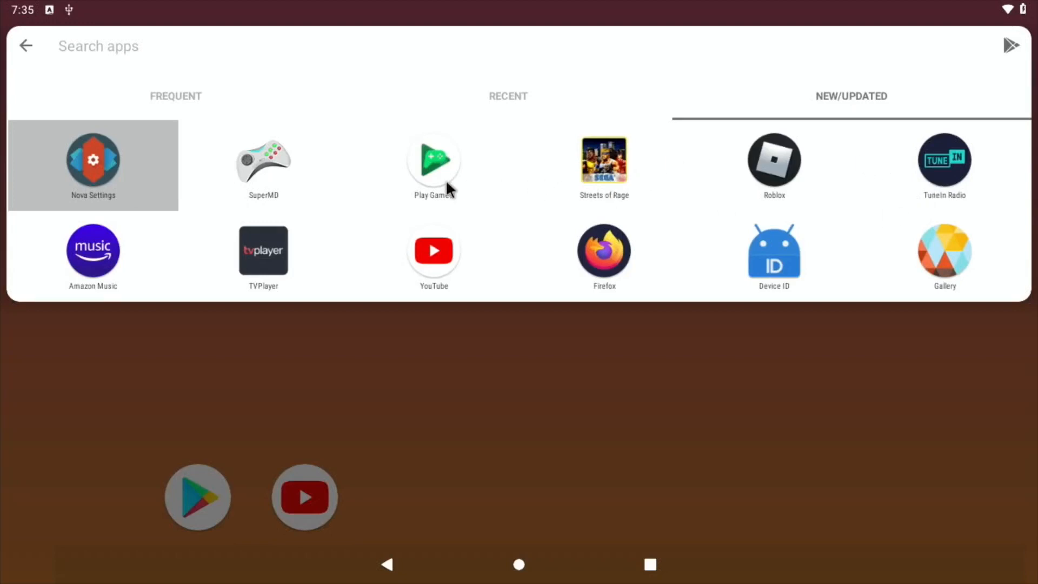
{"action": "mouse_move", "coordinate": [622, 259]}
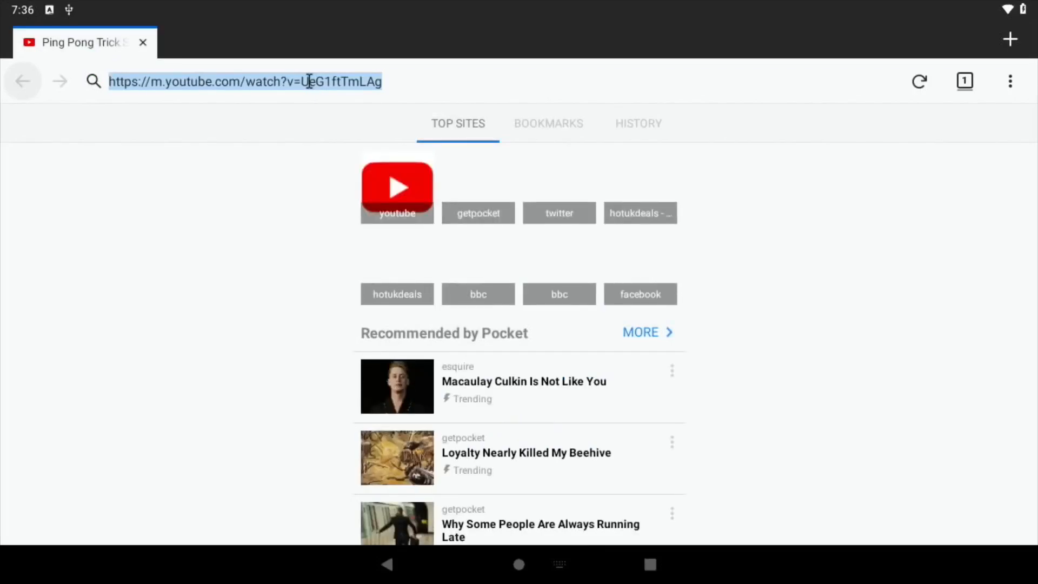
Search for 'gamesnacks', scroll the Google results, and open the 'GameSnacks — Home' result.
{"action": "type", "text": "gamesnacks&ie=utf-8&oe=utf-8&client=firefox-b-"}
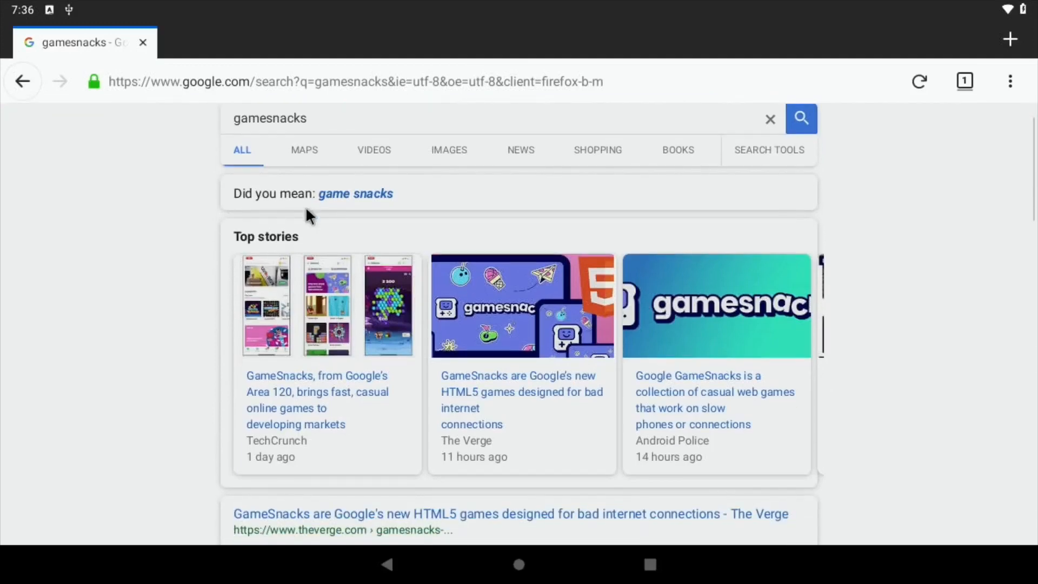
{"action": "scroll", "scroll_direction": "down", "scroll_amount": 3}
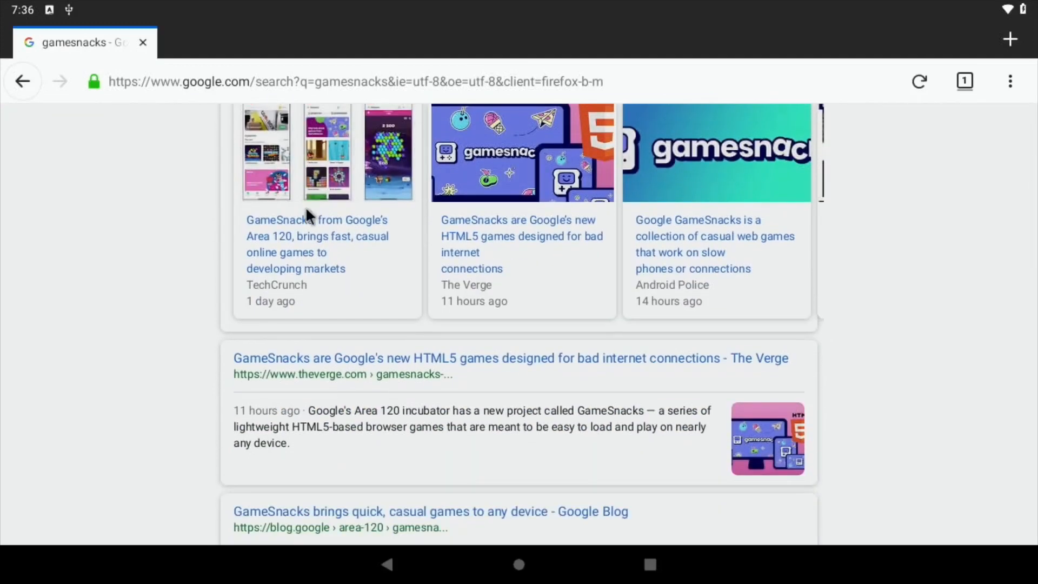
{"action": "scroll", "scroll_direction": "down", "scroll_amount": 3}
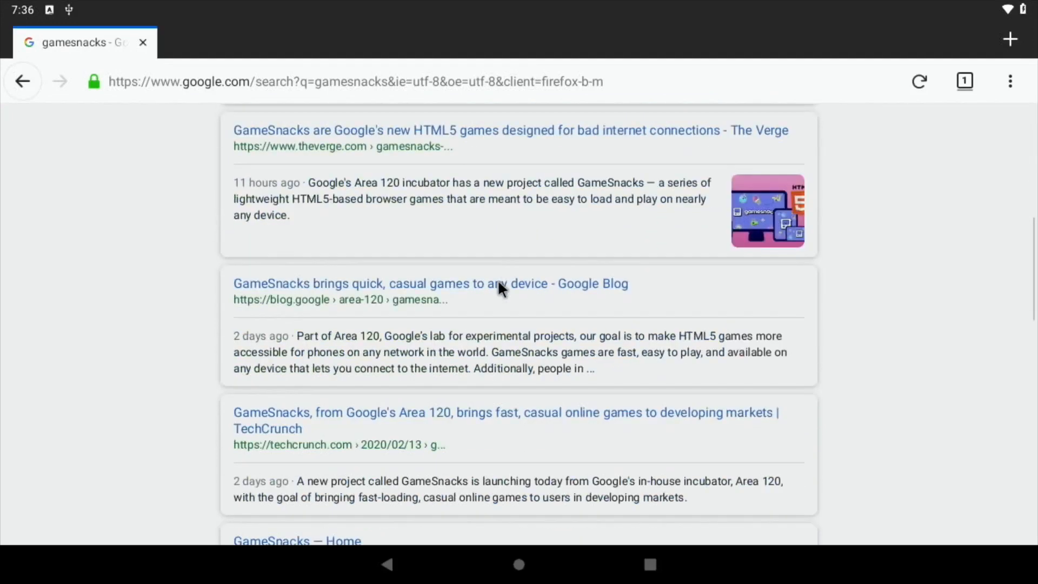
{"action": "scroll", "scroll_direction": "down", "scroll_amount": 3}
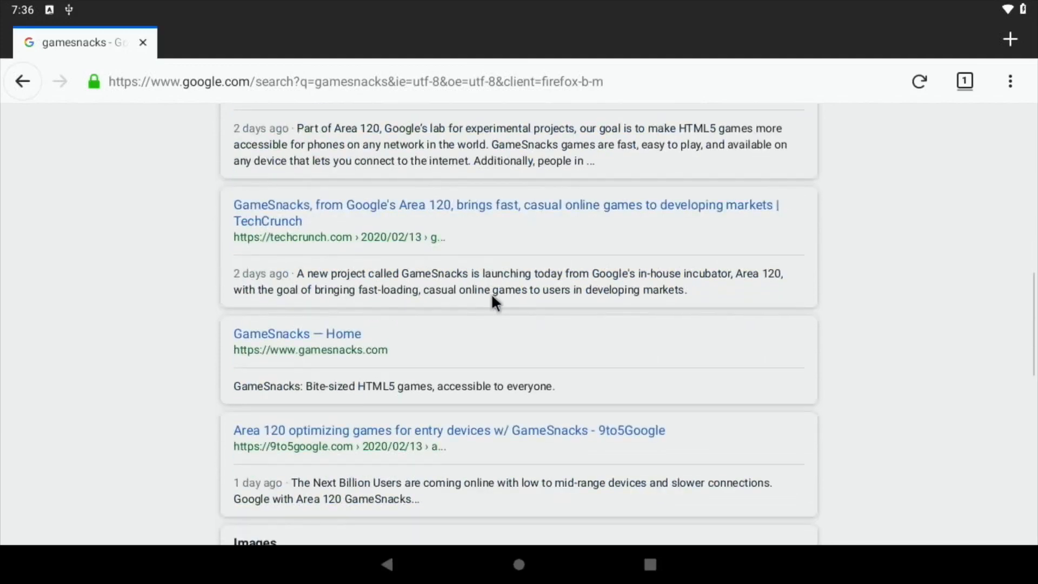
{"action": "mouse_move", "coordinate": [287, 343]}
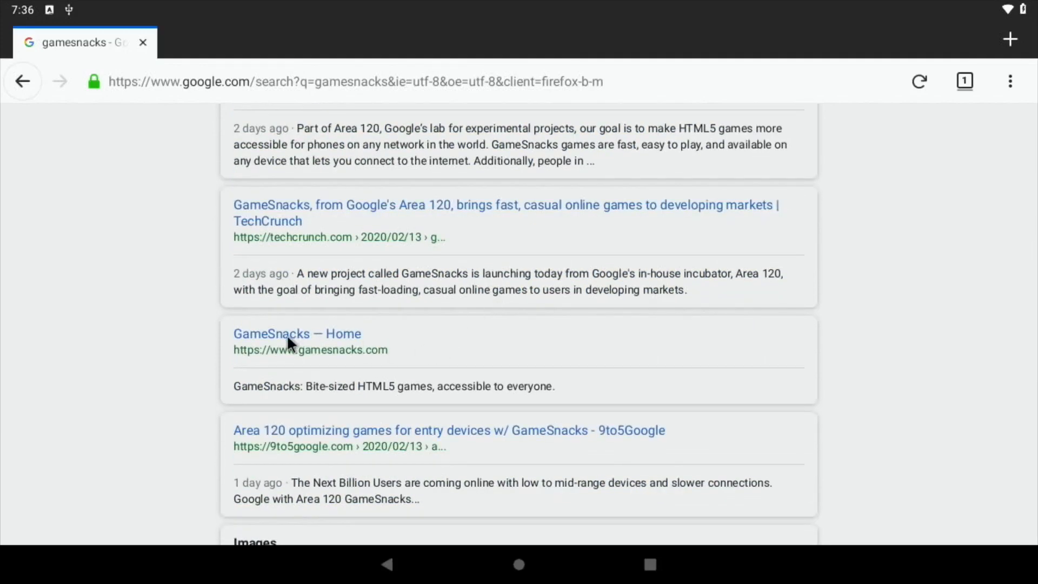
{"action": "mouse_move", "coordinate": [281, 344]}
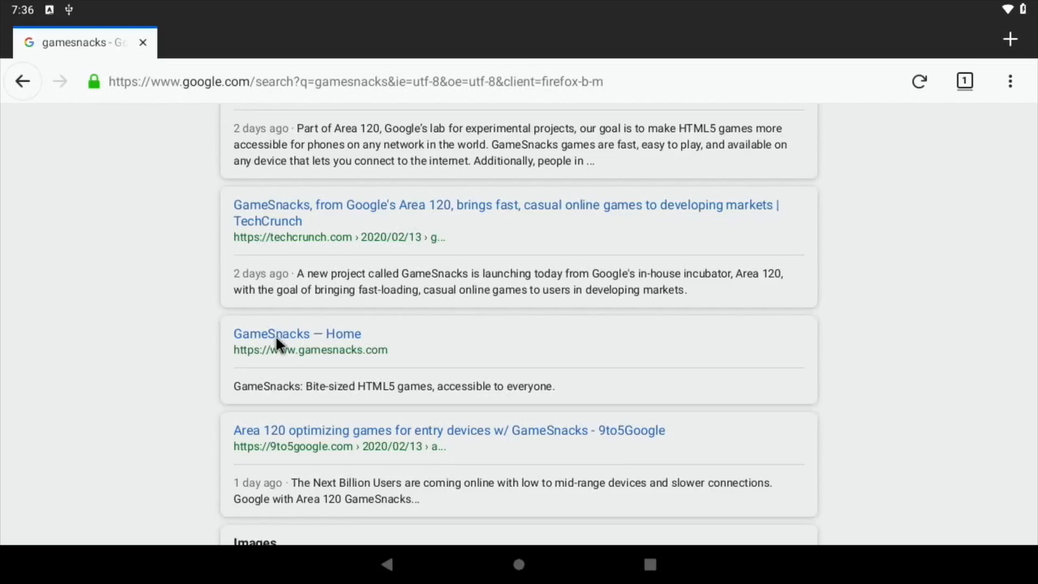
{"action": "left_click", "coordinate": [297, 333]}
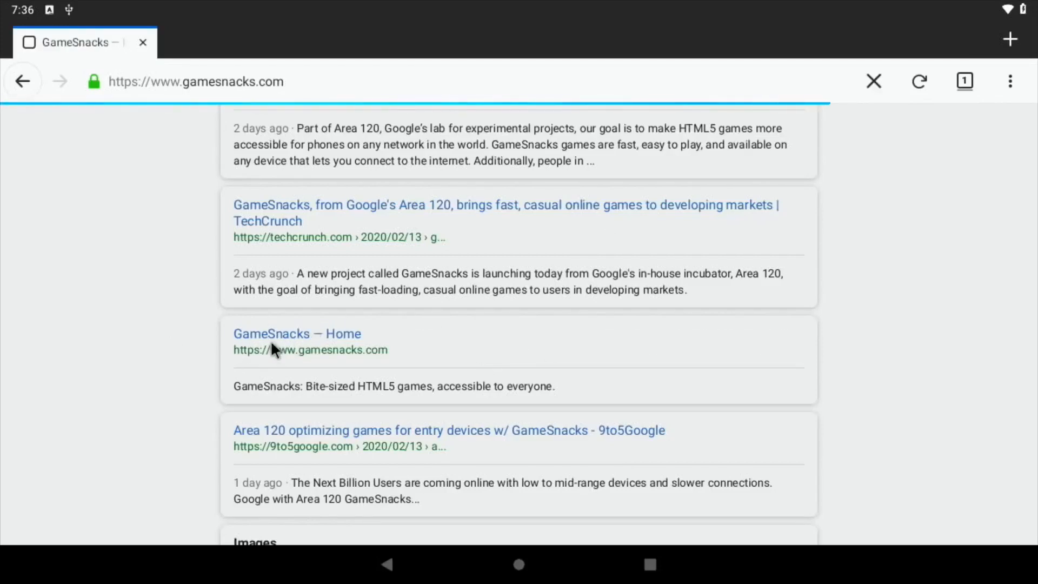
Open the Groovy Ski tile on GameSnacks in a new tab, then close that tab.
{"action": "left_click", "coordinate": [297, 333]}
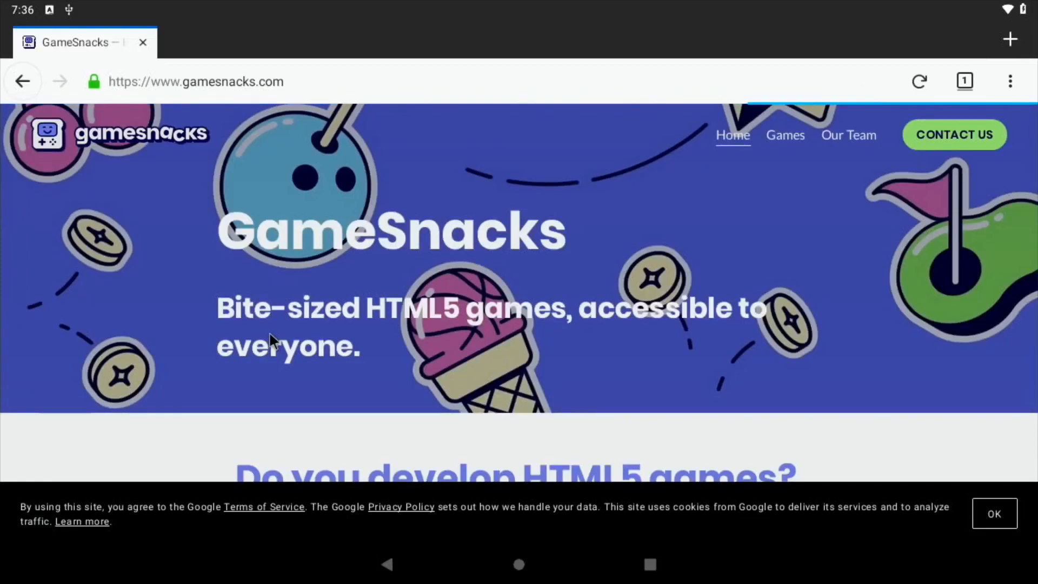
{"action": "scroll", "scroll_direction": "down", "scroll_amount": 3}
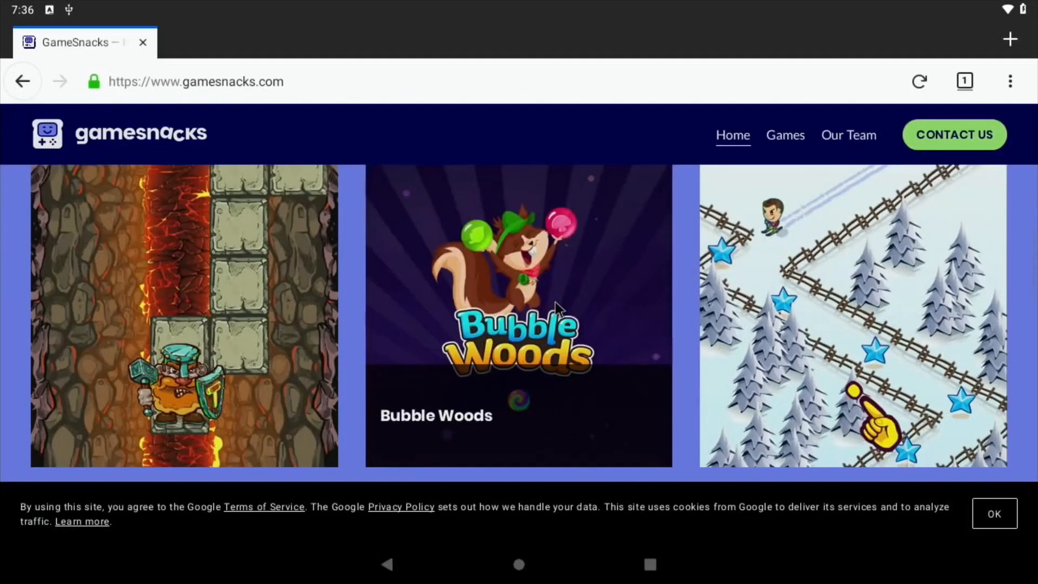
{"action": "left_click", "coordinate": [853, 315]}
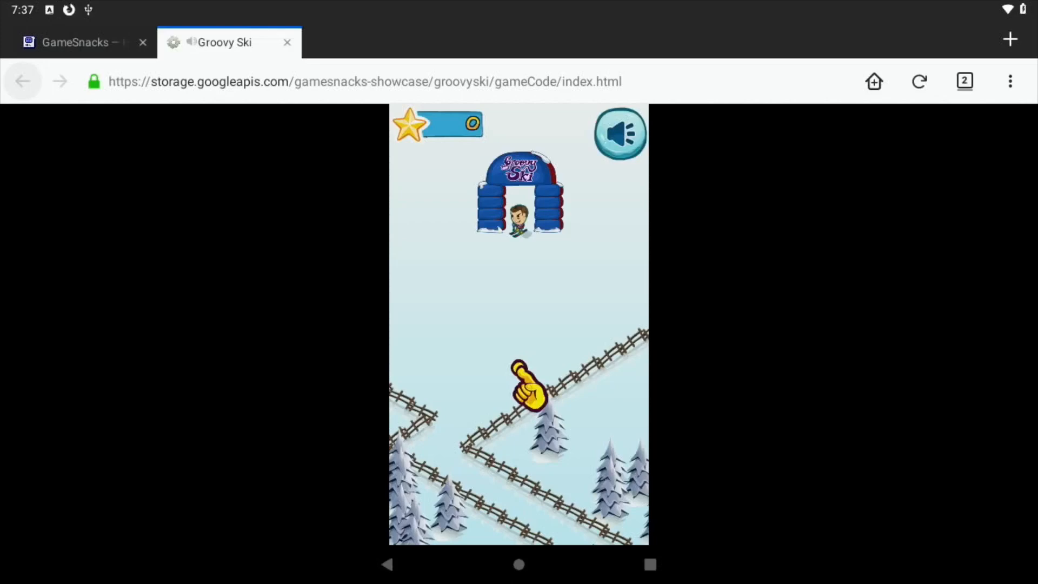
{"action": "left_click", "coordinate": [287, 41]}
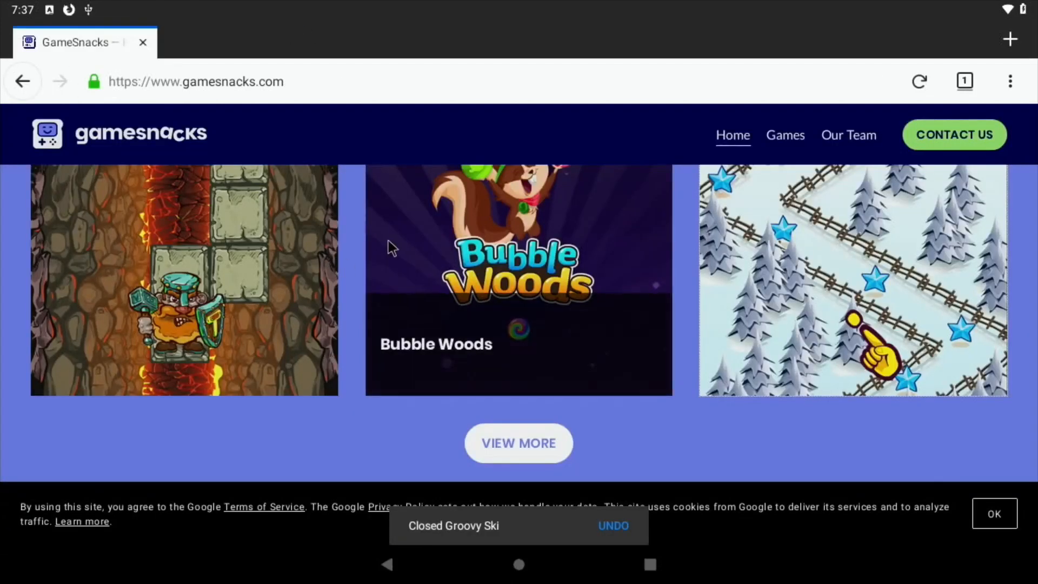
{"action": "scroll", "scroll_direction": "down", "scroll_amount": 3}
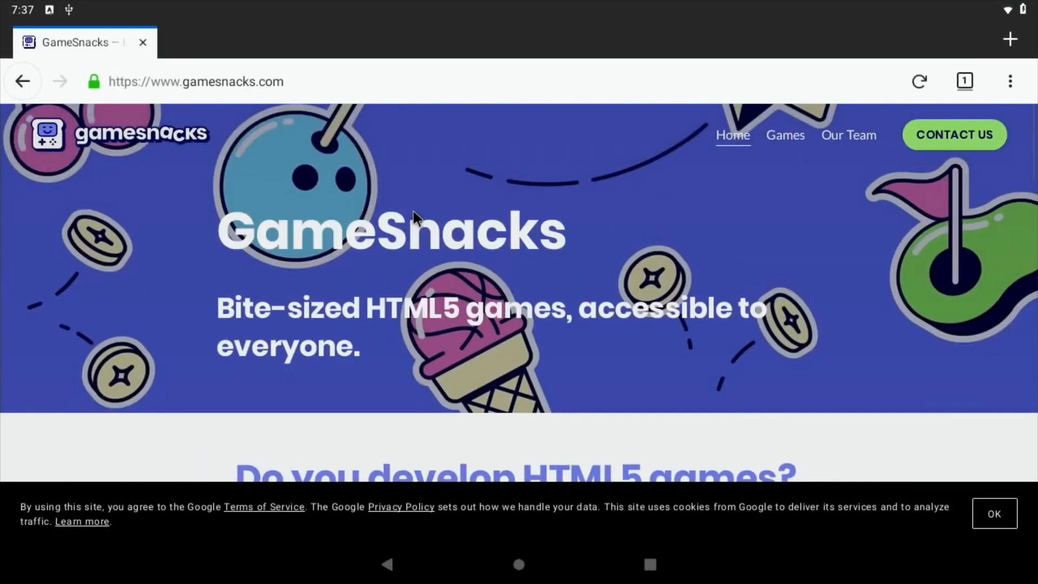
{"action": "mouse_move", "coordinate": [784, 144]}
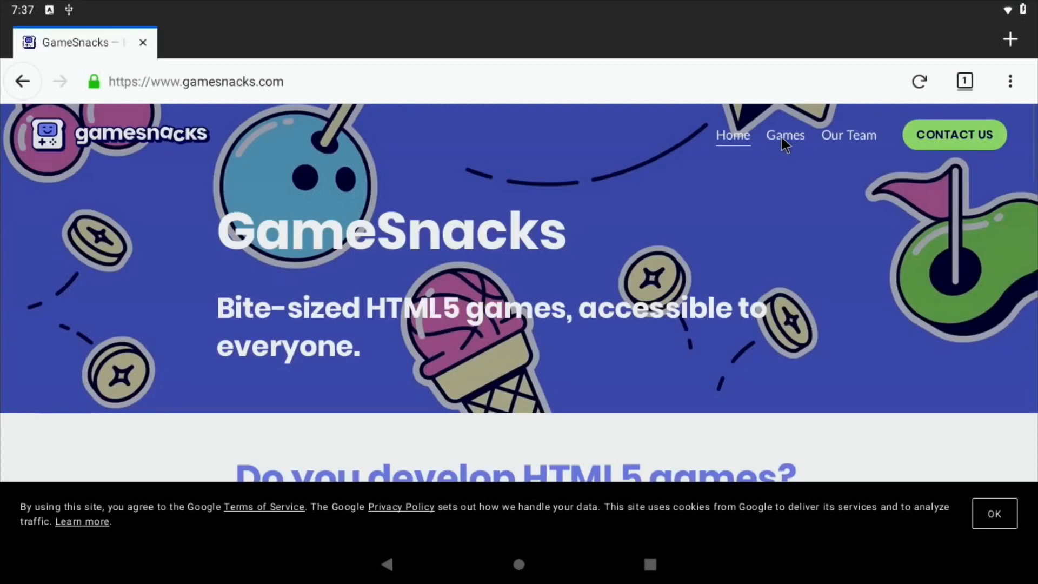
Go to GameSnacks' Games page and open the Black Moon Design developer site.
{"action": "left_click", "coordinate": [785, 135]}
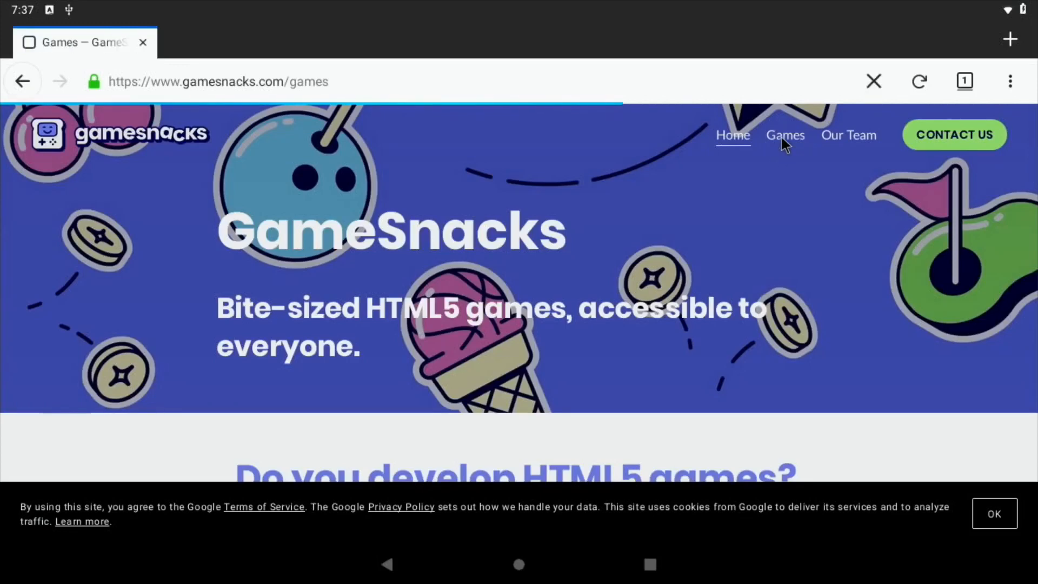
{"action": "left_click", "coordinate": [785, 136]}
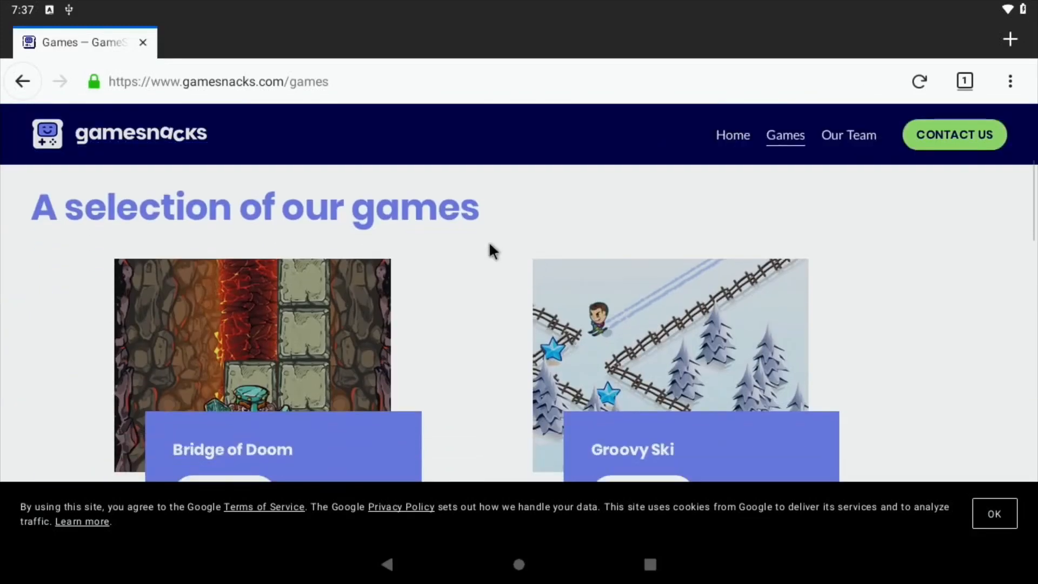
{"action": "scroll", "scroll_direction": "down", "scroll_amount": 3}
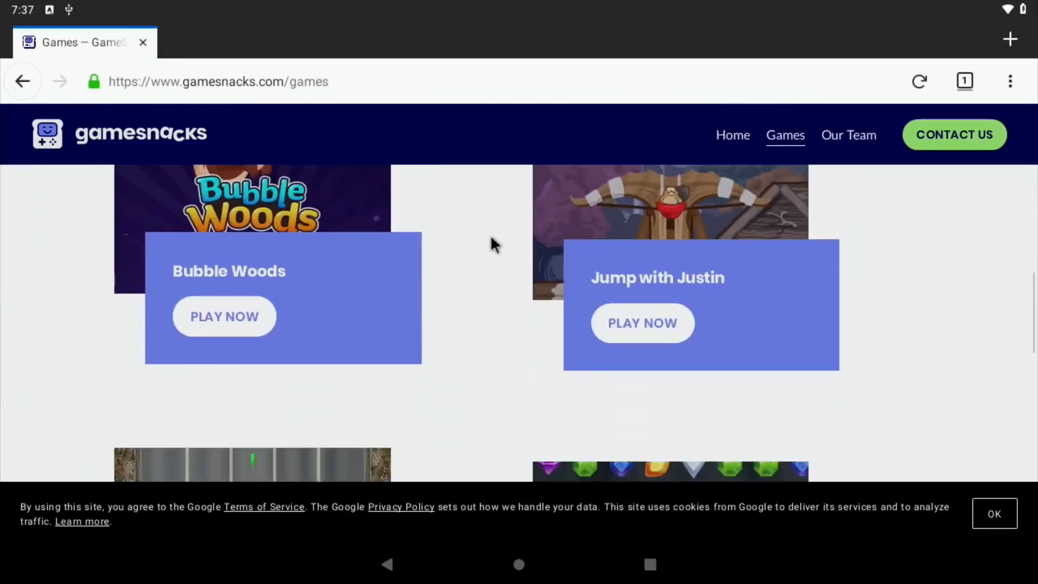
{"action": "scroll", "scroll_direction": "down", "scroll_amount": 3}
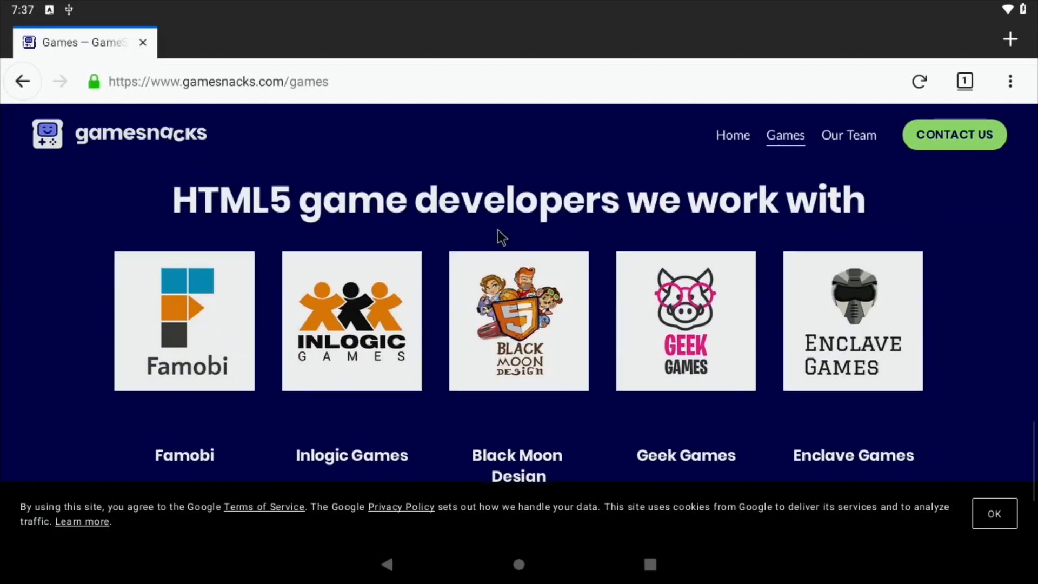
{"action": "left_click", "coordinate": [519, 322]}
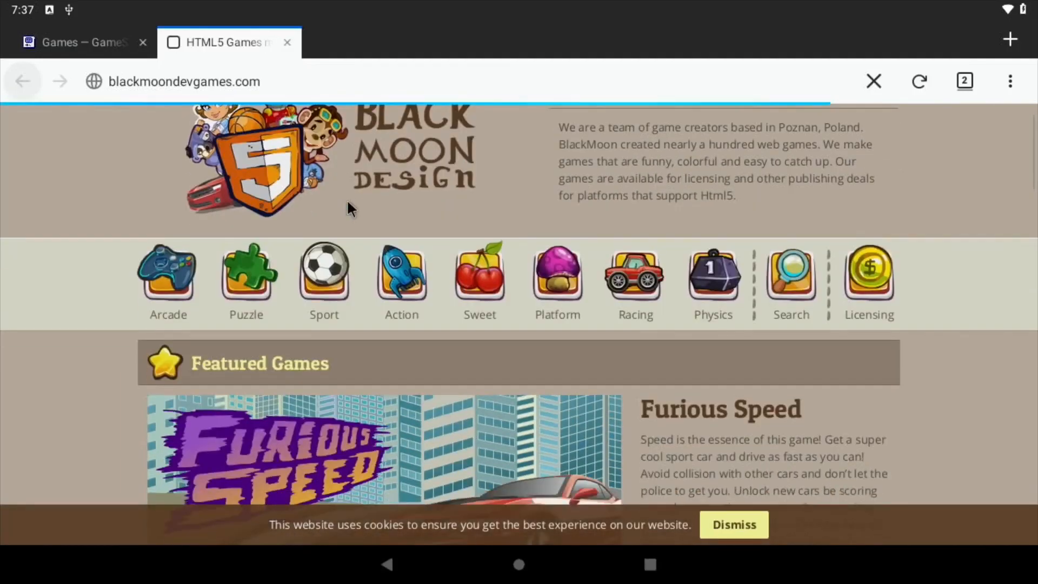
Scroll to the Sport section and launch Basketball Master 2.
{"action": "scroll", "scroll_direction": "down", "scroll_amount": 3}
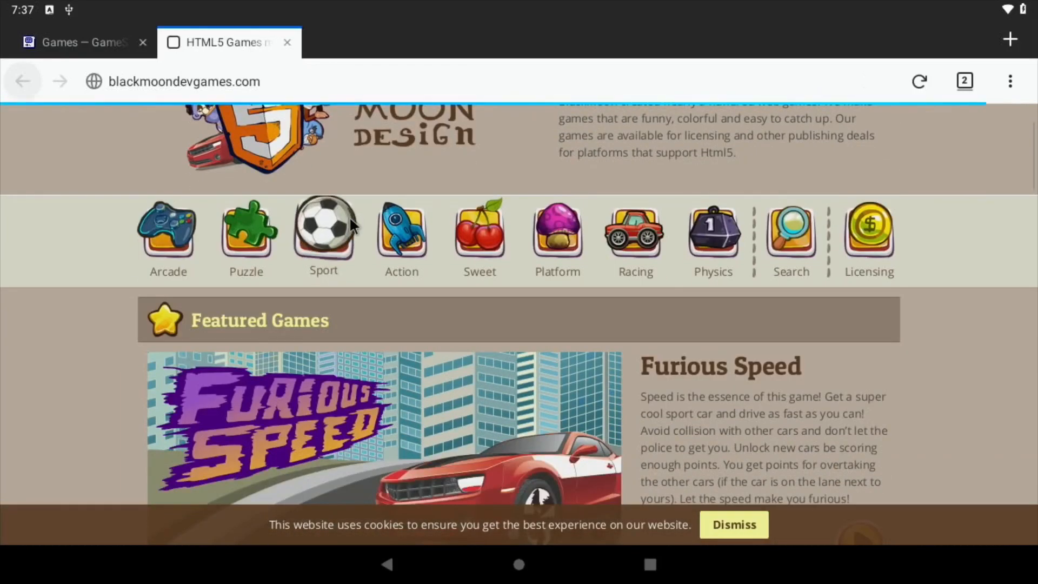
{"action": "scroll", "scroll_direction": "down", "scroll_amount": 3}
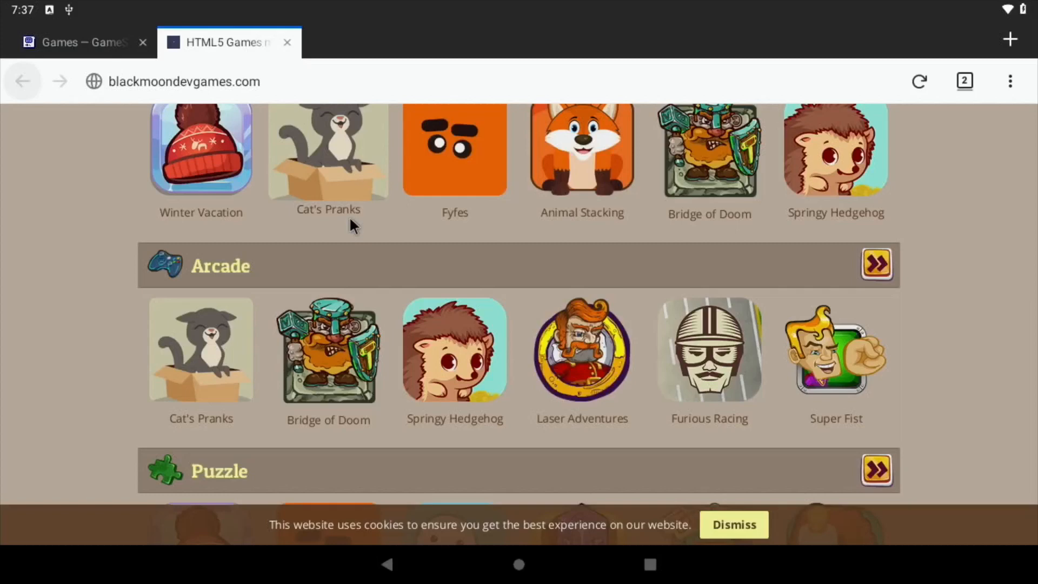
{"action": "scroll", "scroll_direction": "down", "scroll_amount": 3}
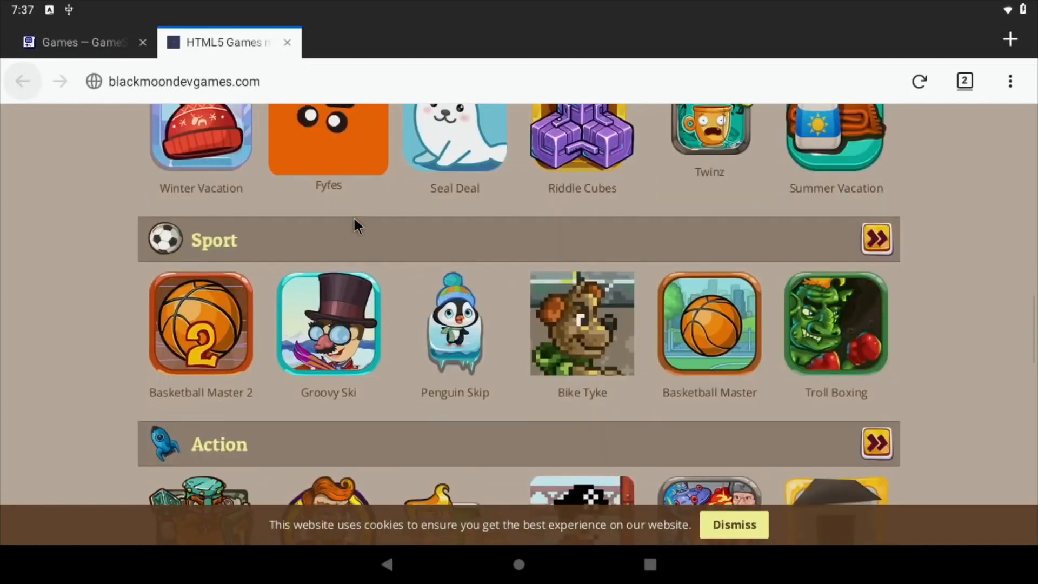
{"action": "left_click", "coordinate": [201, 324]}
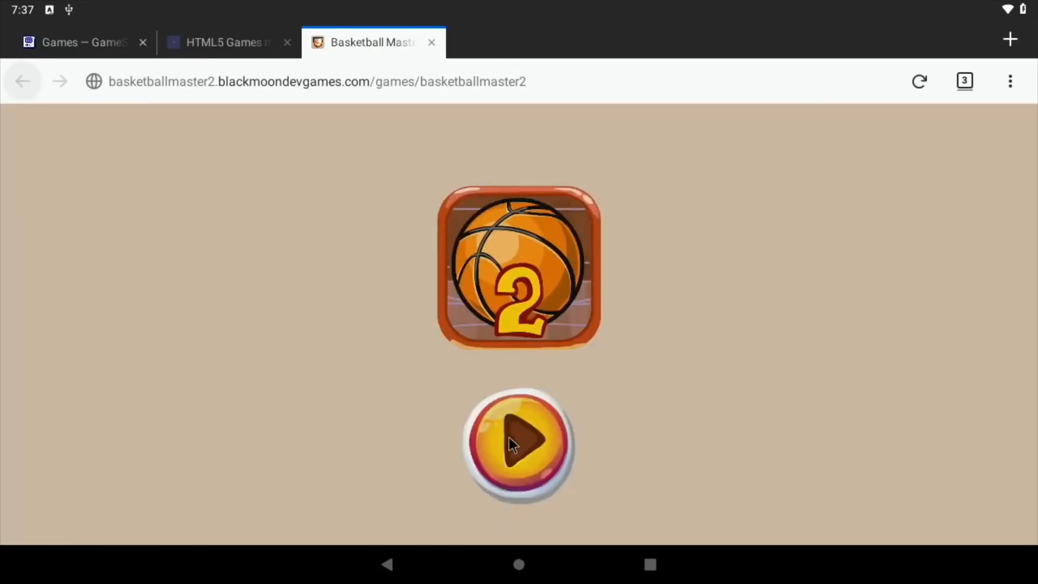
Start Basketball Master 2 and play level 1 from the level selection.
{"action": "left_click", "coordinate": [519, 443]}
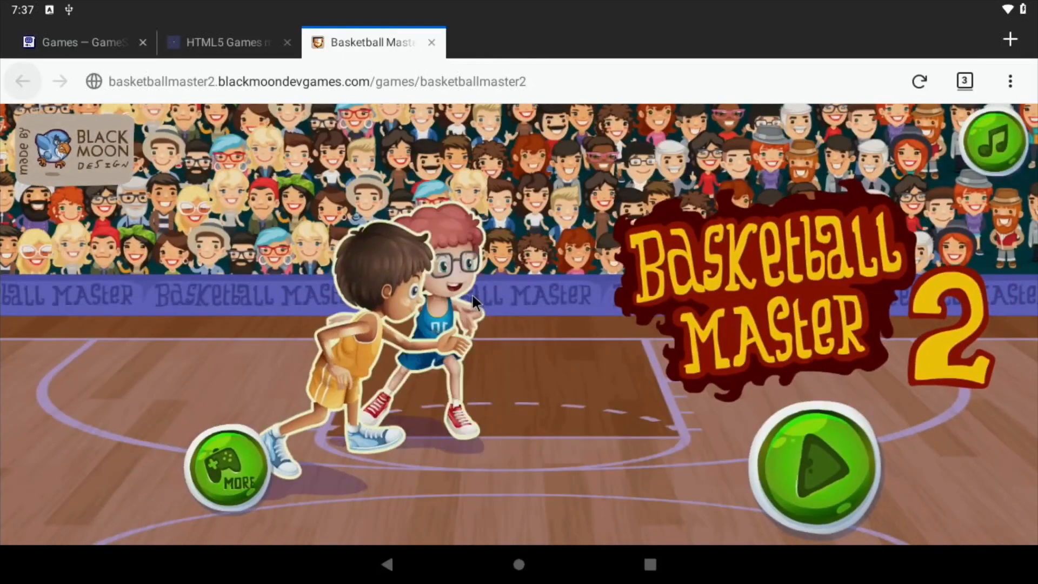
{"action": "left_click", "coordinate": [811, 466]}
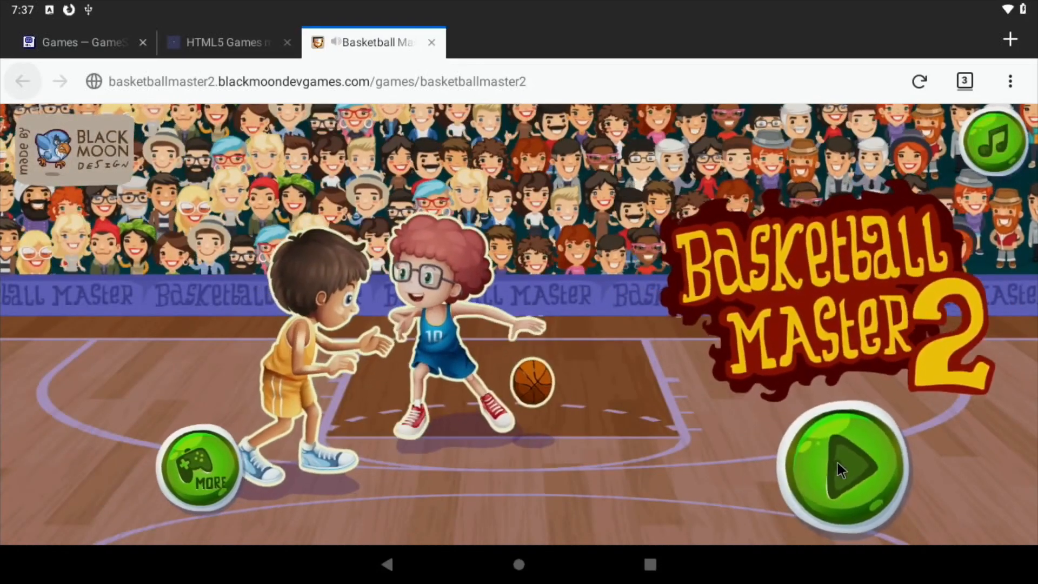
{"action": "left_click", "coordinate": [842, 467]}
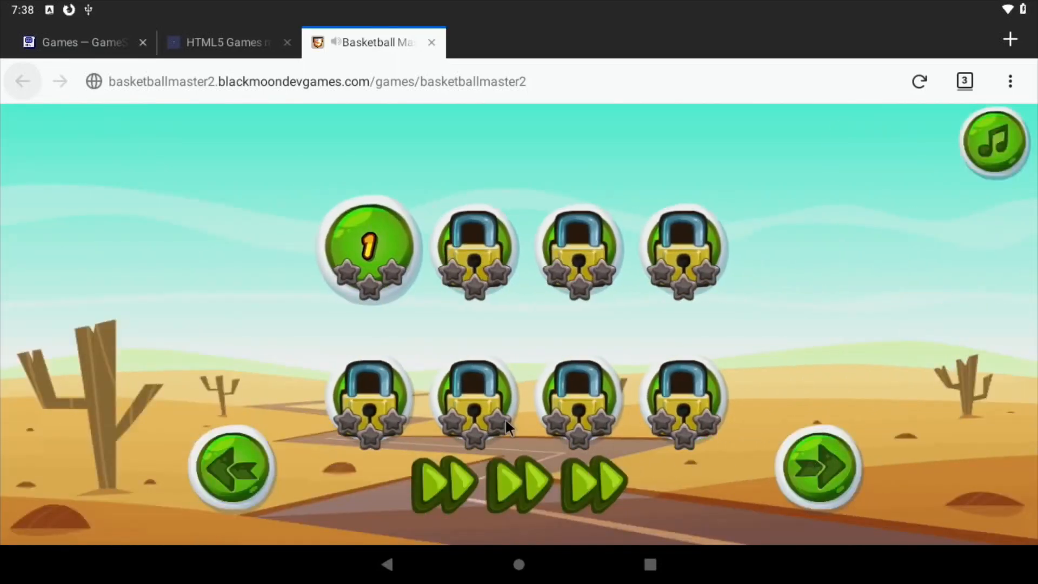
{"action": "left_click", "coordinate": [368, 250]}
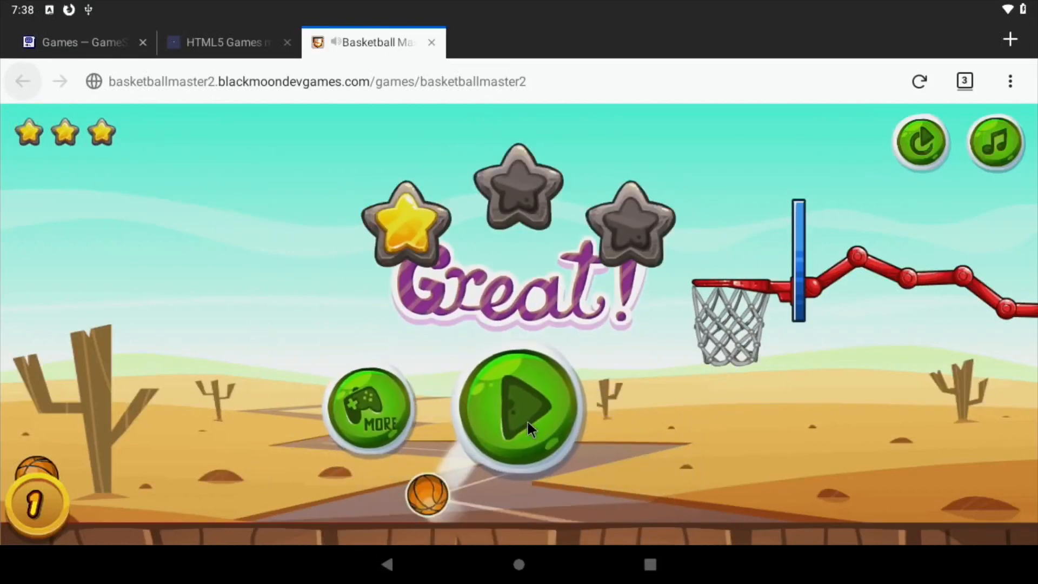
Continue through the next basketball levels, then close the game tabs.
{"action": "left_click", "coordinate": [519, 410]}
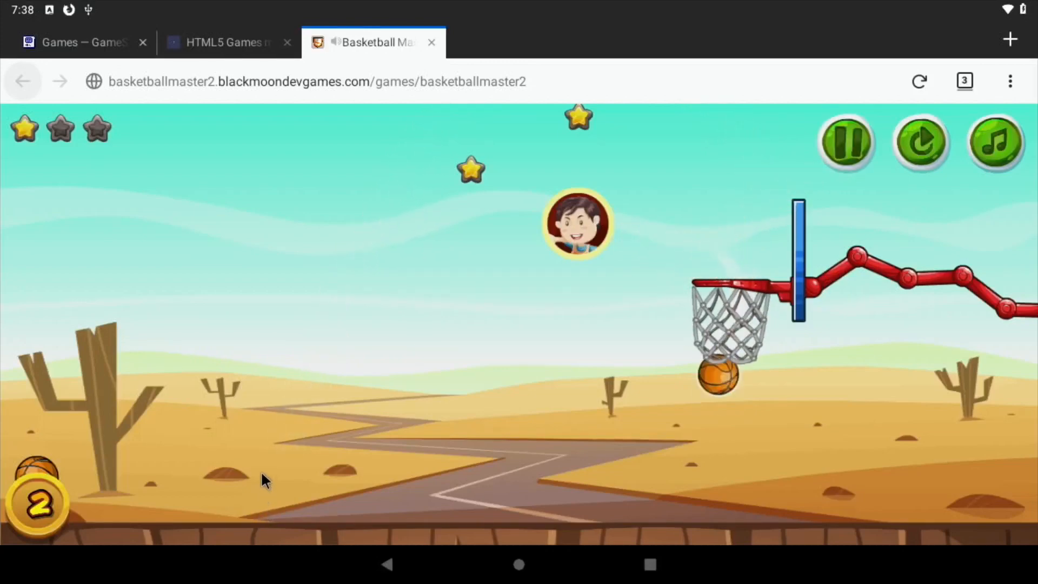
{"action": "left_click", "coordinate": [846, 141]}
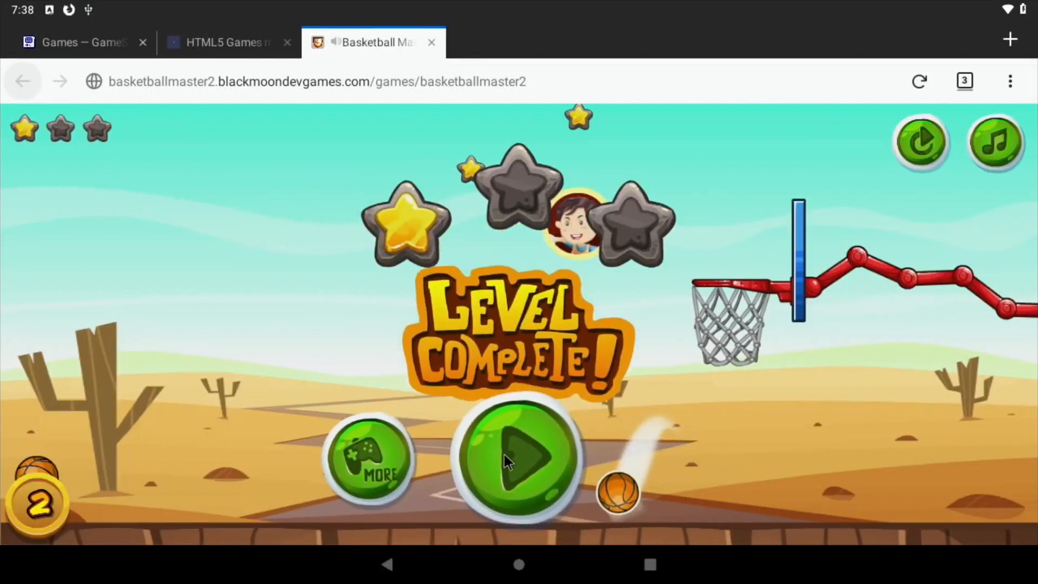
{"action": "left_click", "coordinate": [518, 460]}
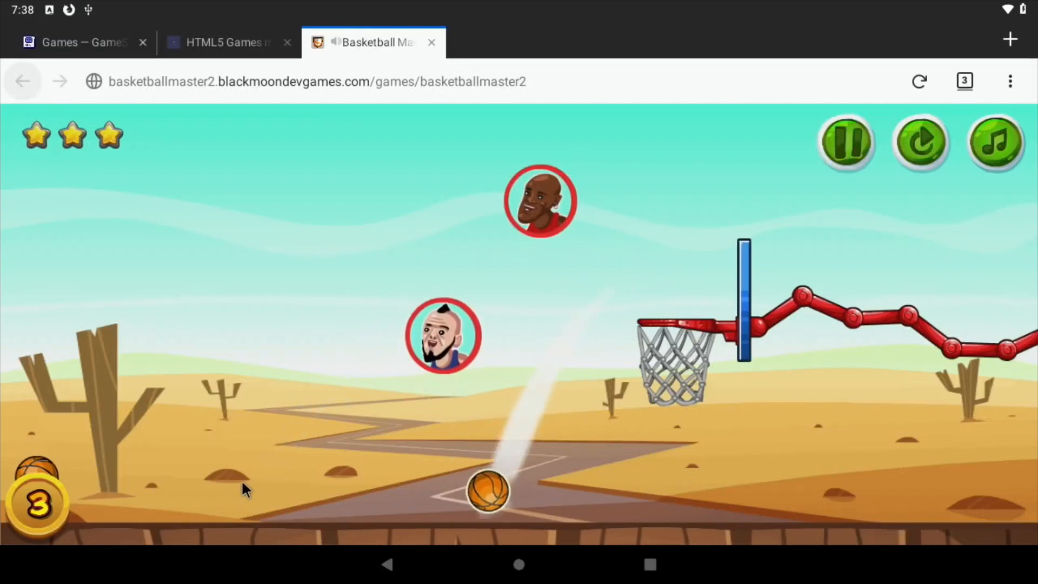
{"action": "left_click", "coordinate": [431, 41]}
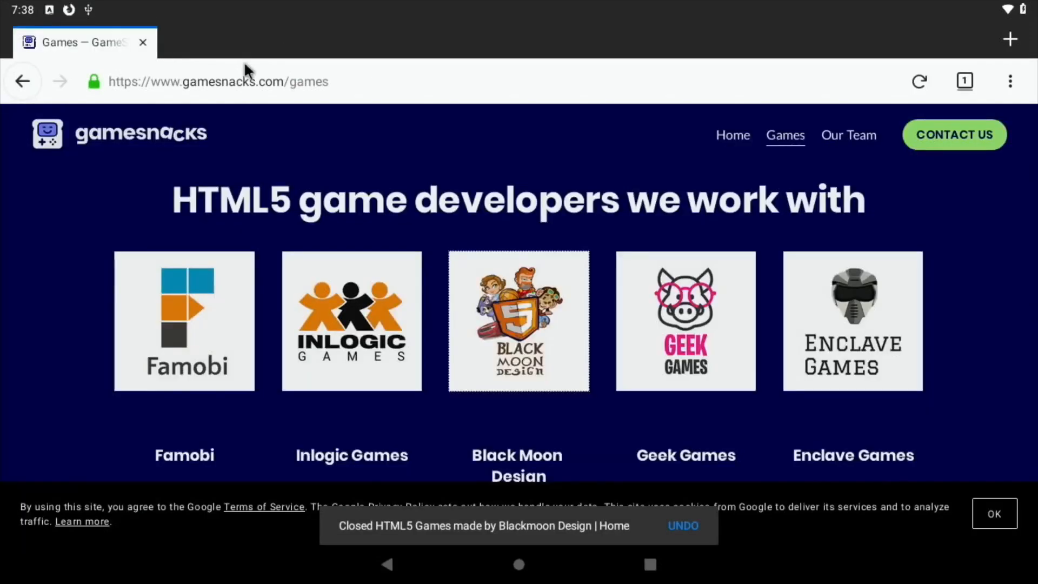
Open hotukdeals from Firefox's Top Sites and scroll down through the deals.
{"action": "left_click", "coordinate": [218, 81]}
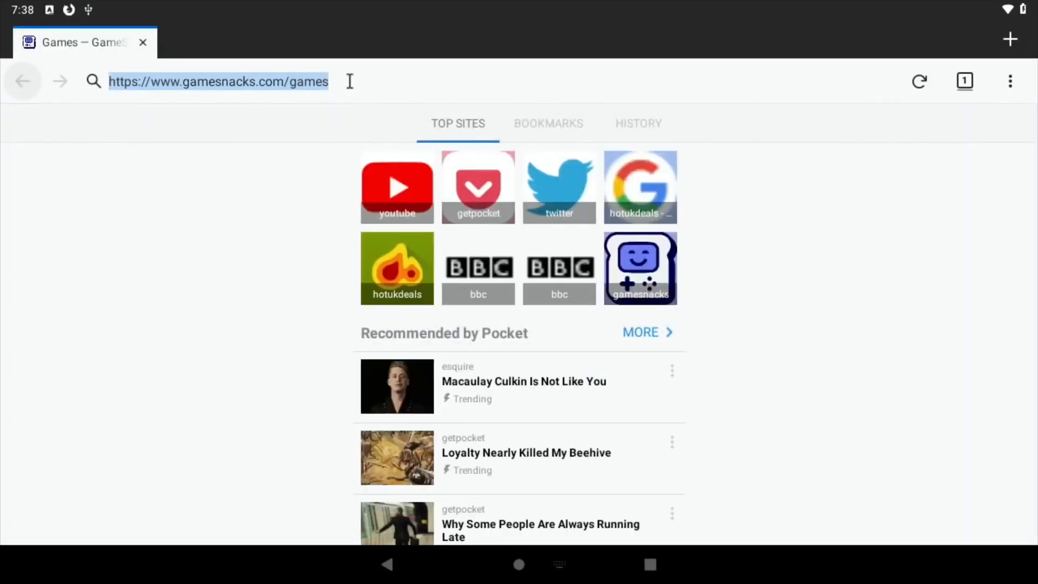
{"action": "left_click", "coordinate": [639, 187]}
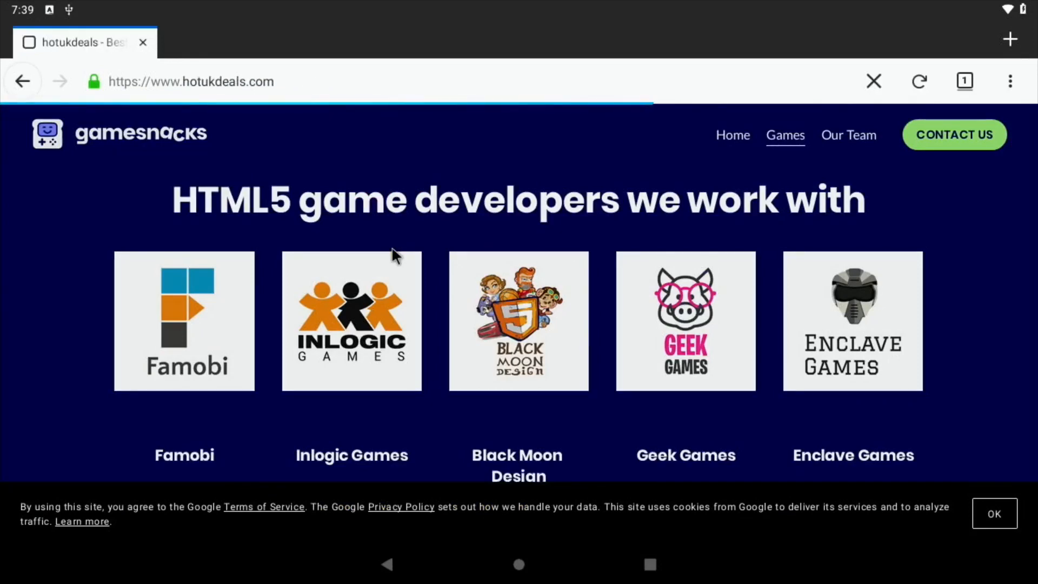
{"action": "mouse_move", "coordinate": [318, 70]}
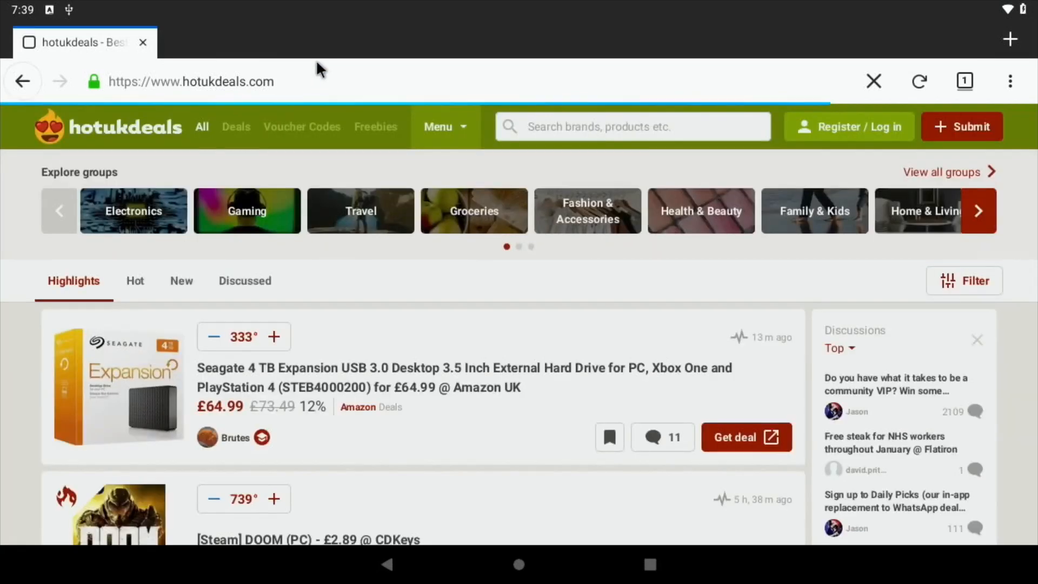
{"action": "scroll", "scroll_direction": "down", "scroll_amount": 3}
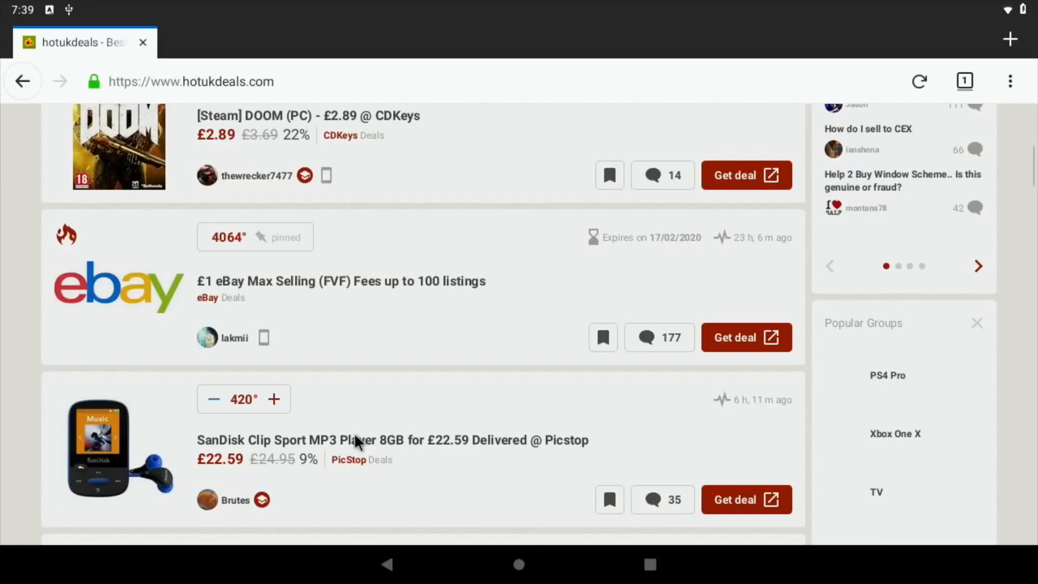
{"action": "scroll", "scroll_direction": "down", "scroll_amount": 3}
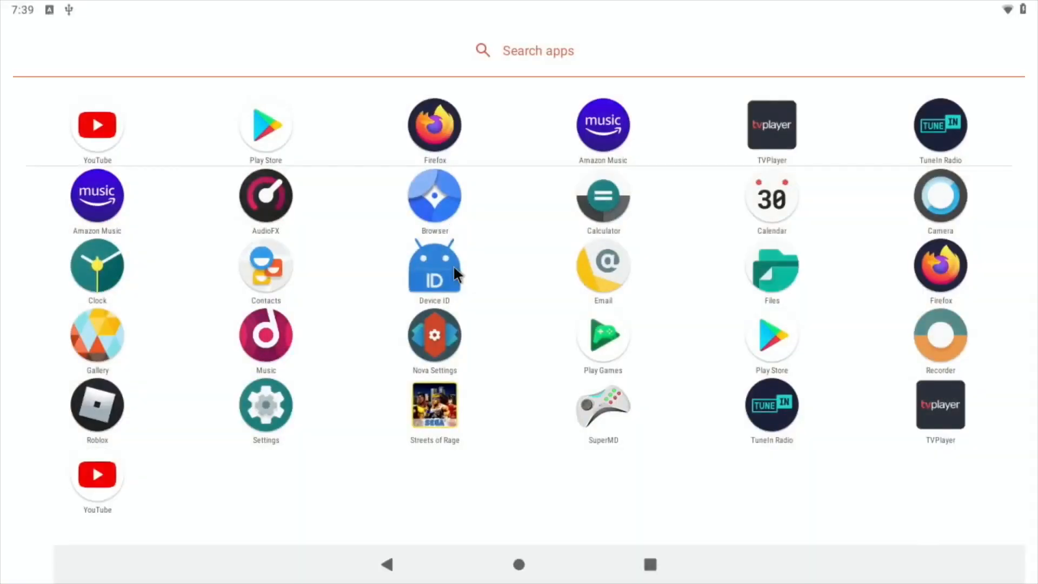
{"action": "mouse_move", "coordinate": [447, 411]}
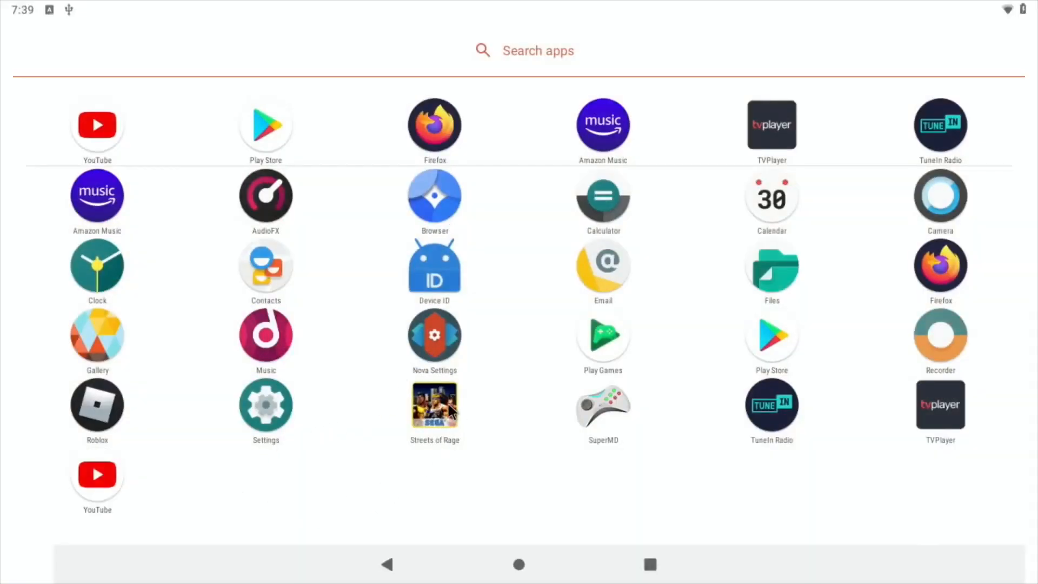
{"action": "mouse_move", "coordinate": [363, 315]}
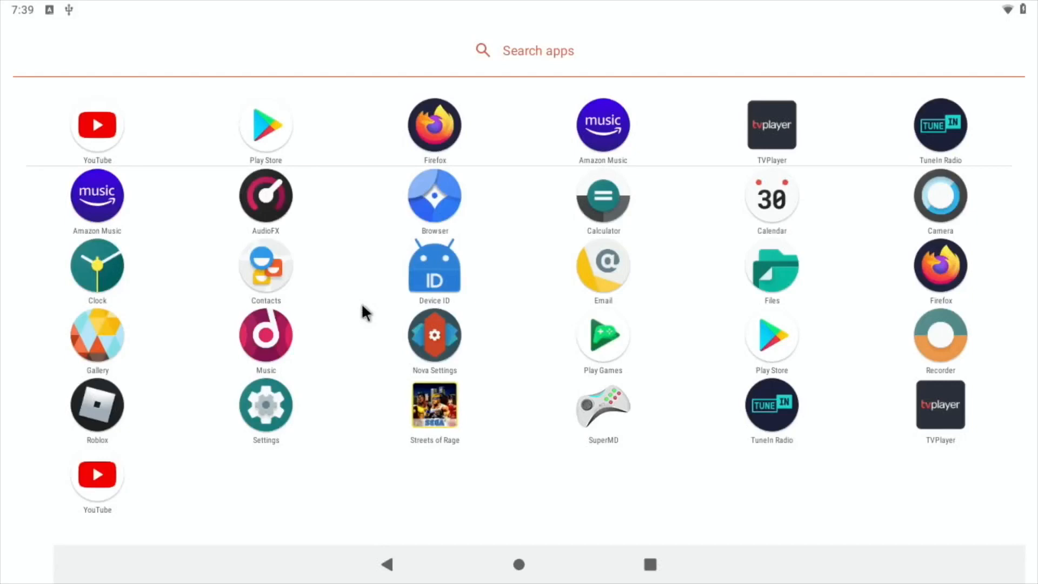
{"action": "mouse_move", "coordinate": [135, 417]}
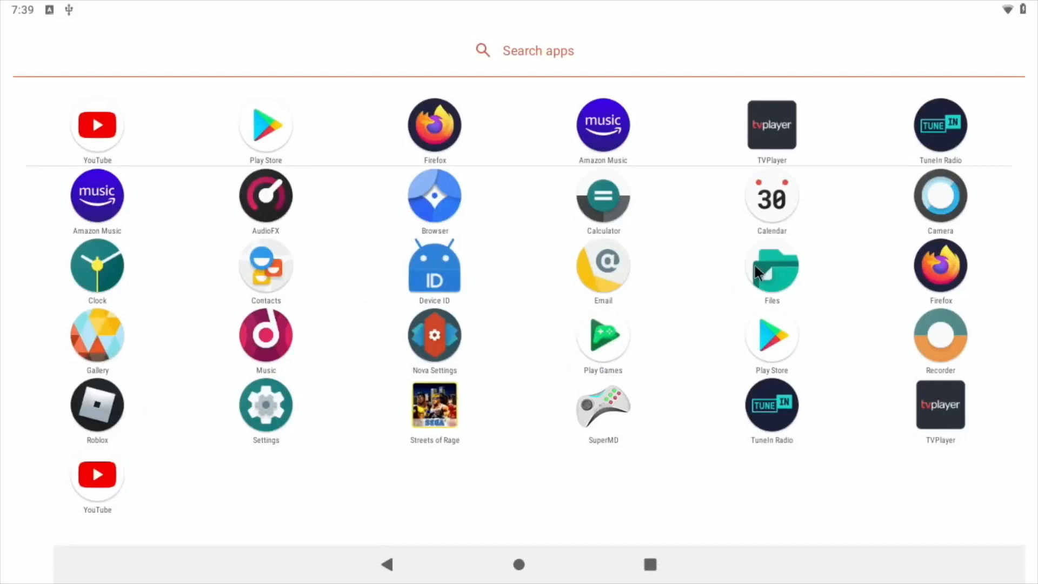
{"action": "mouse_move", "coordinate": [636, 427]}
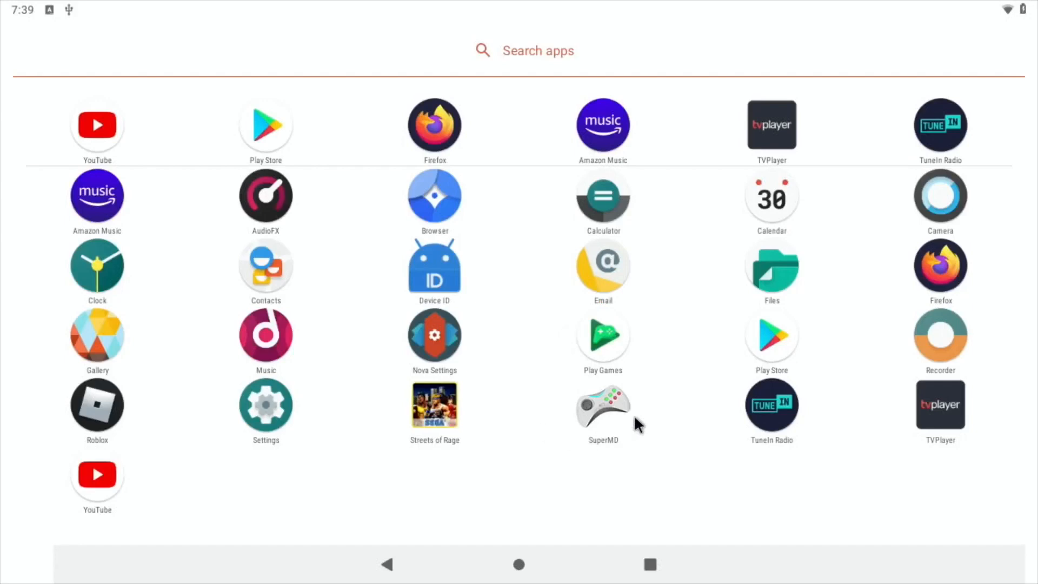
{"action": "mouse_move", "coordinate": [610, 409]}
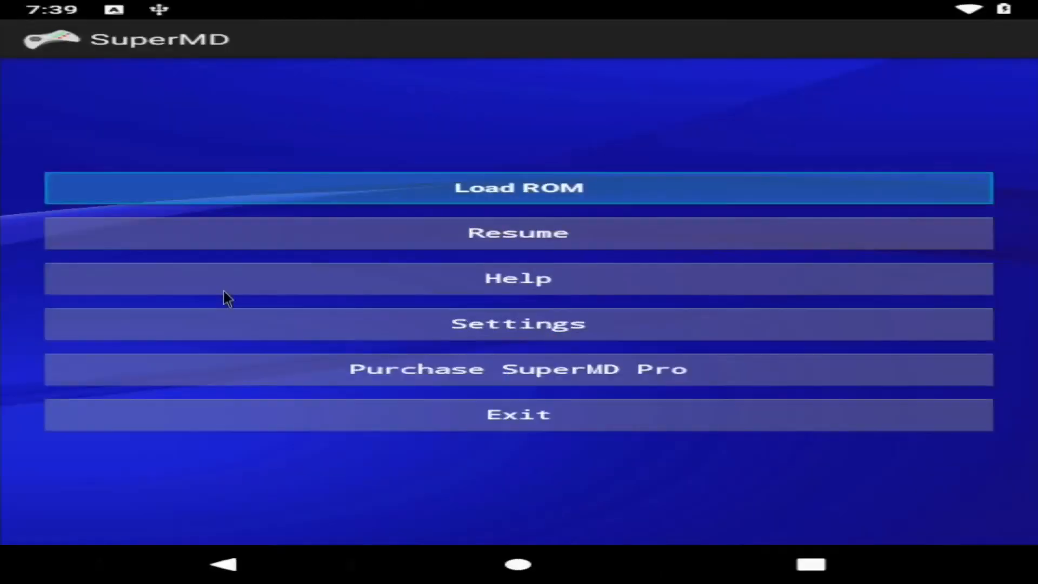
Load Ghouls 'N Ghosts.zip from the roms folder and dismiss the advert.
{"action": "left_click", "coordinate": [518, 188]}
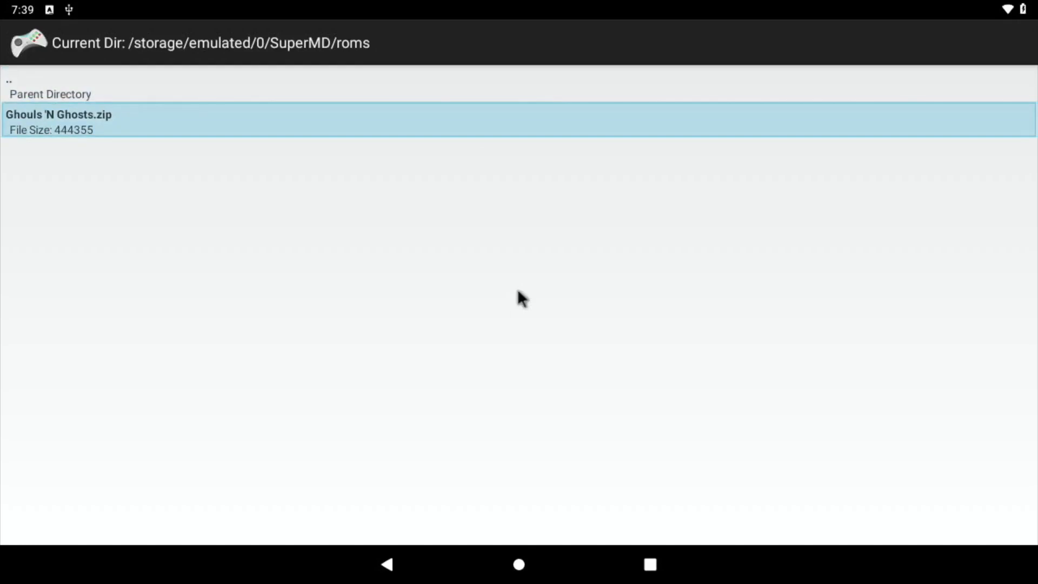
{"action": "left_click", "coordinate": [59, 119]}
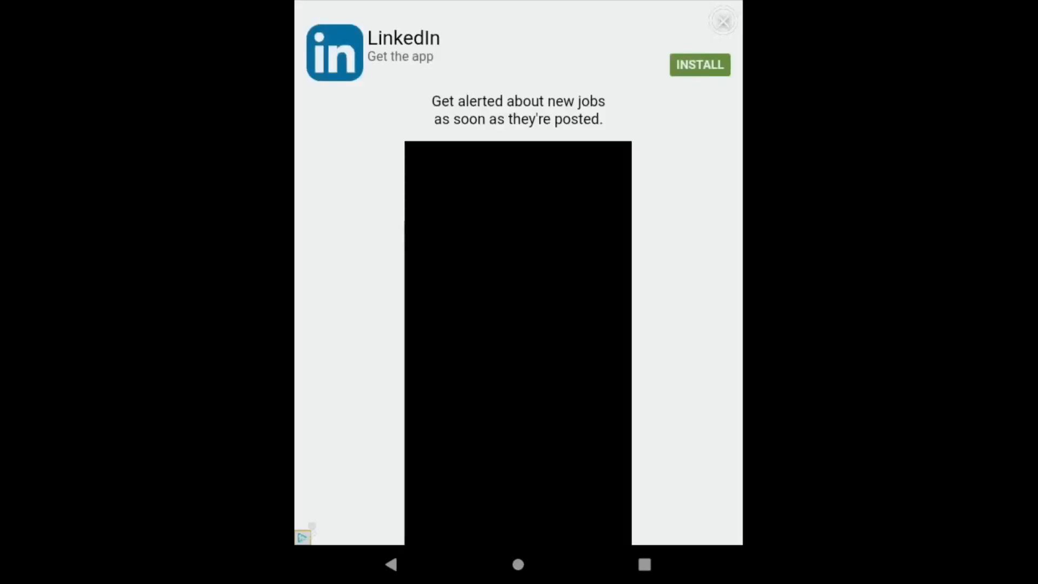
{"action": "left_click", "coordinate": [722, 21]}
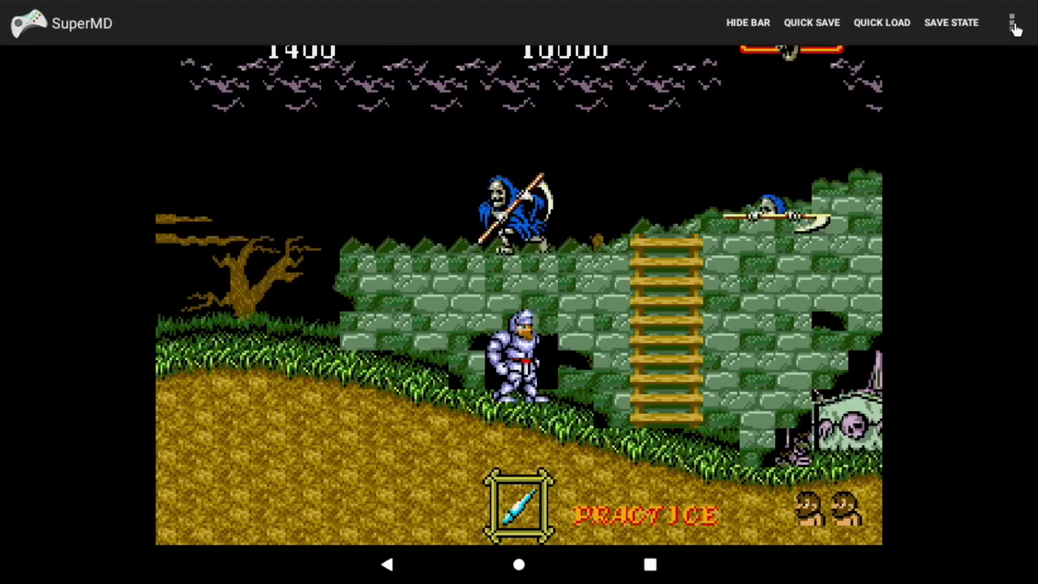
Open SuperMD's Settings from the overflow menu, scroll the options, then leave the emulator.
{"action": "left_click", "coordinate": [1012, 21]}
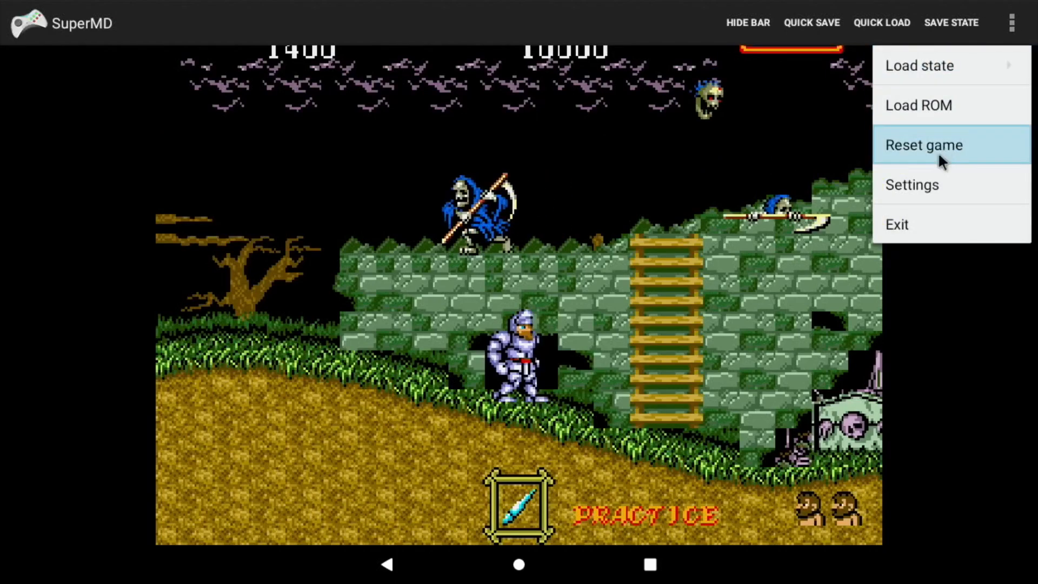
{"action": "left_click", "coordinate": [911, 185]}
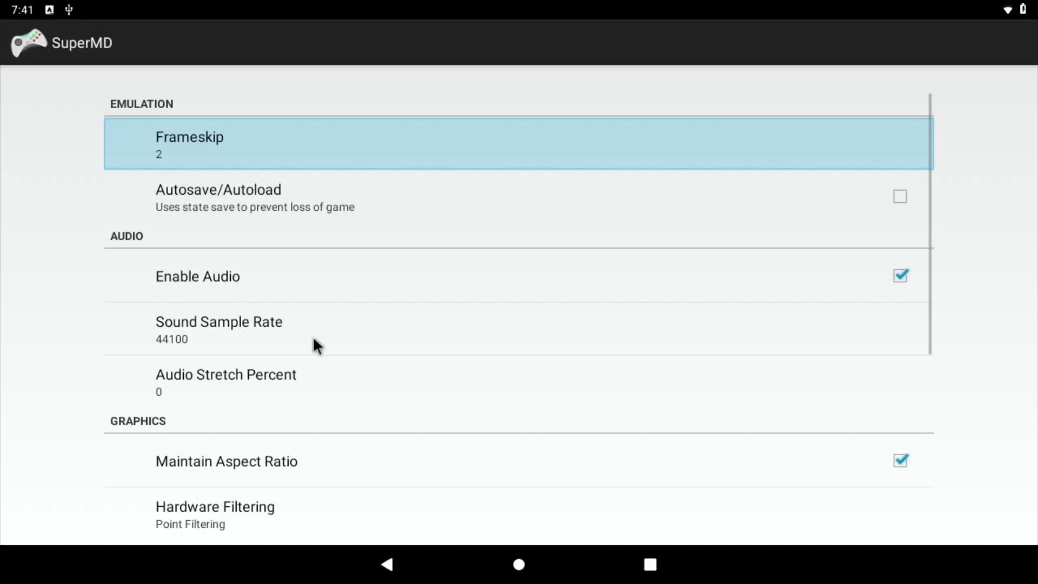
{"action": "mouse_move", "coordinate": [185, 155]}
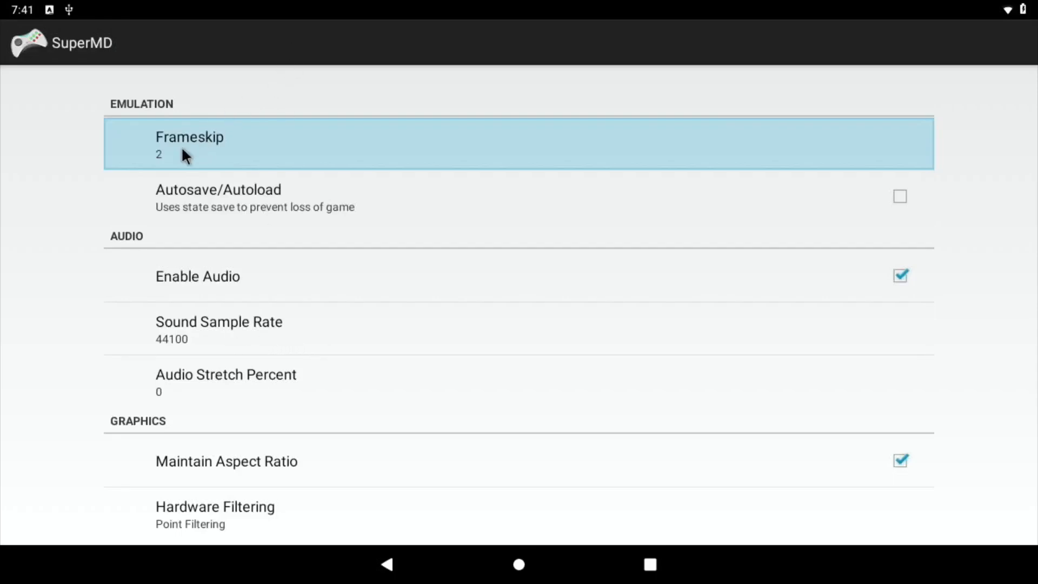
{"action": "scroll", "scroll_direction": "down", "scroll_amount": 3}
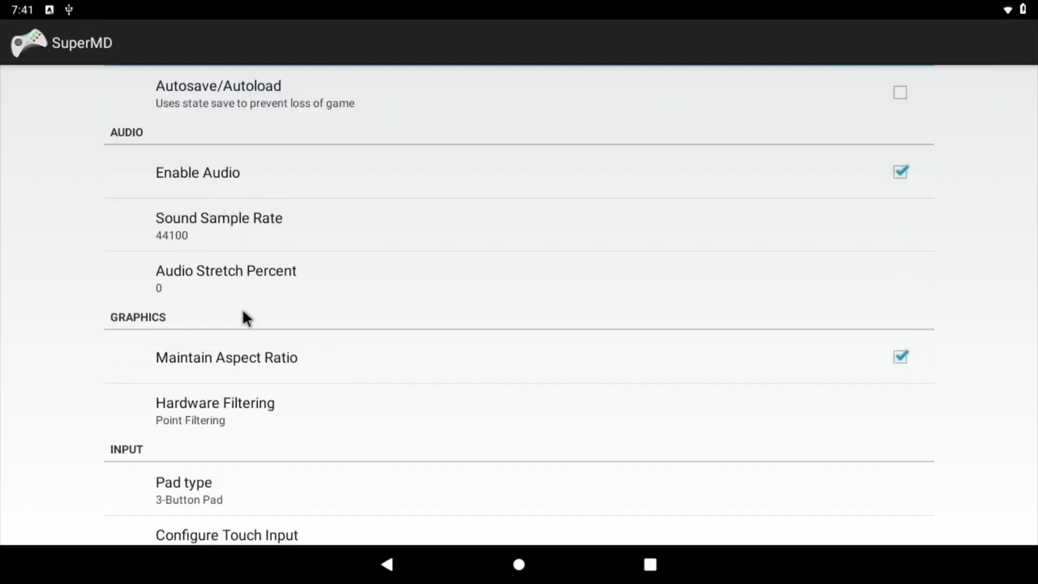
{"action": "scroll", "scroll_direction": "down", "scroll_amount": 3}
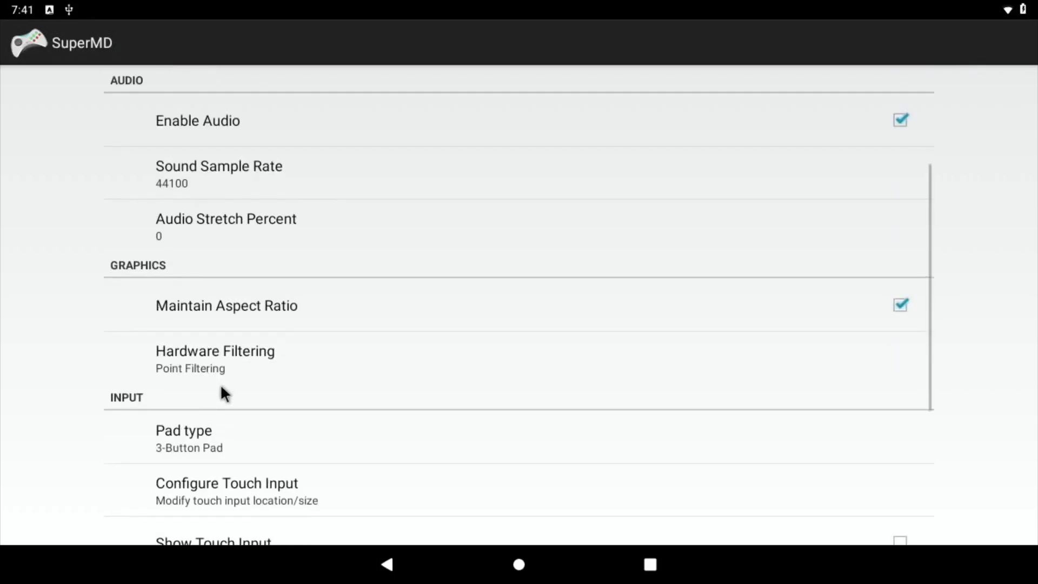
{"action": "scroll", "scroll_direction": "down", "scroll_amount": 3}
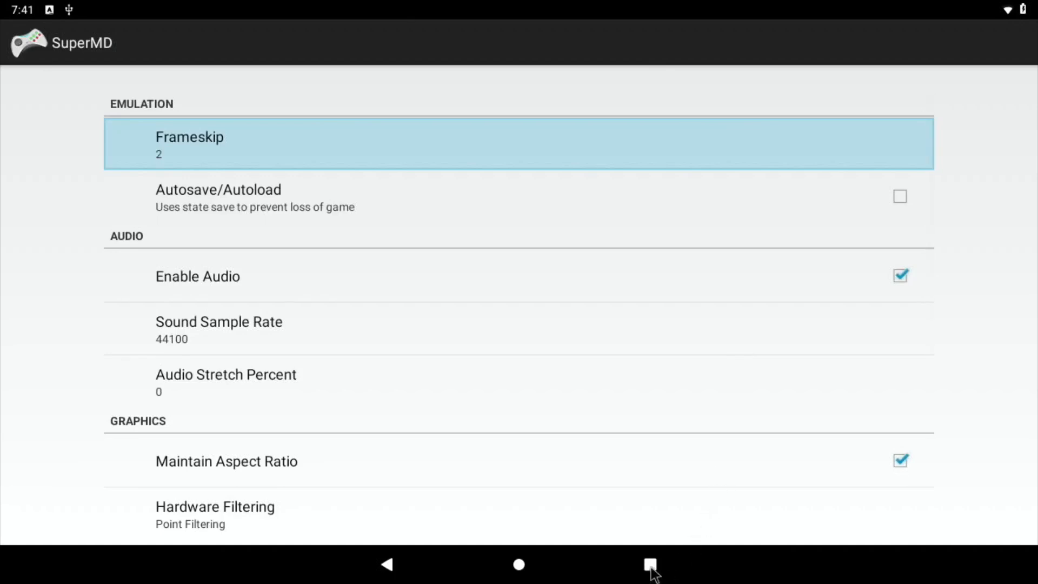
{"action": "left_click", "coordinate": [651, 564]}
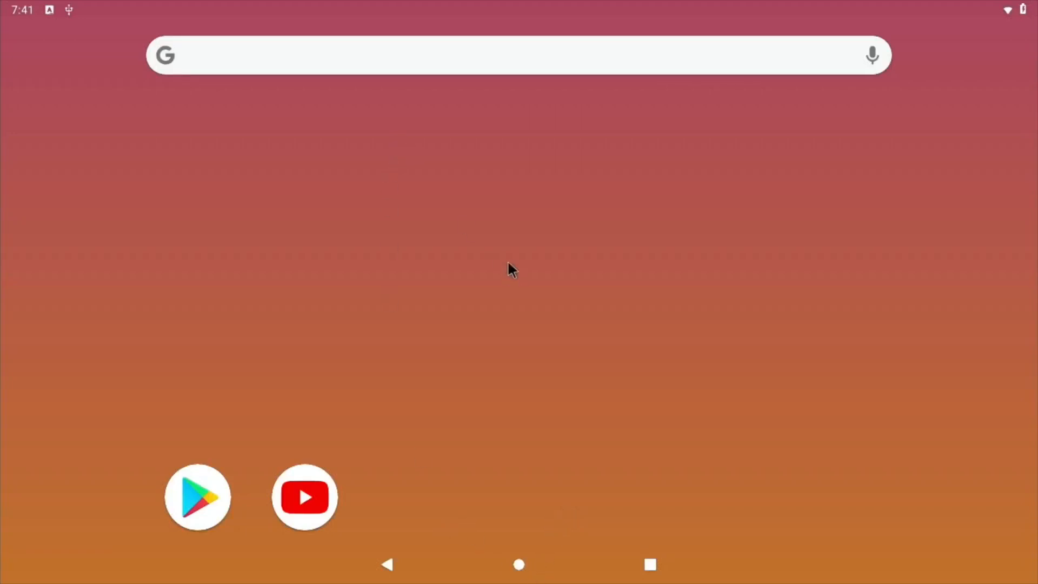
{"action": "mouse_move", "coordinate": [514, 209]}
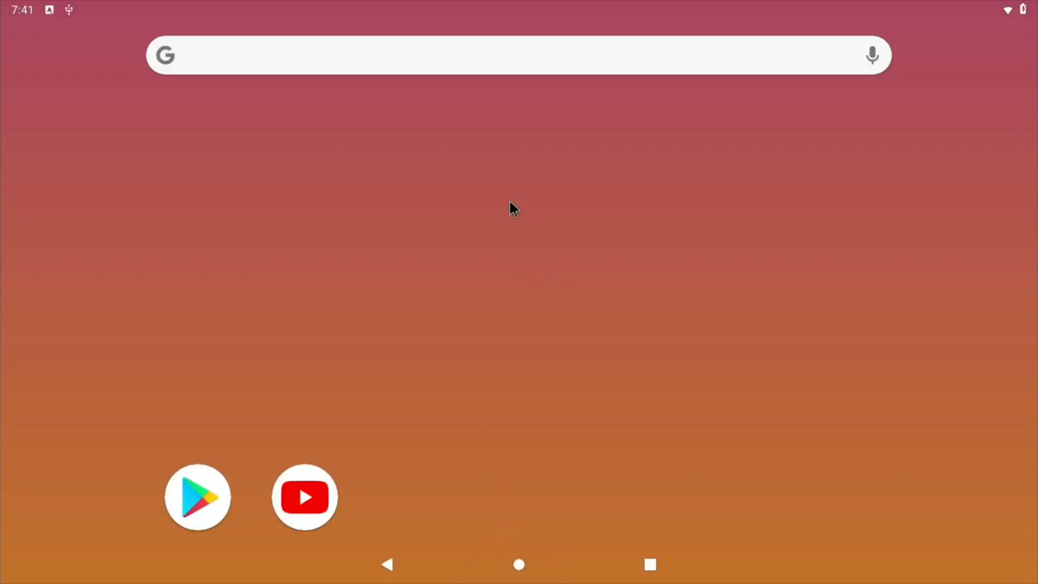
{"action": "mouse_move", "coordinate": [503, 162]}
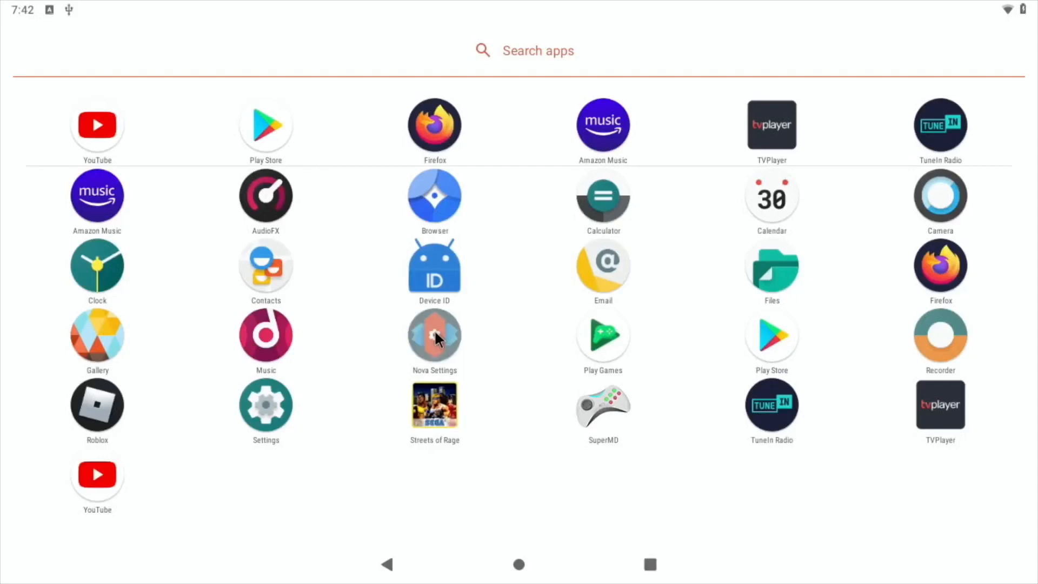
Launch Nova Settings from the app drawer and scroll toward Advanced.
{"action": "left_click", "coordinate": [434, 333]}
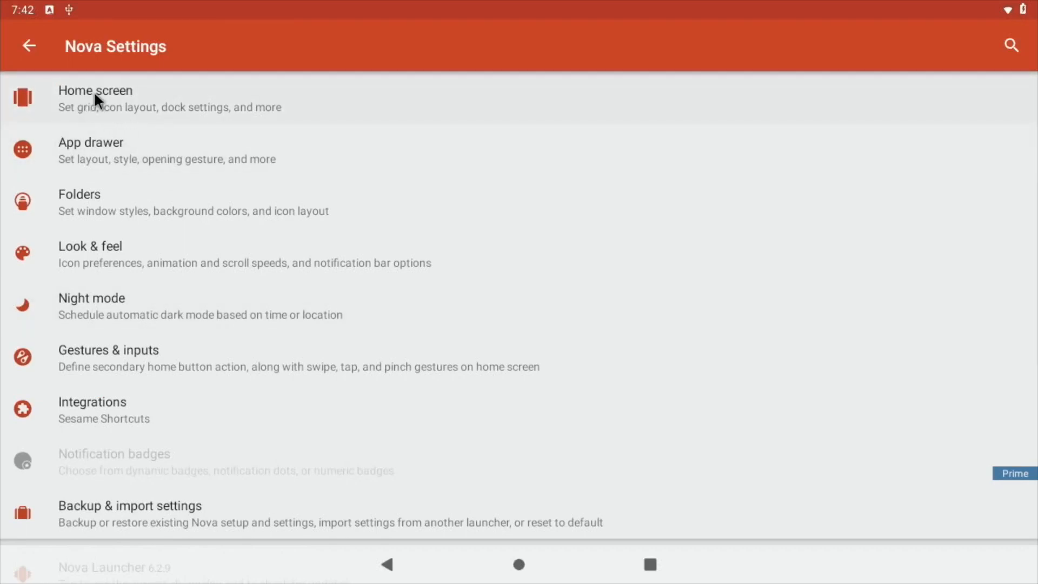
{"action": "mouse_move", "coordinate": [115, 196]}
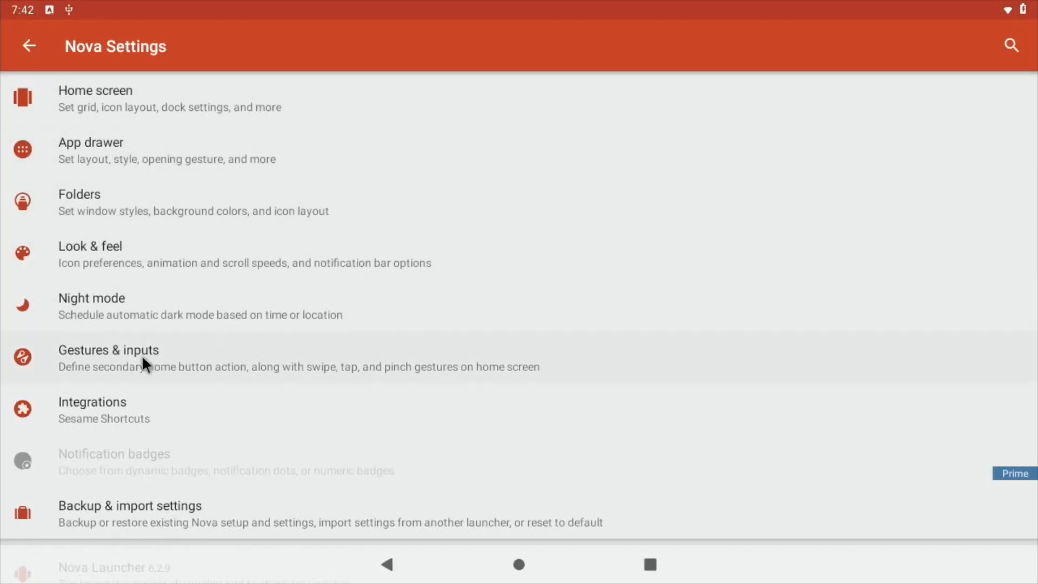
{"action": "scroll", "scroll_direction": "down", "scroll_amount": 3}
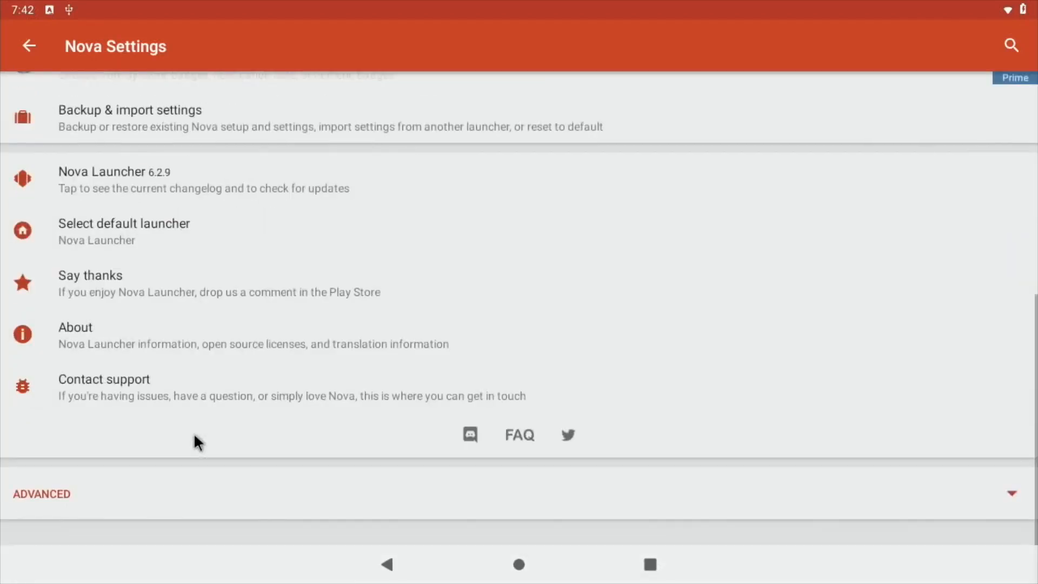